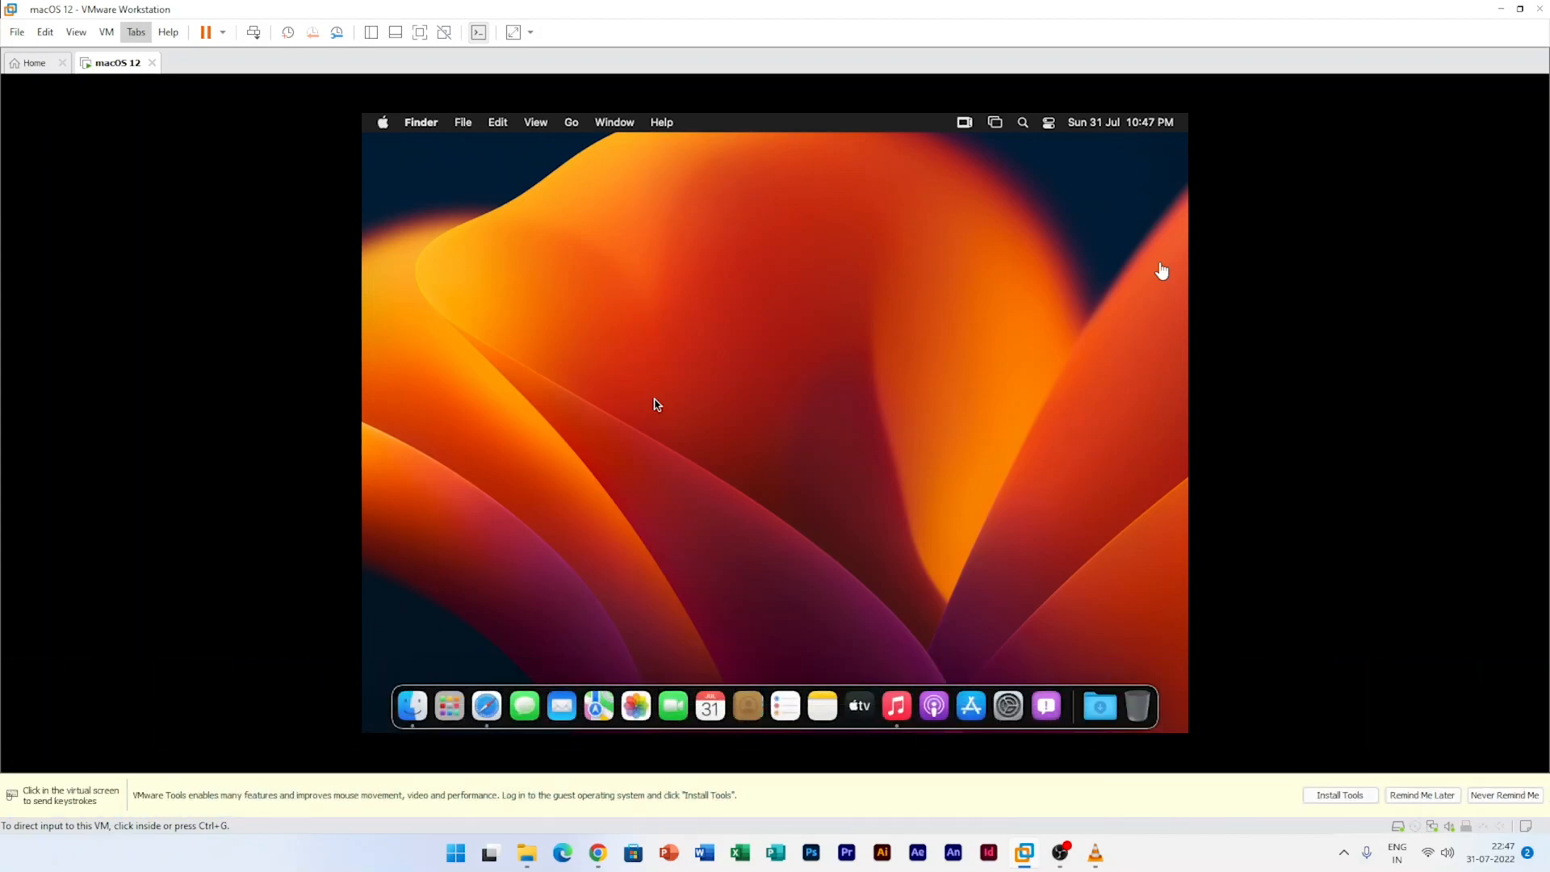
{"action": "mouse_move", "coordinate": [1430, 697]}
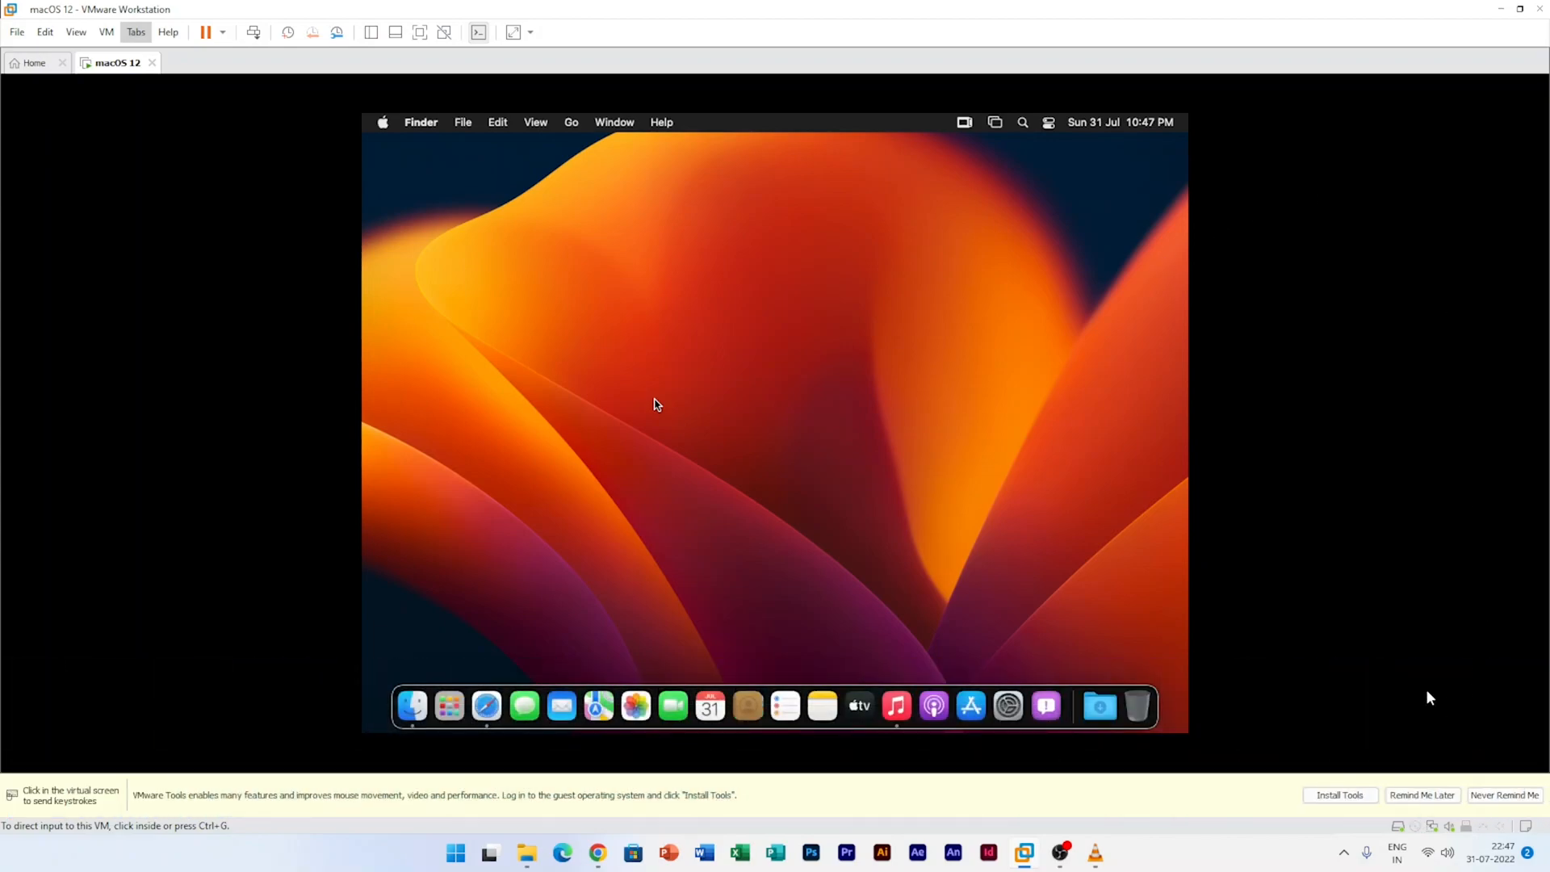
{"action": "mouse_move", "coordinate": [1339, 794]}
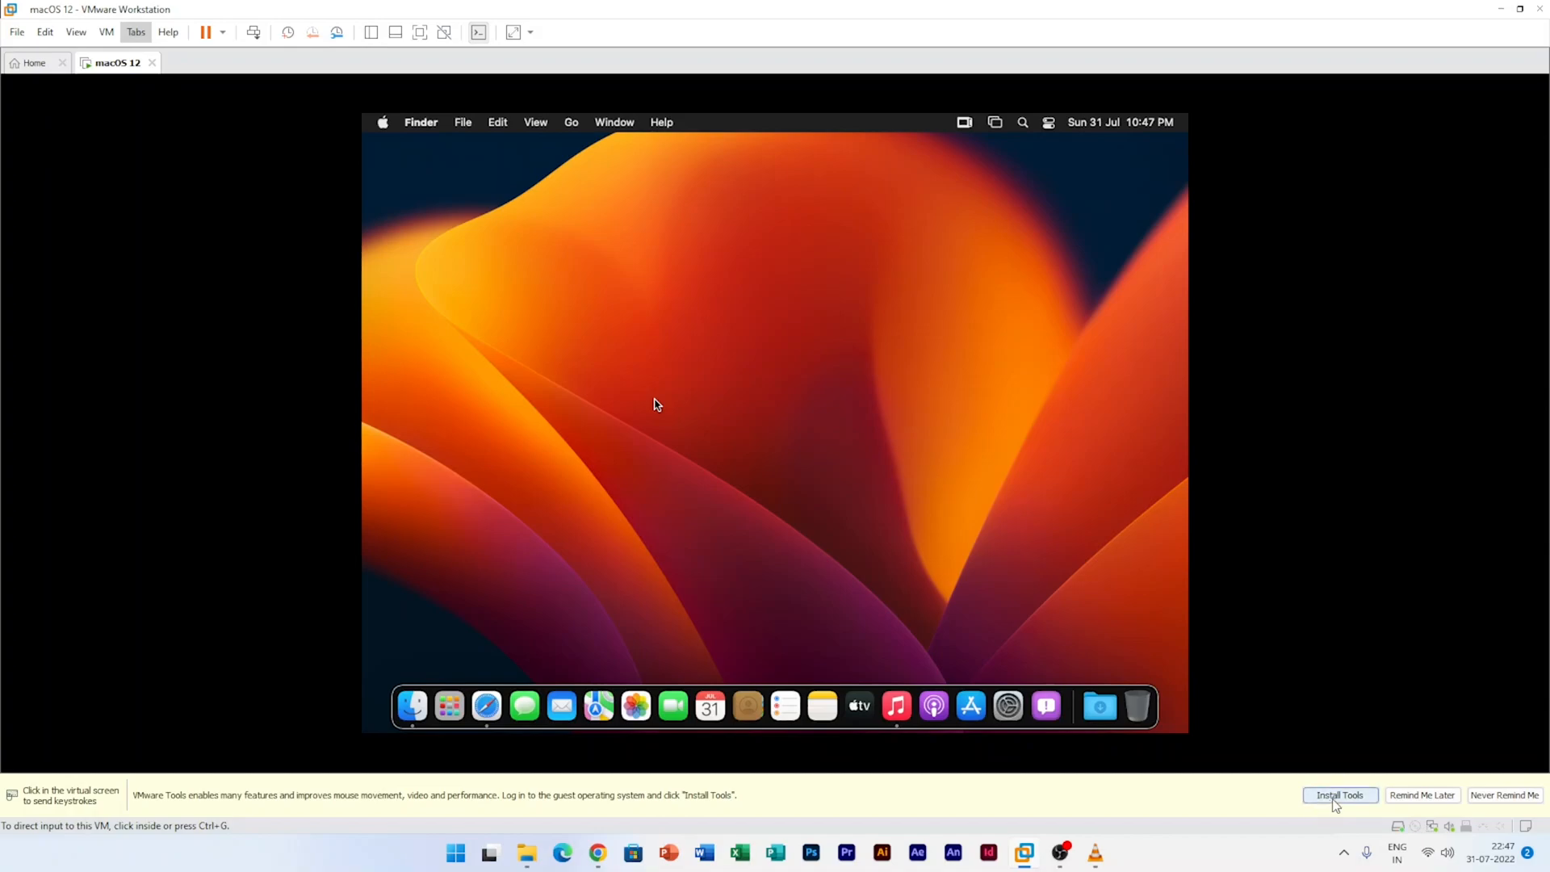
- Attempt the automatic VMware Tools install from the notification bar, which fails with a component-not-found error
{"action": "left_click", "coordinate": [1340, 795]}
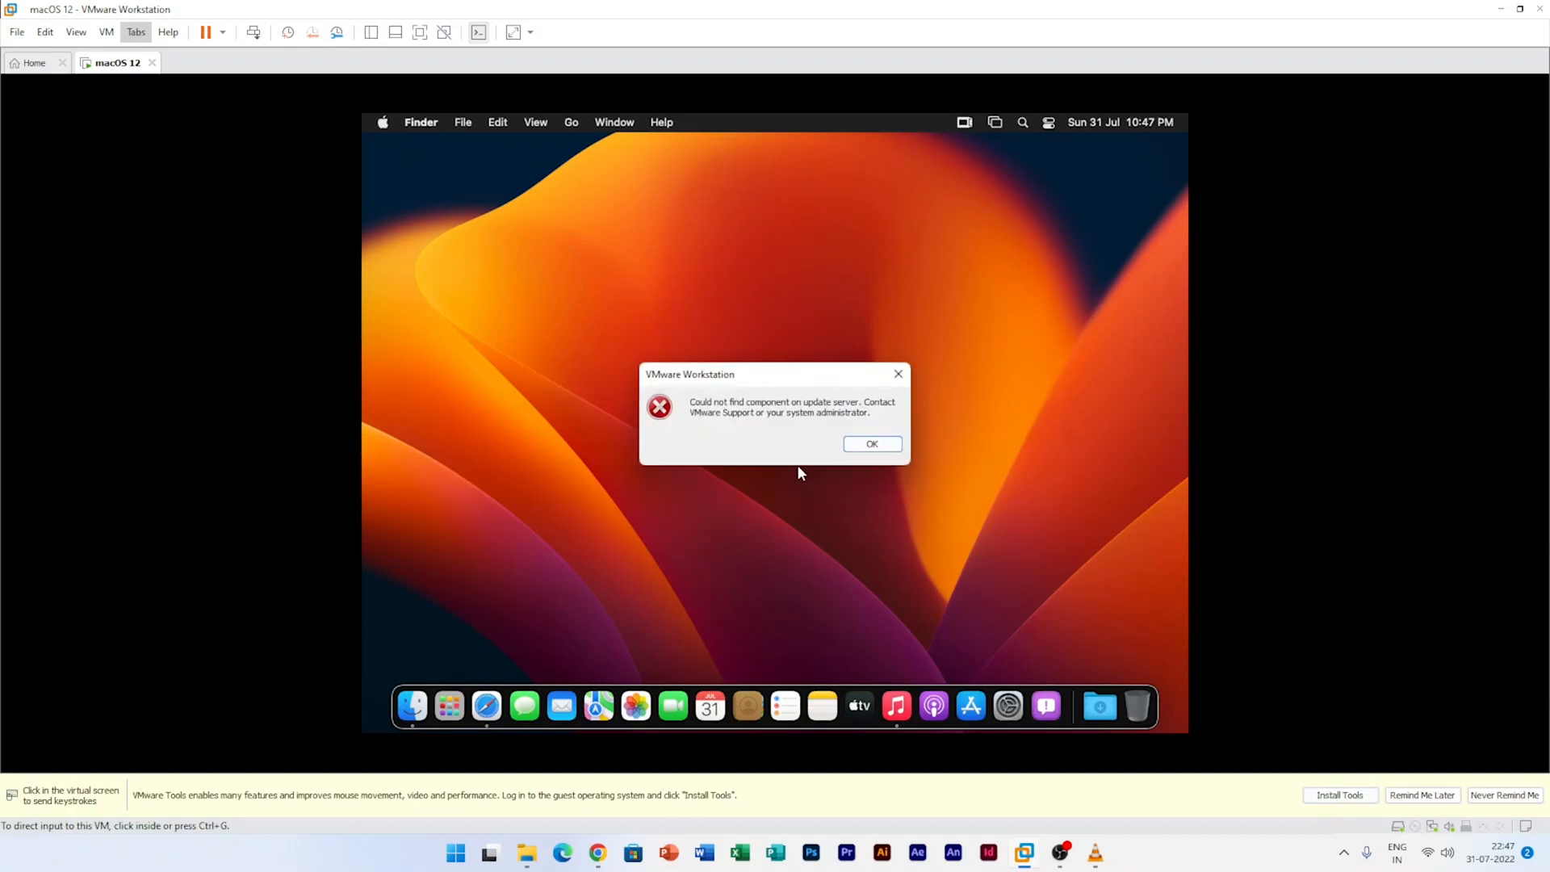
{"action": "mouse_move", "coordinate": [776, 417]}
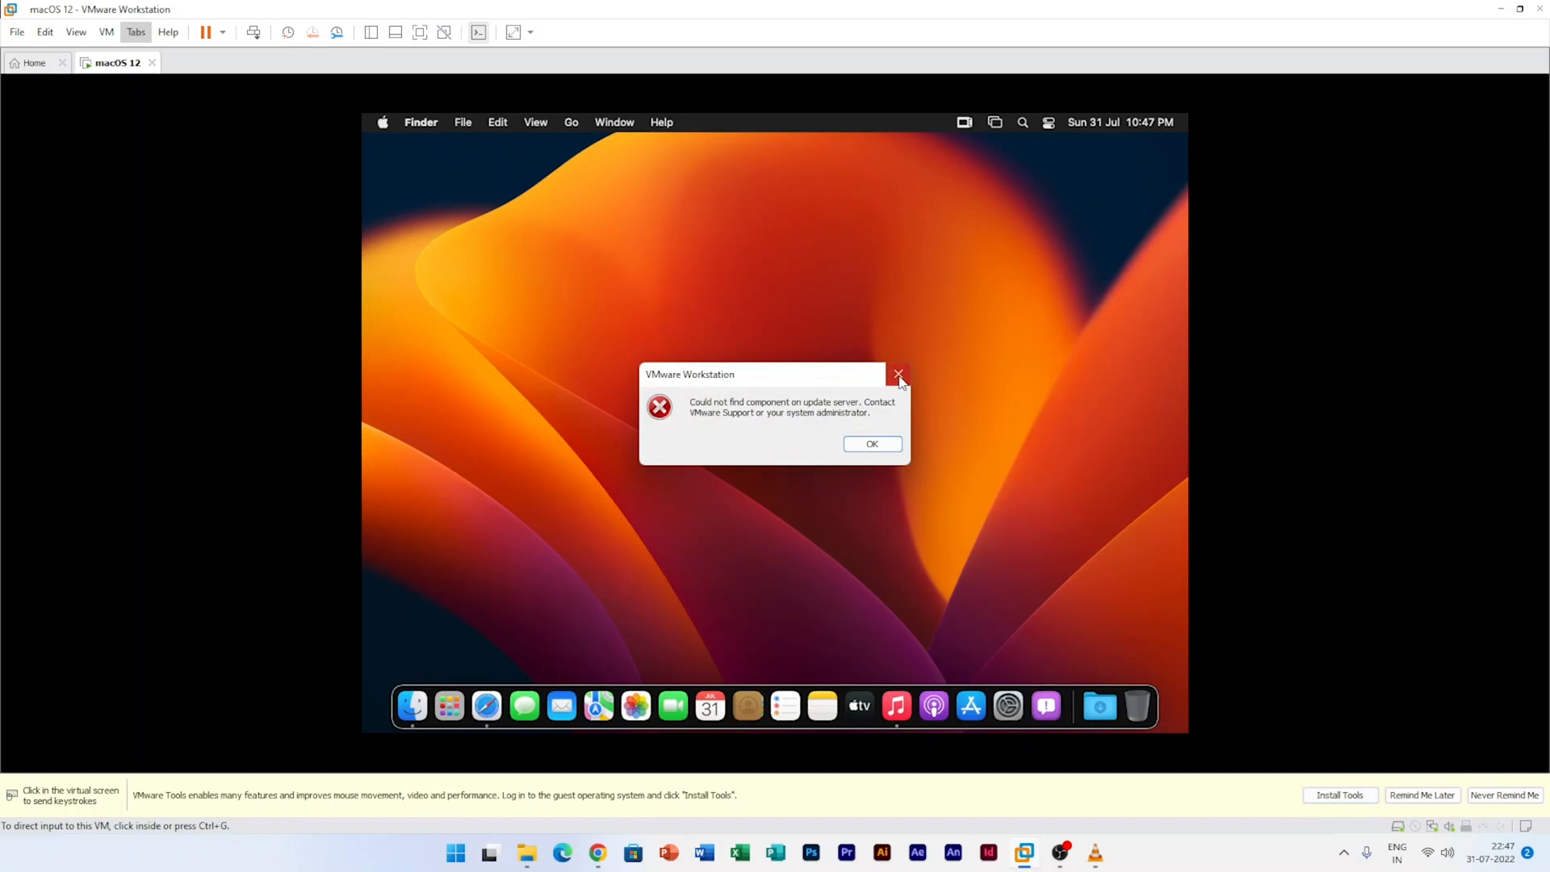
{"action": "mouse_move", "coordinate": [914, 373]}
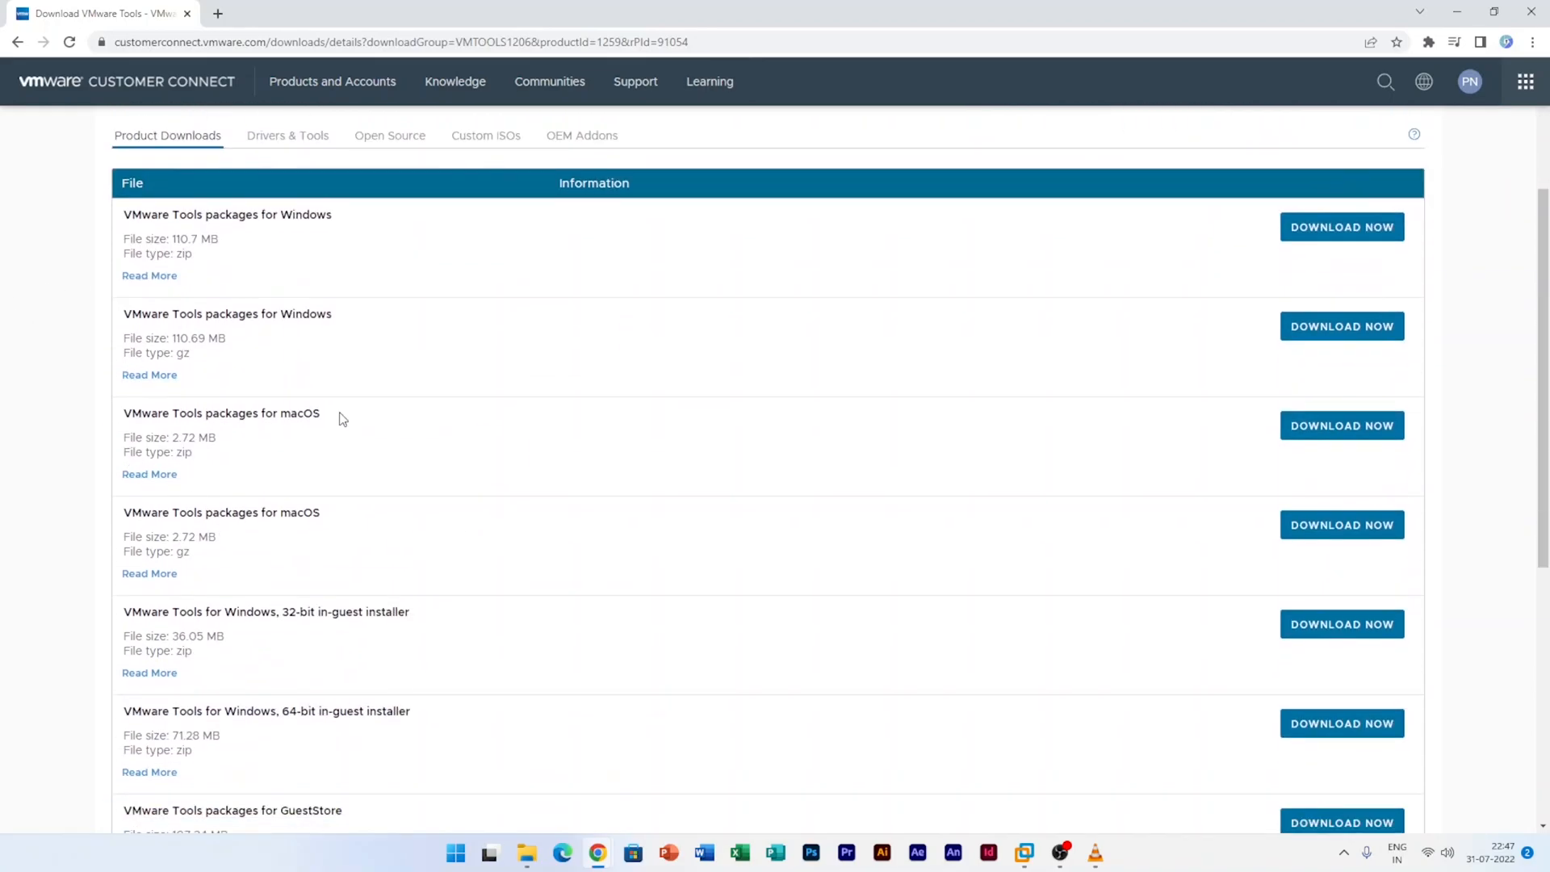
{"action": "mouse_move", "coordinate": [122, 416]}
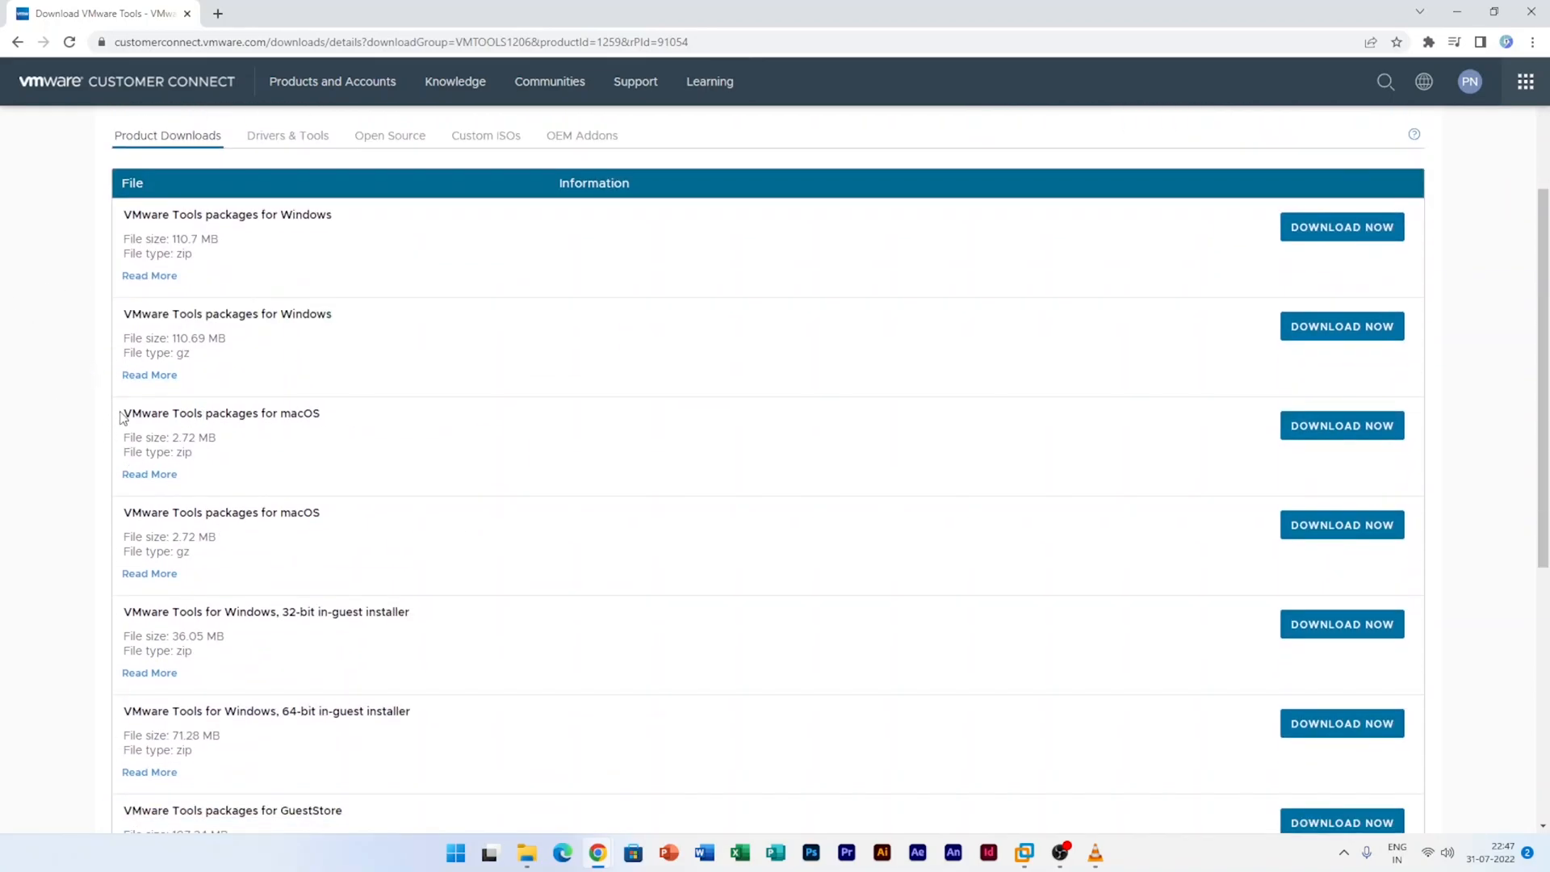
- Download the 2.72 MB VMware Tools packages for macOS zip from Customer Connect
{"action": "double_click", "coordinate": [220, 412]}
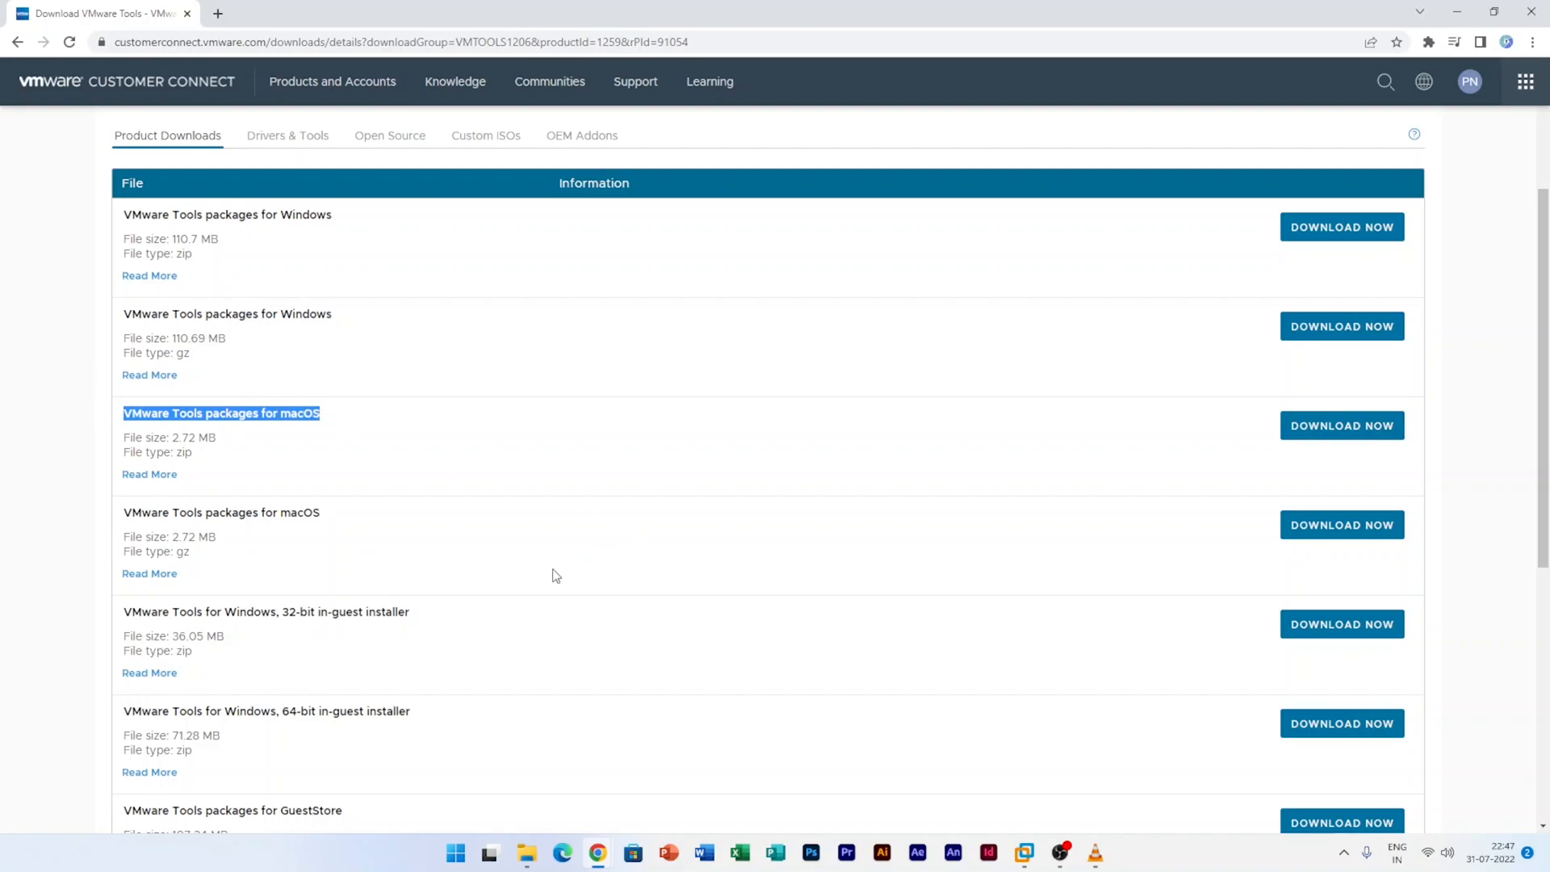
{"action": "mouse_move", "coordinate": [1322, 405]}
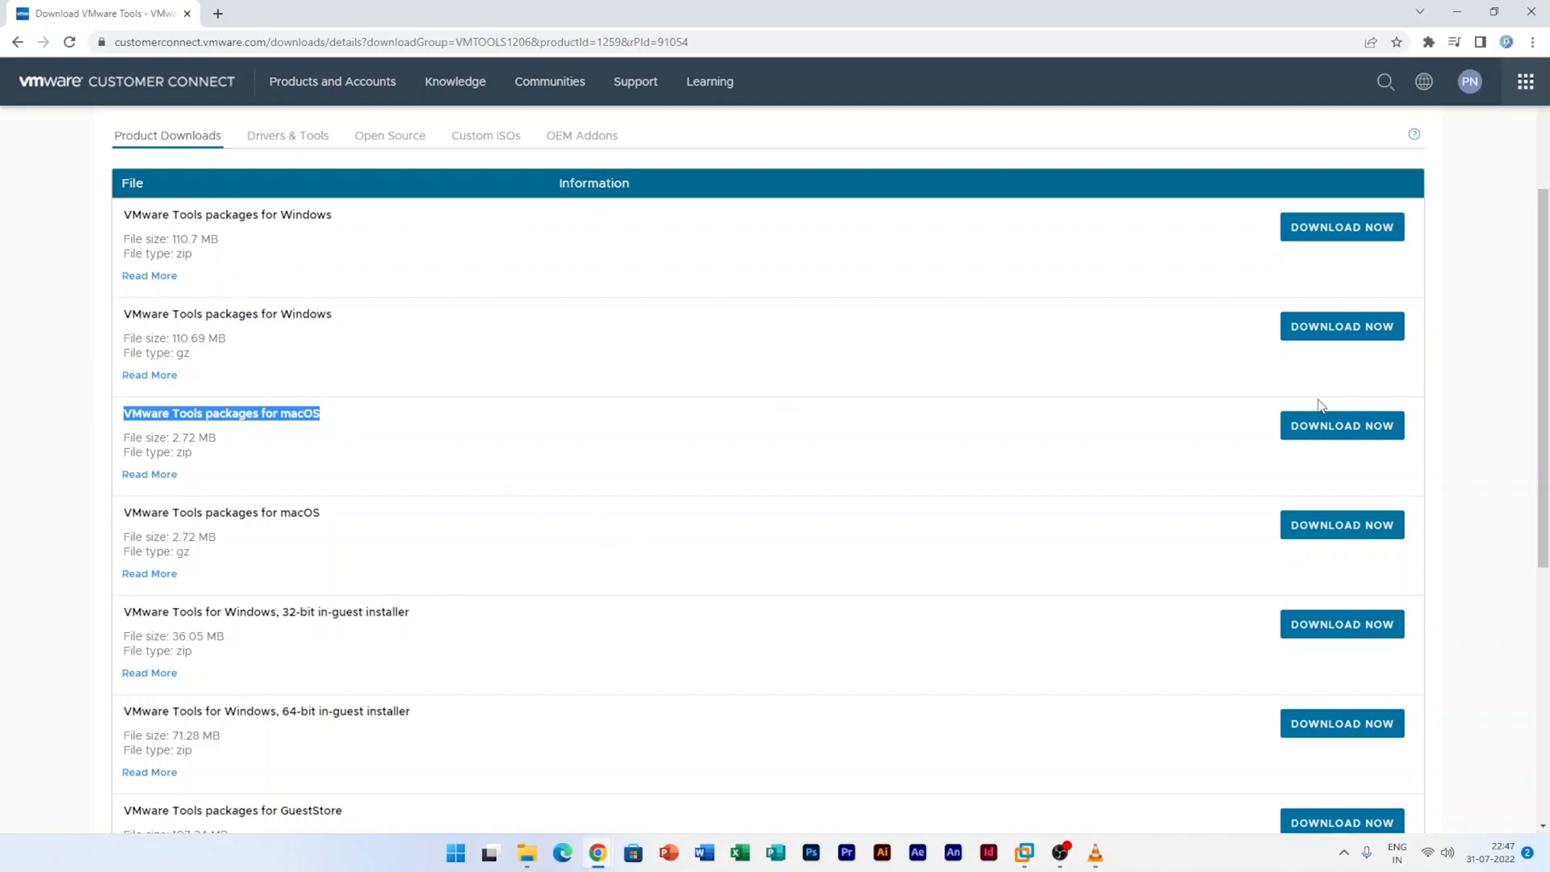
{"action": "left_click", "coordinate": [1342, 426]}
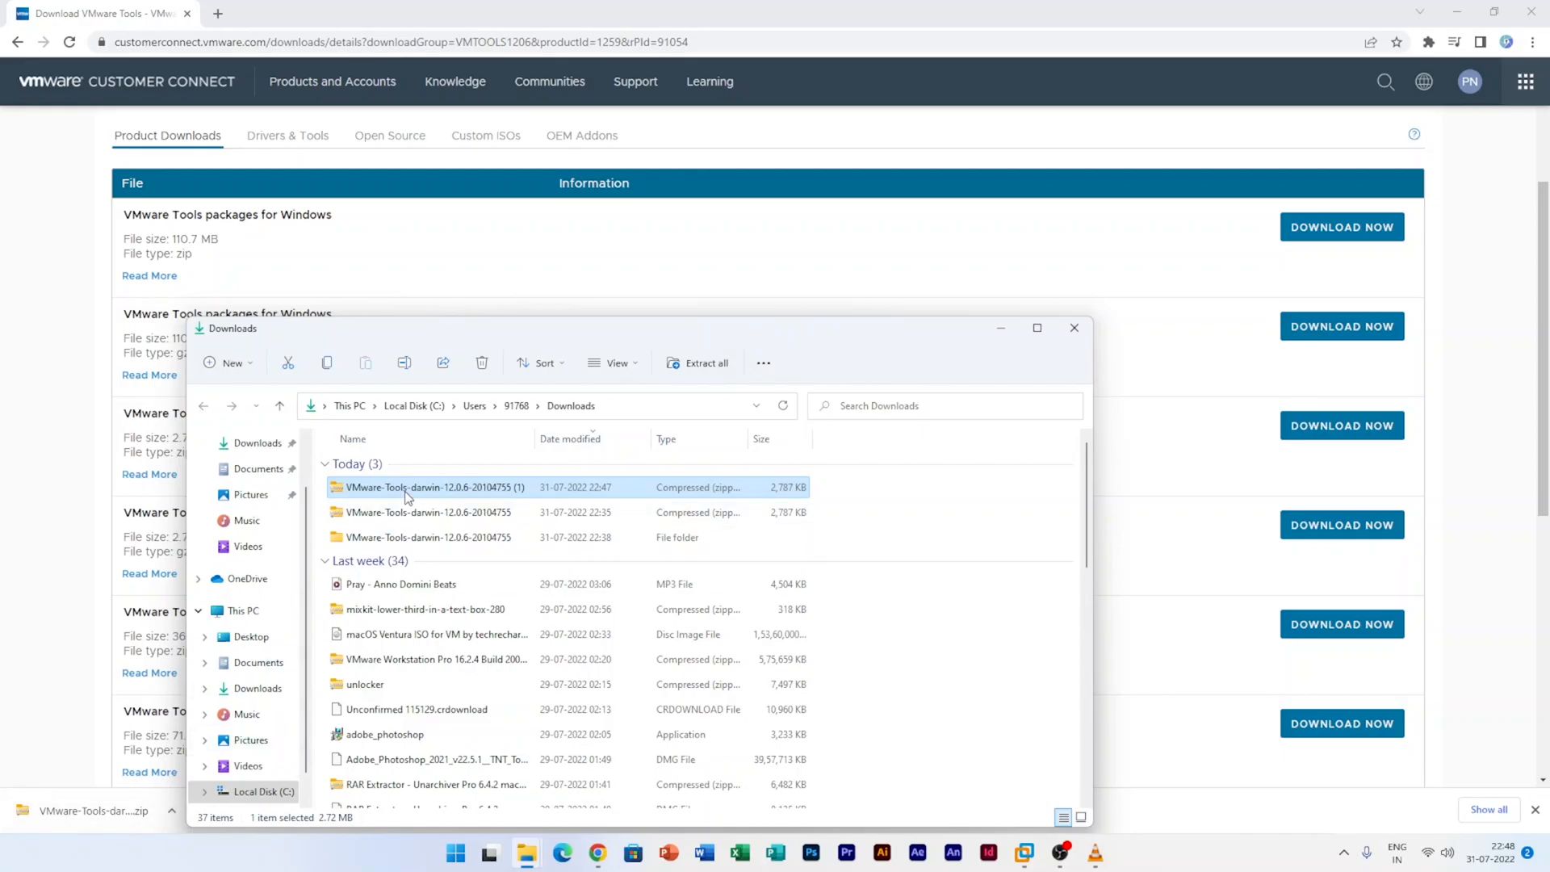
- Extract the tools zip, confirm the darwin disc image inside vmtools, and close Explorer
{"action": "right_click", "coordinate": [432, 486]}
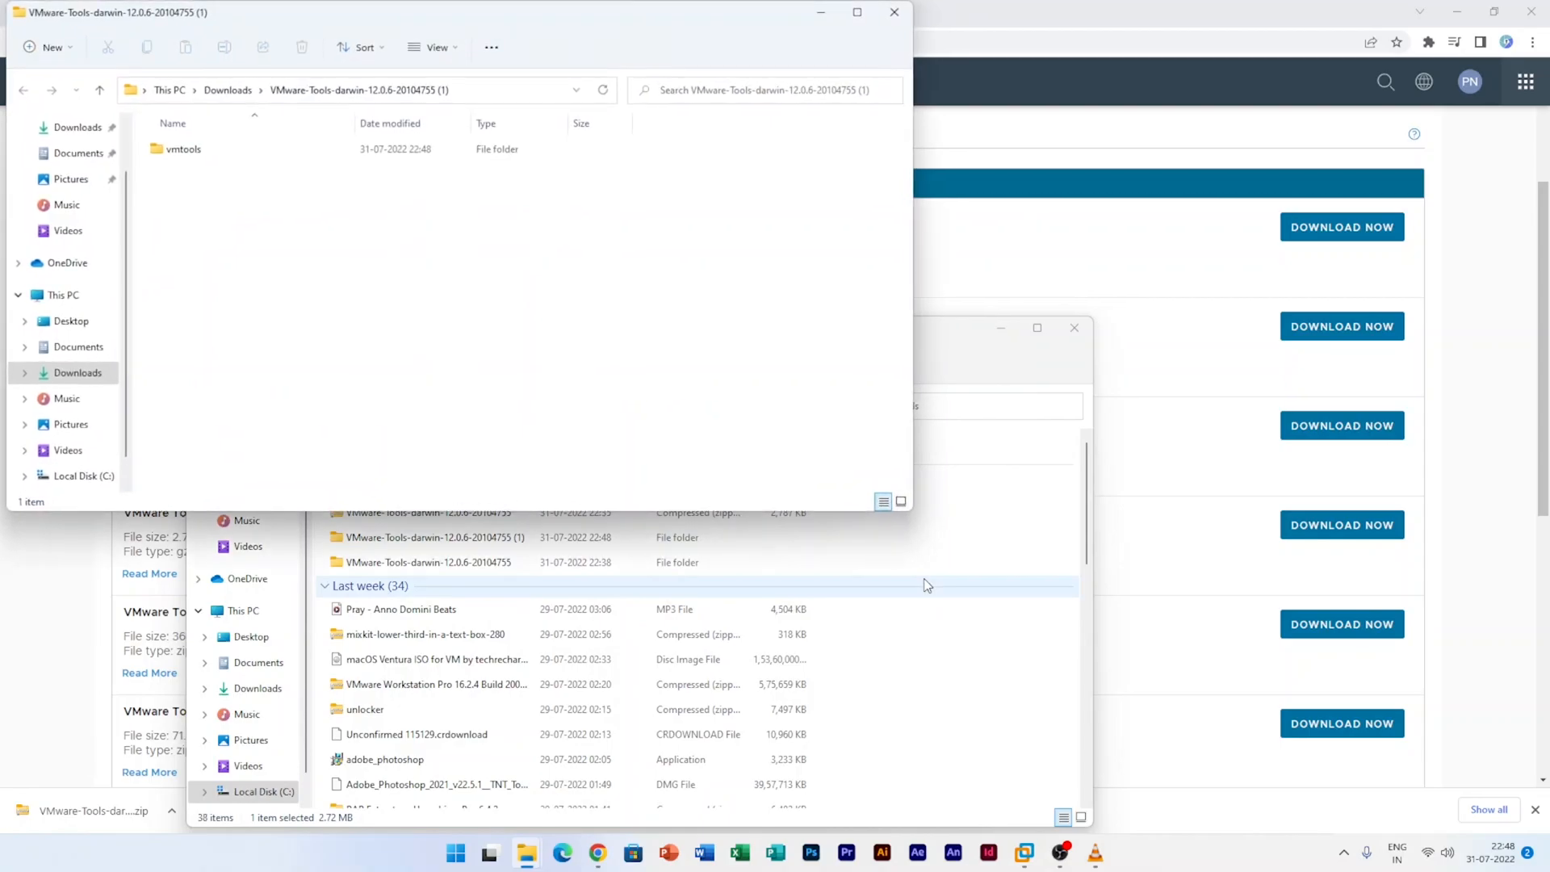
{"action": "double_click", "coordinate": [183, 148]}
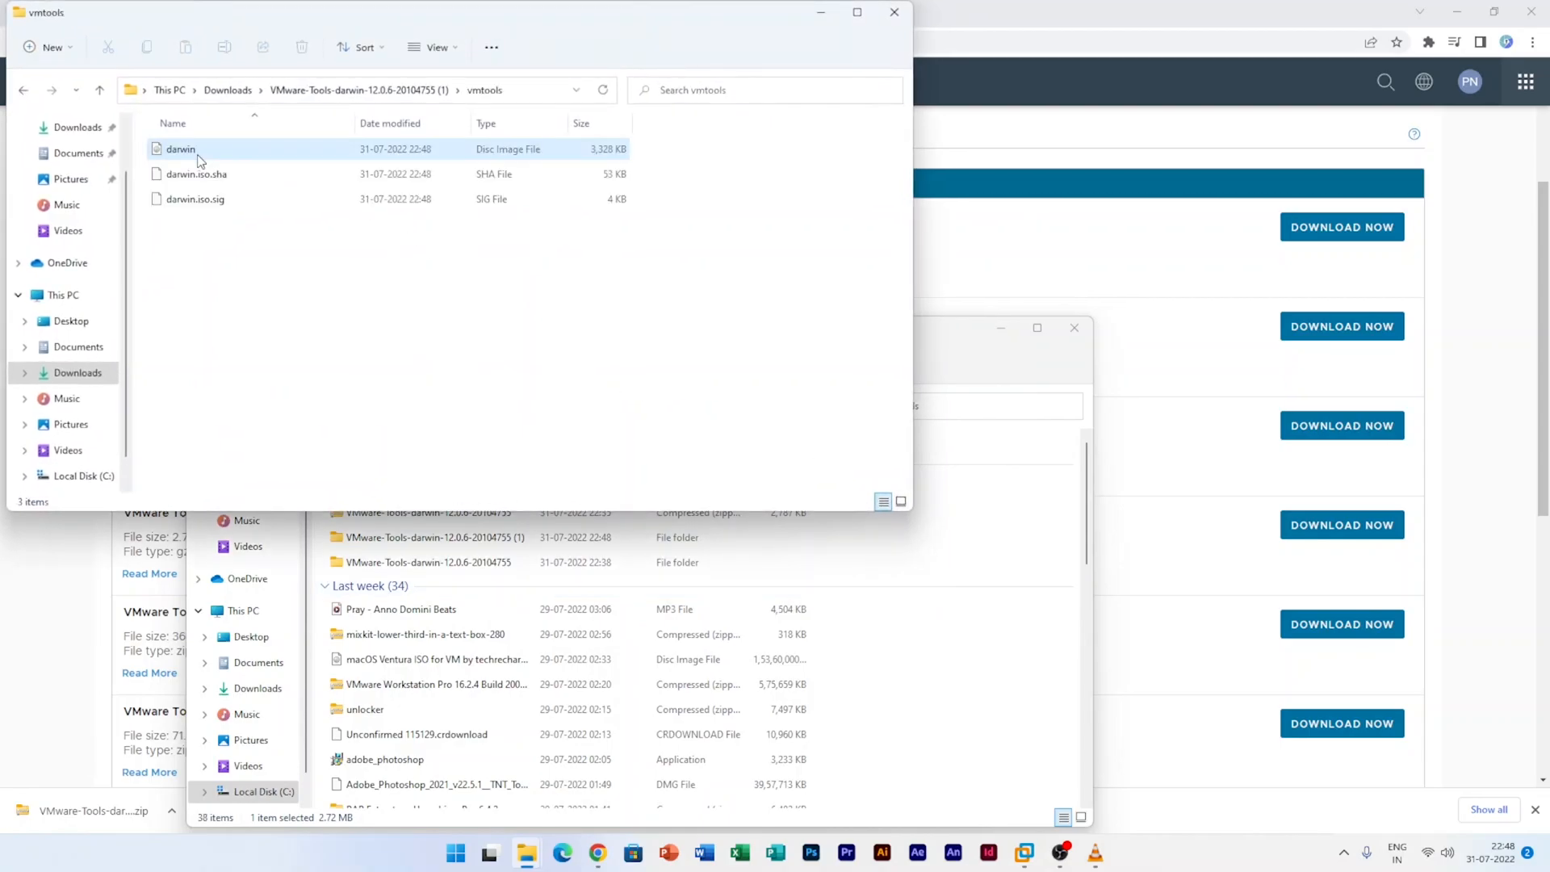
{"action": "left_click", "coordinate": [194, 199]}
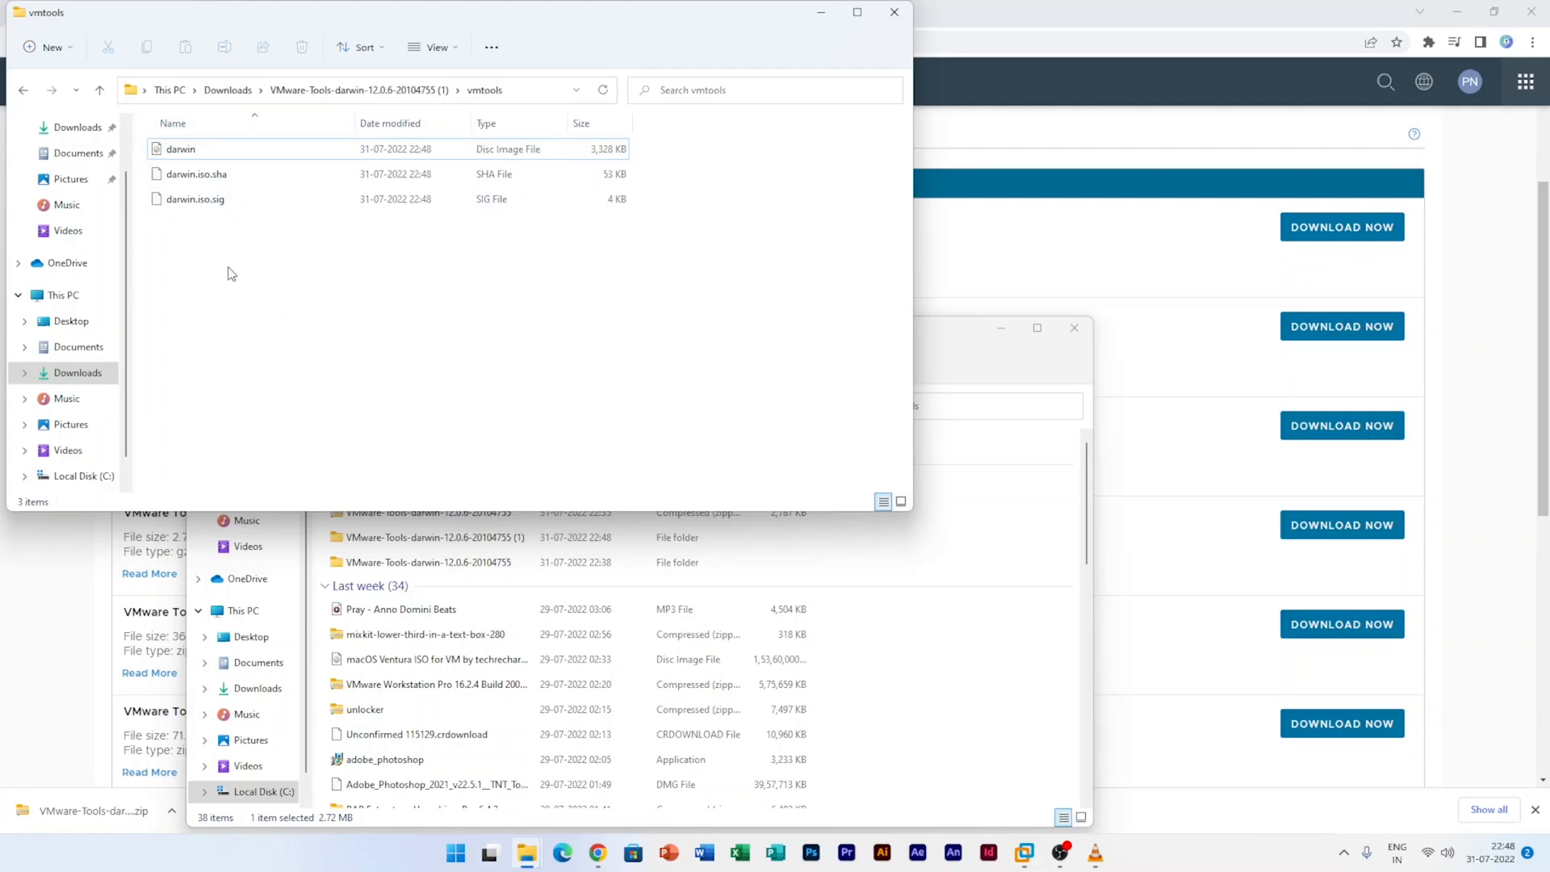
{"action": "left_click", "coordinate": [181, 149]}
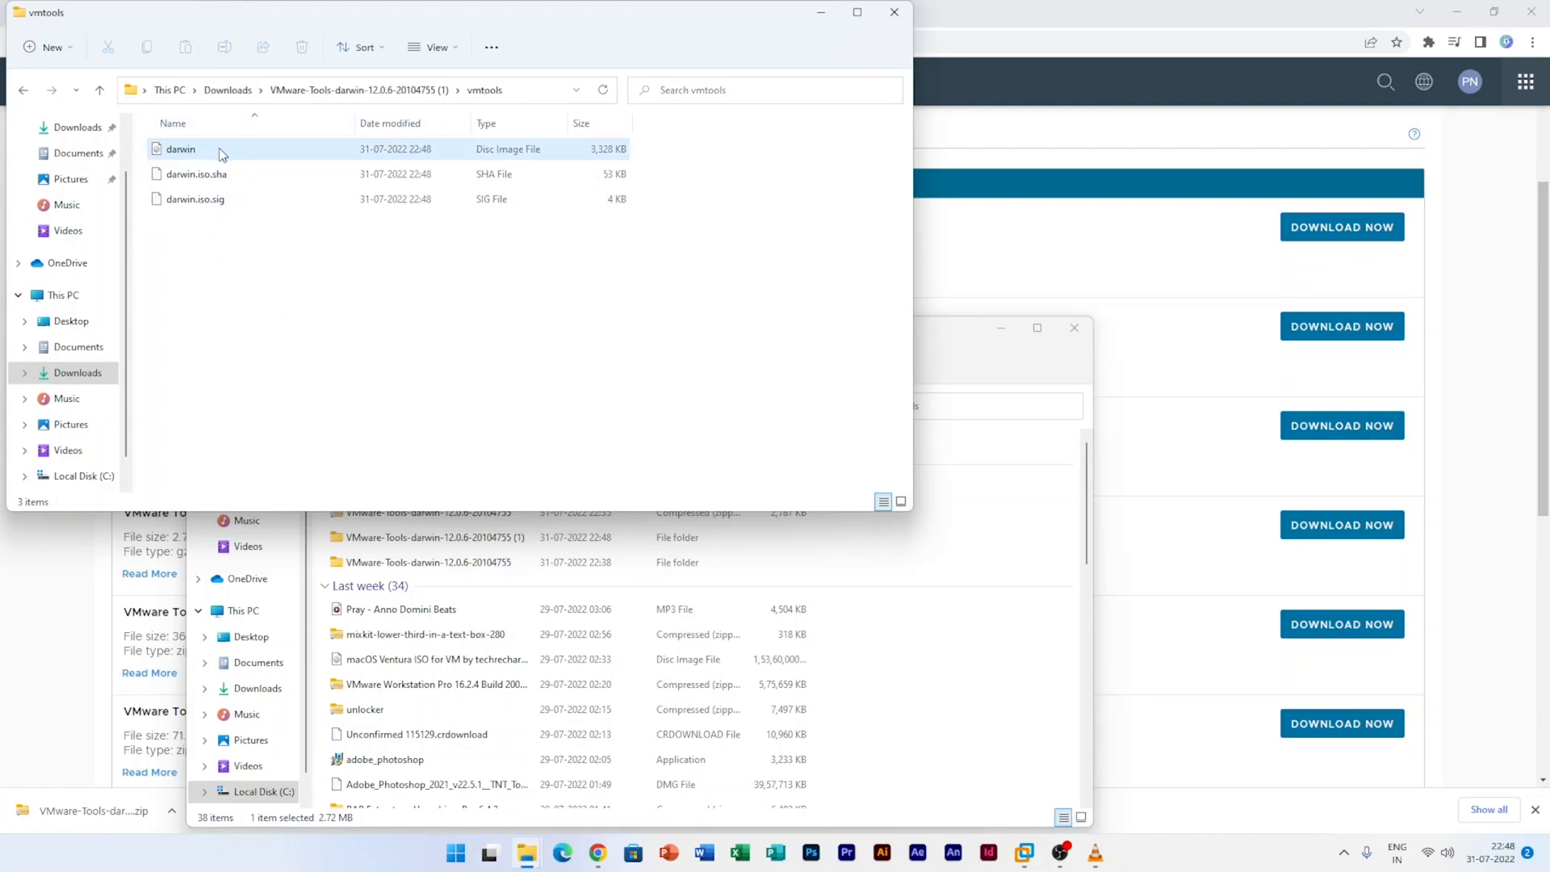
{"action": "left_click", "coordinate": [194, 198]}
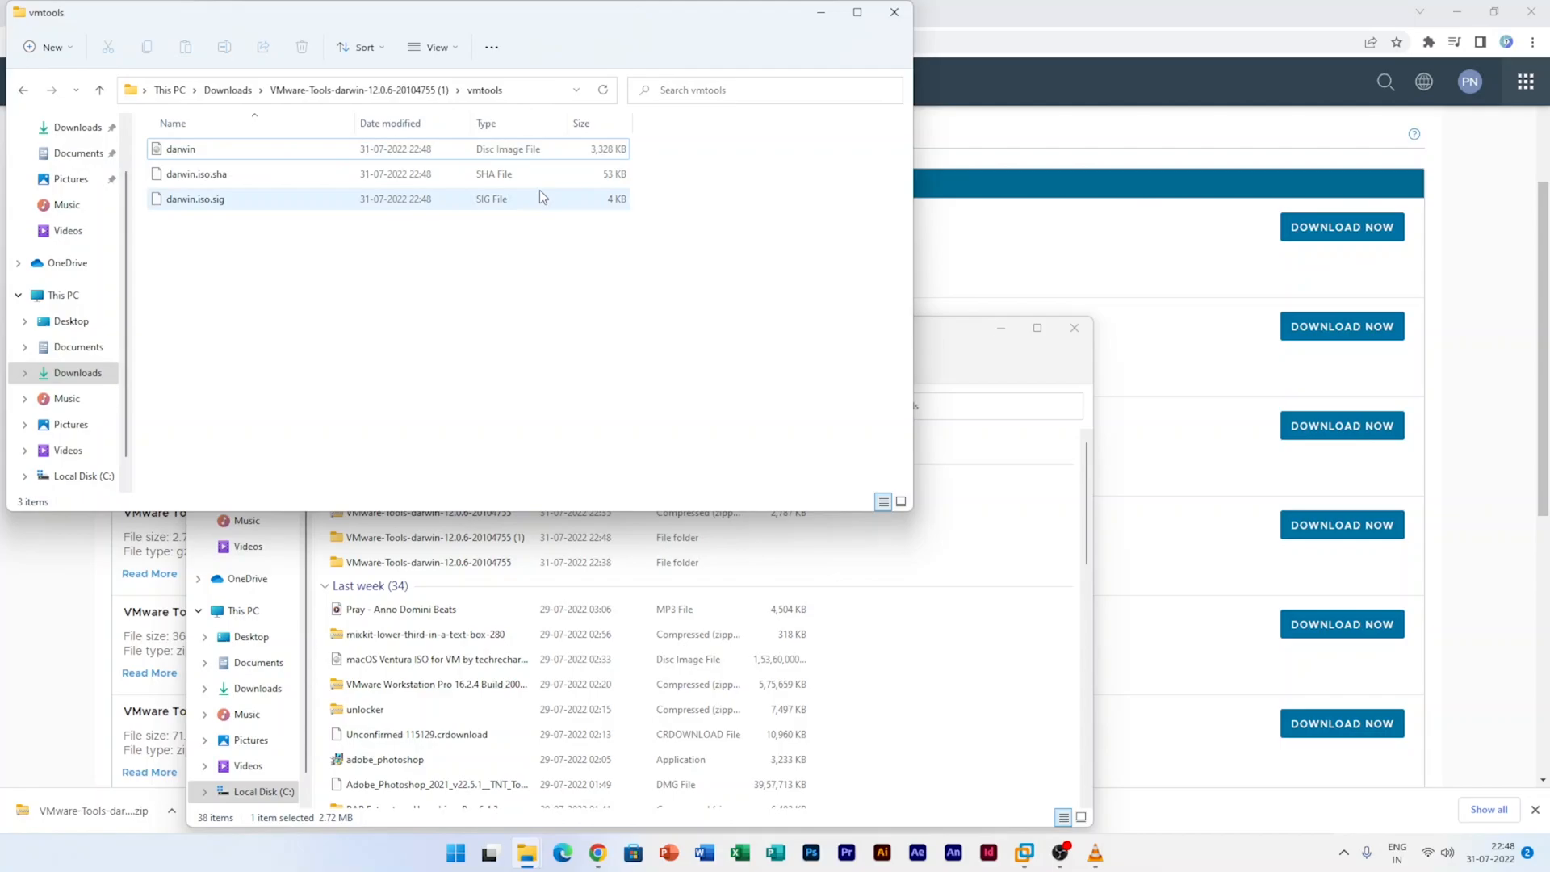
{"action": "mouse_move", "coordinate": [893, 12]}
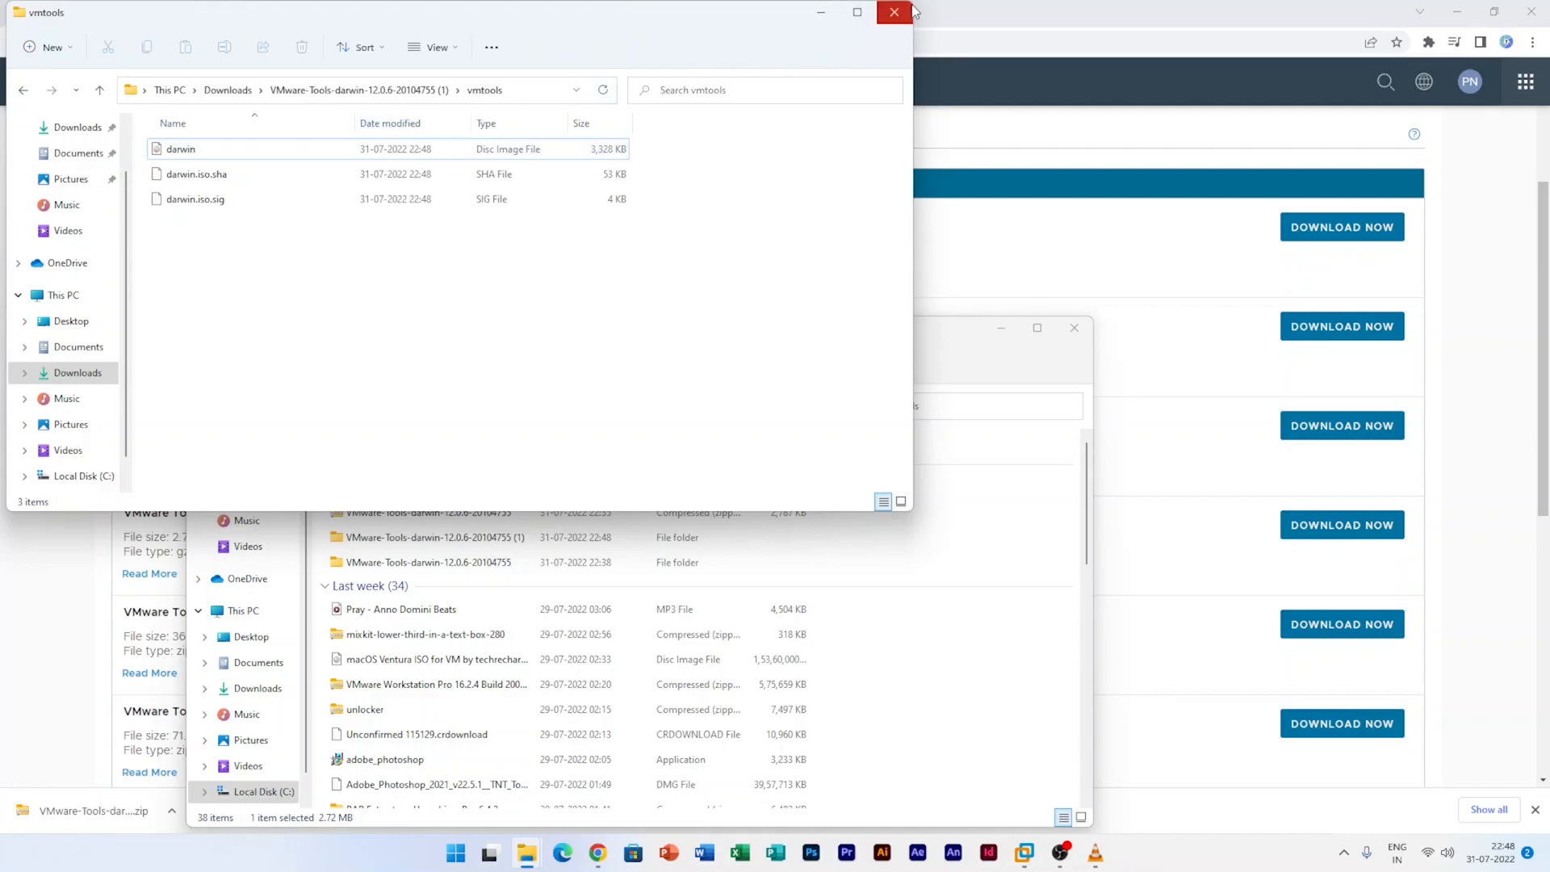
{"action": "left_click", "coordinate": [893, 12]}
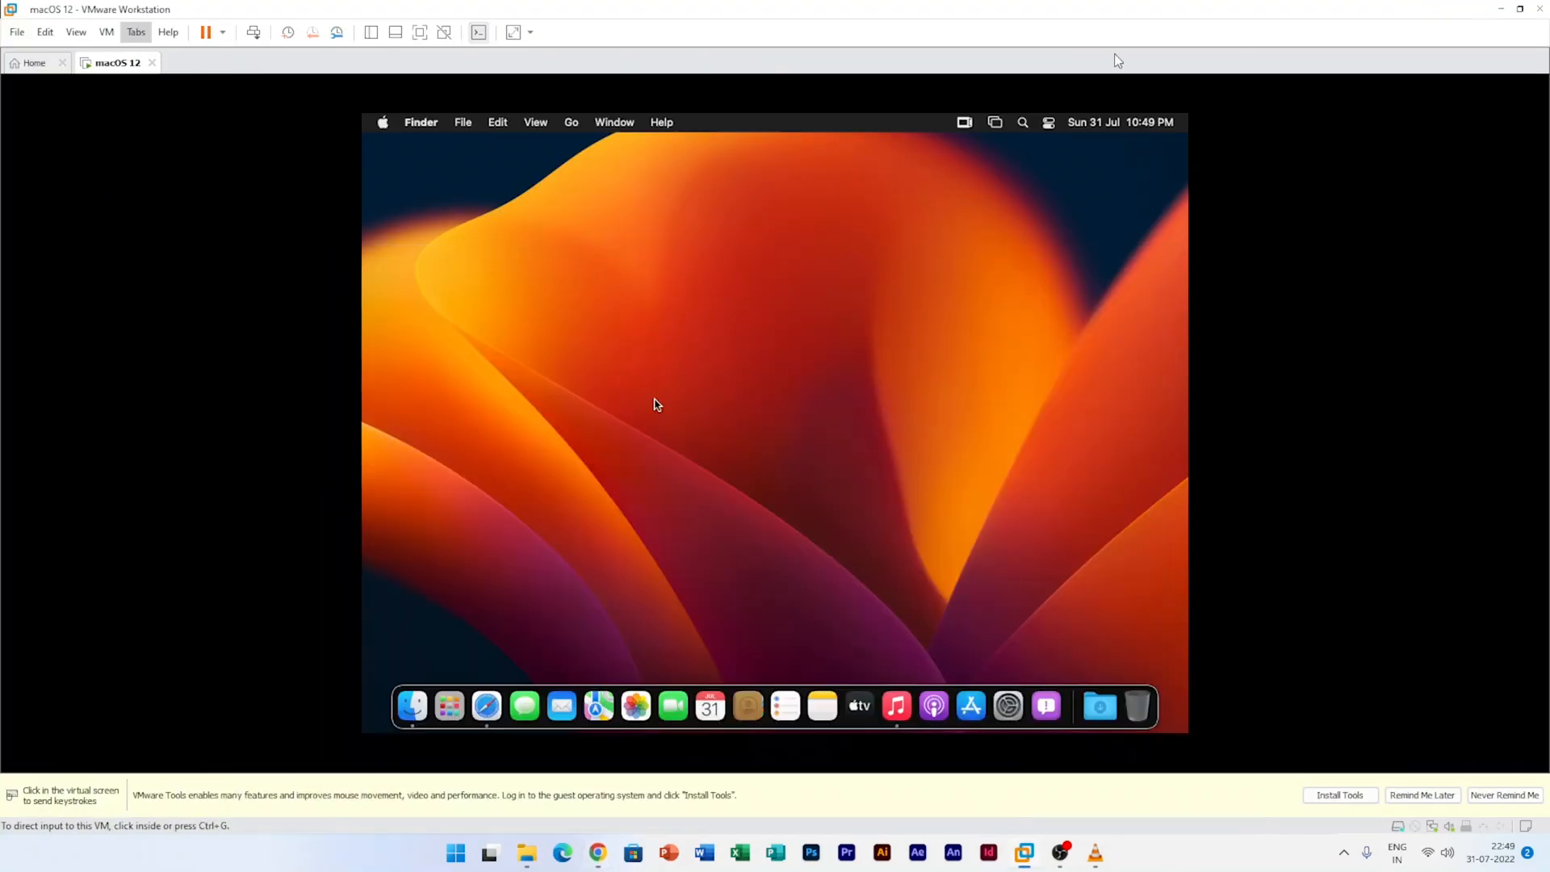
{"action": "mouse_move", "coordinate": [339, 199]}
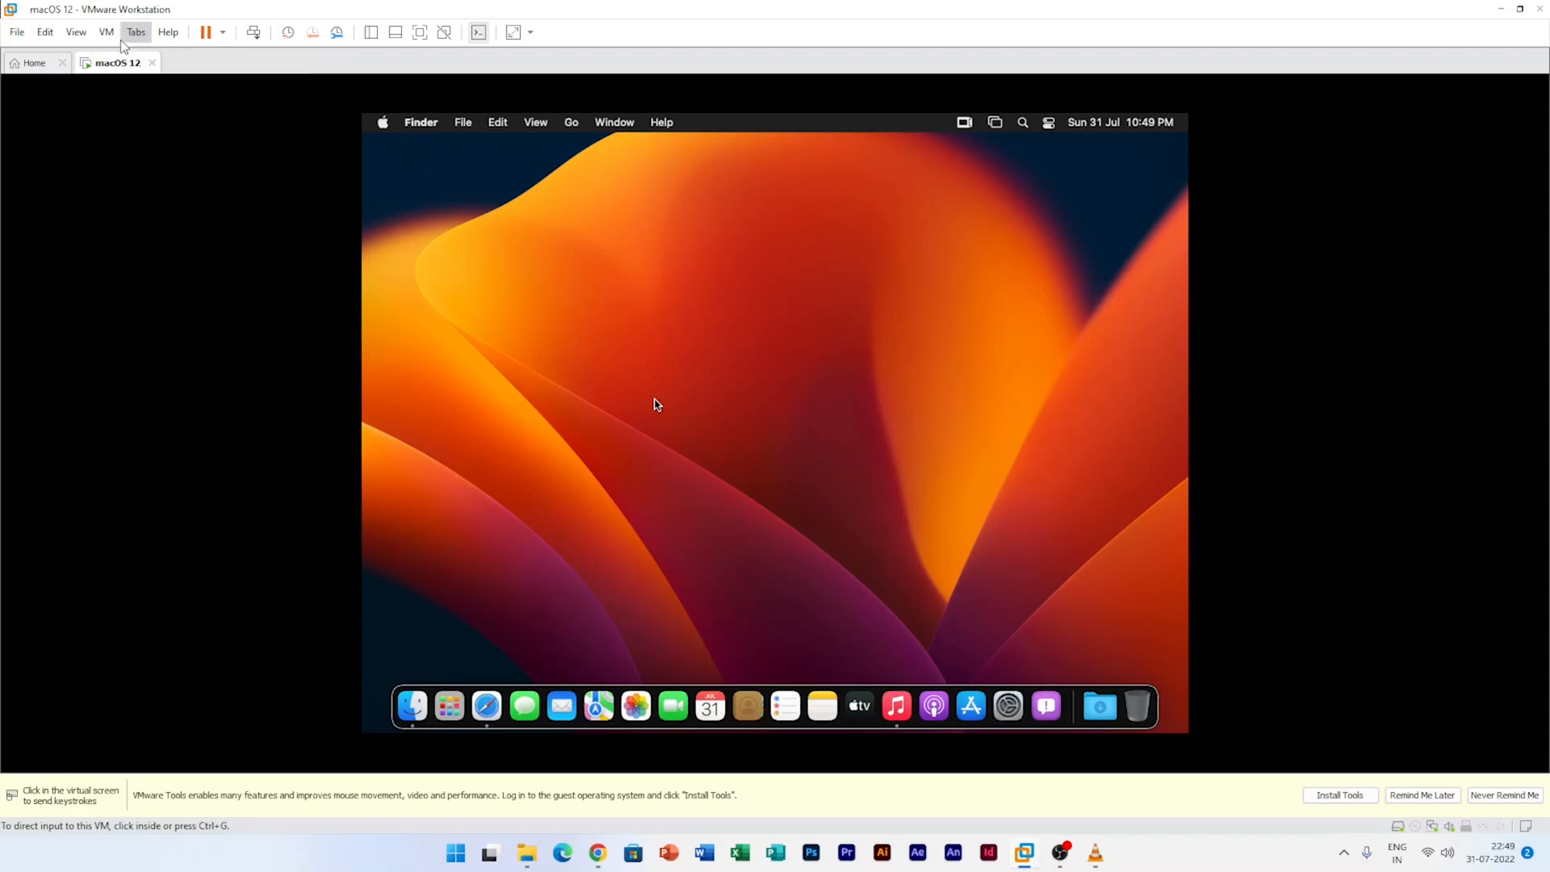
- Point the VM's CD/DVD (SATA) drive at the darwin ISO image from vmtools
{"action": "left_click", "coordinate": [105, 32]}
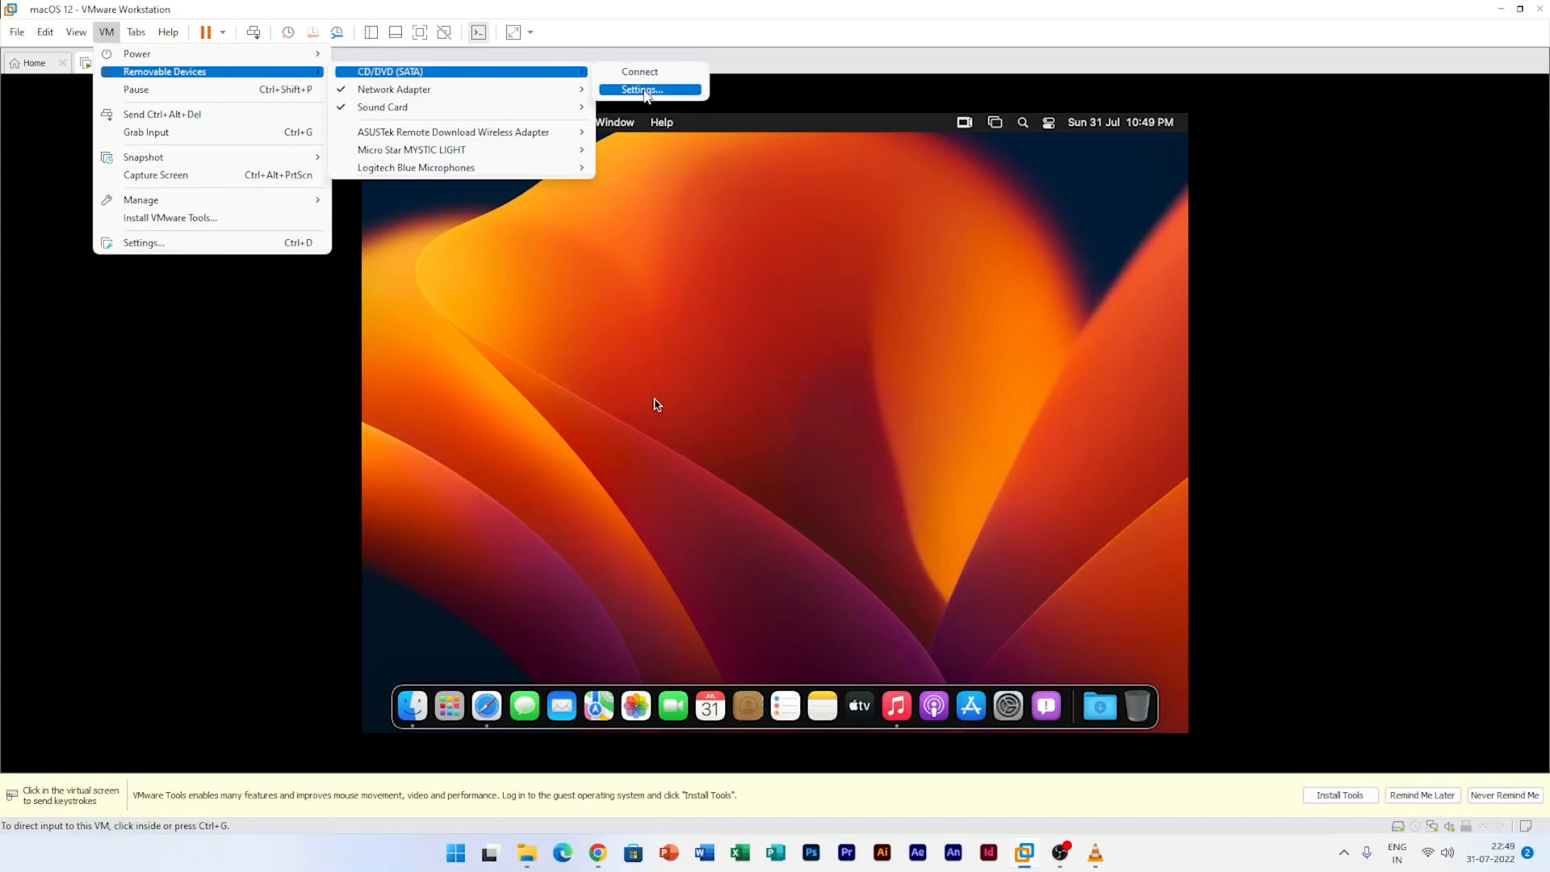
{"action": "left_click", "coordinate": [640, 90]}
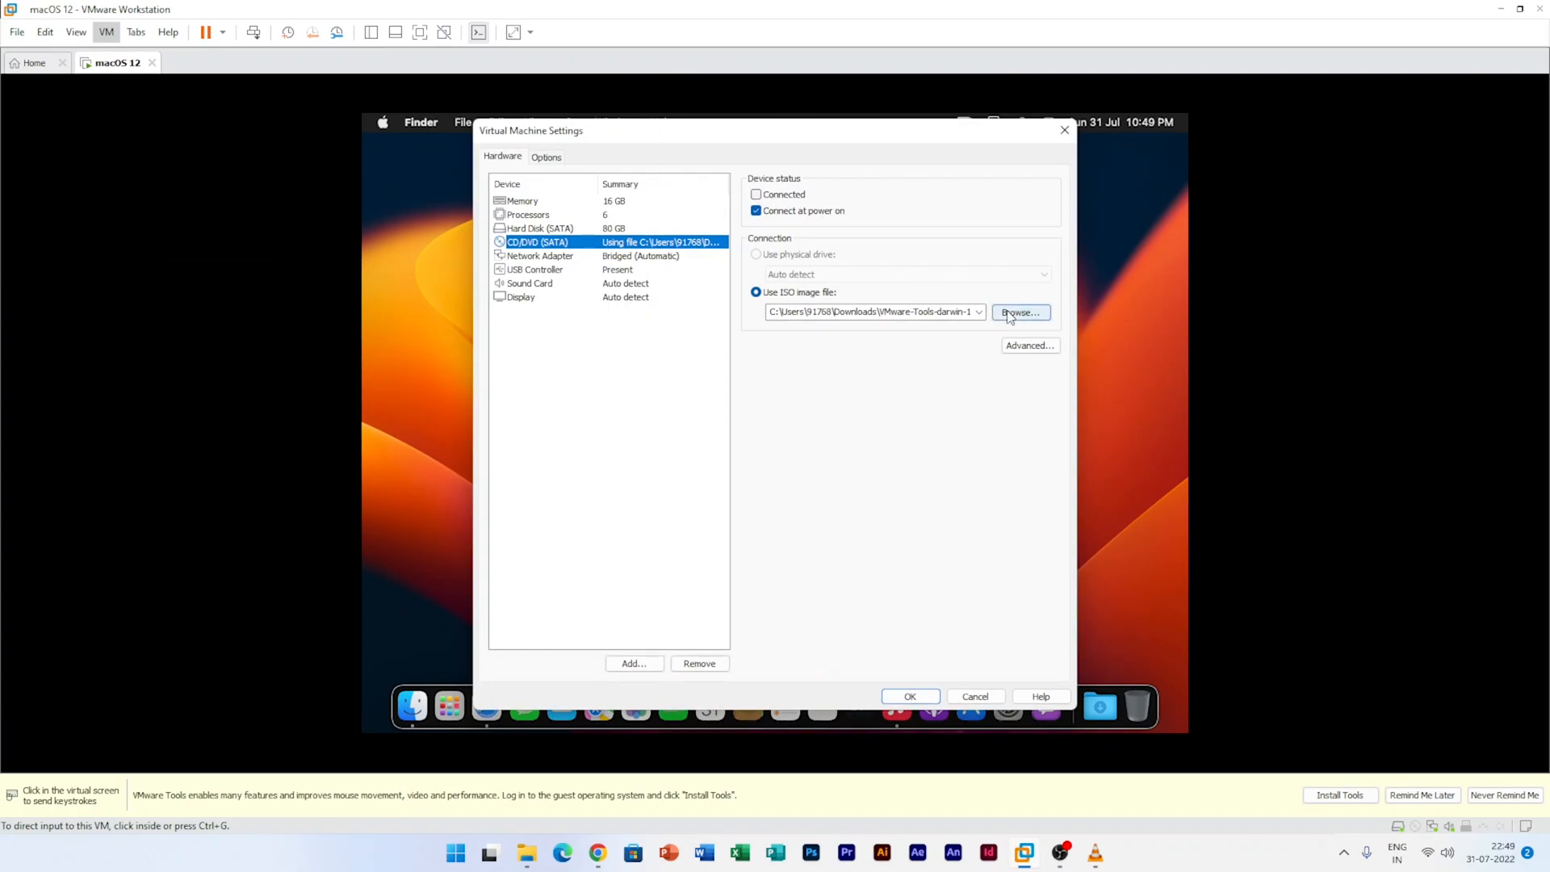
{"action": "left_click", "coordinate": [1019, 312]}
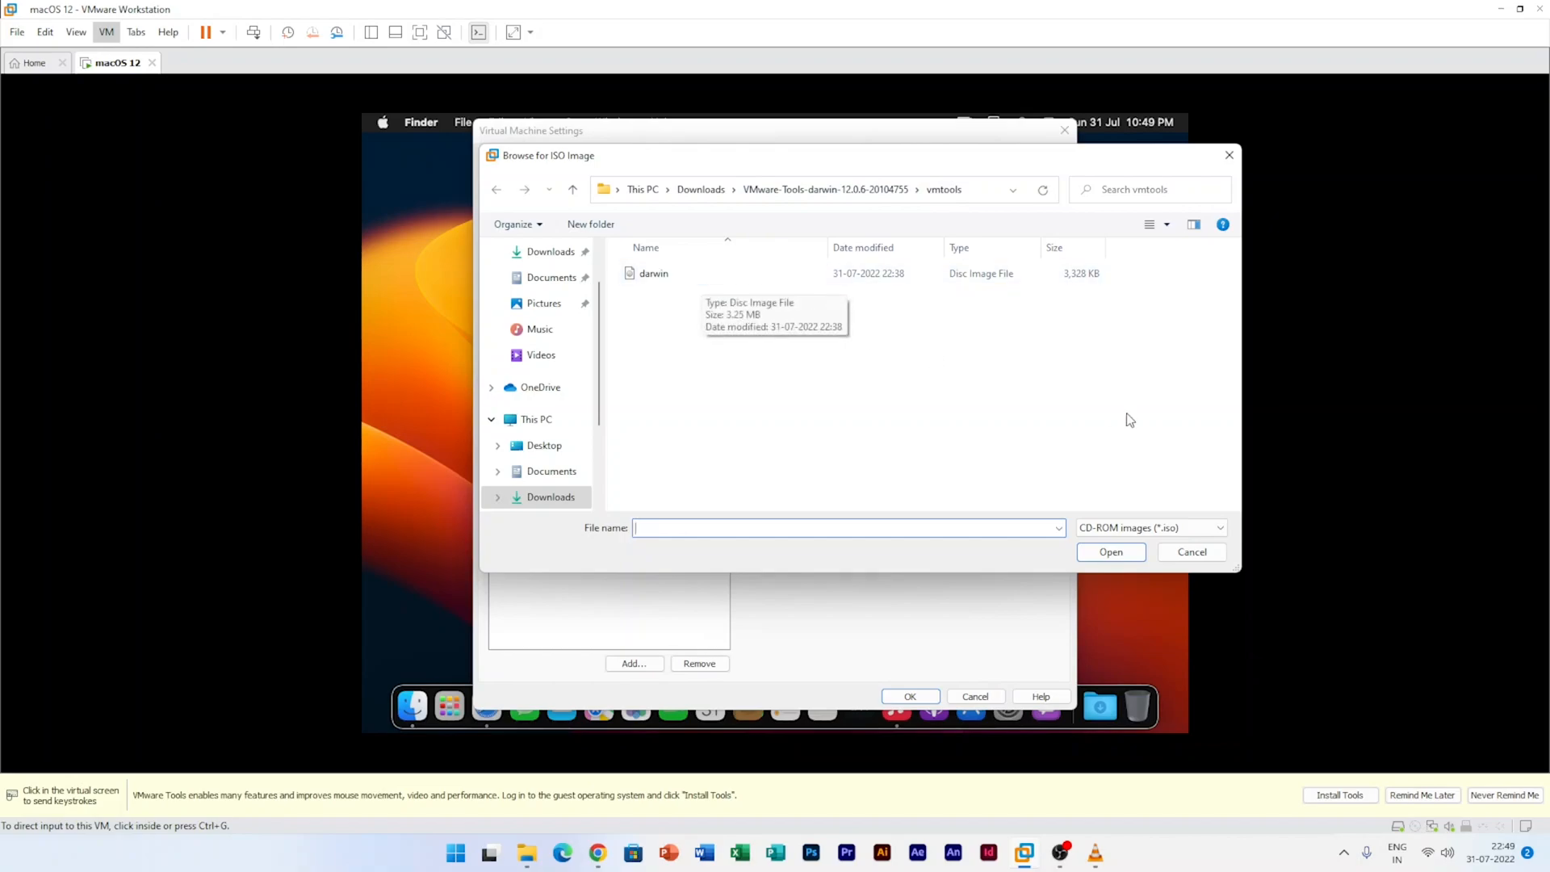
{"action": "left_click", "coordinate": [653, 273]}
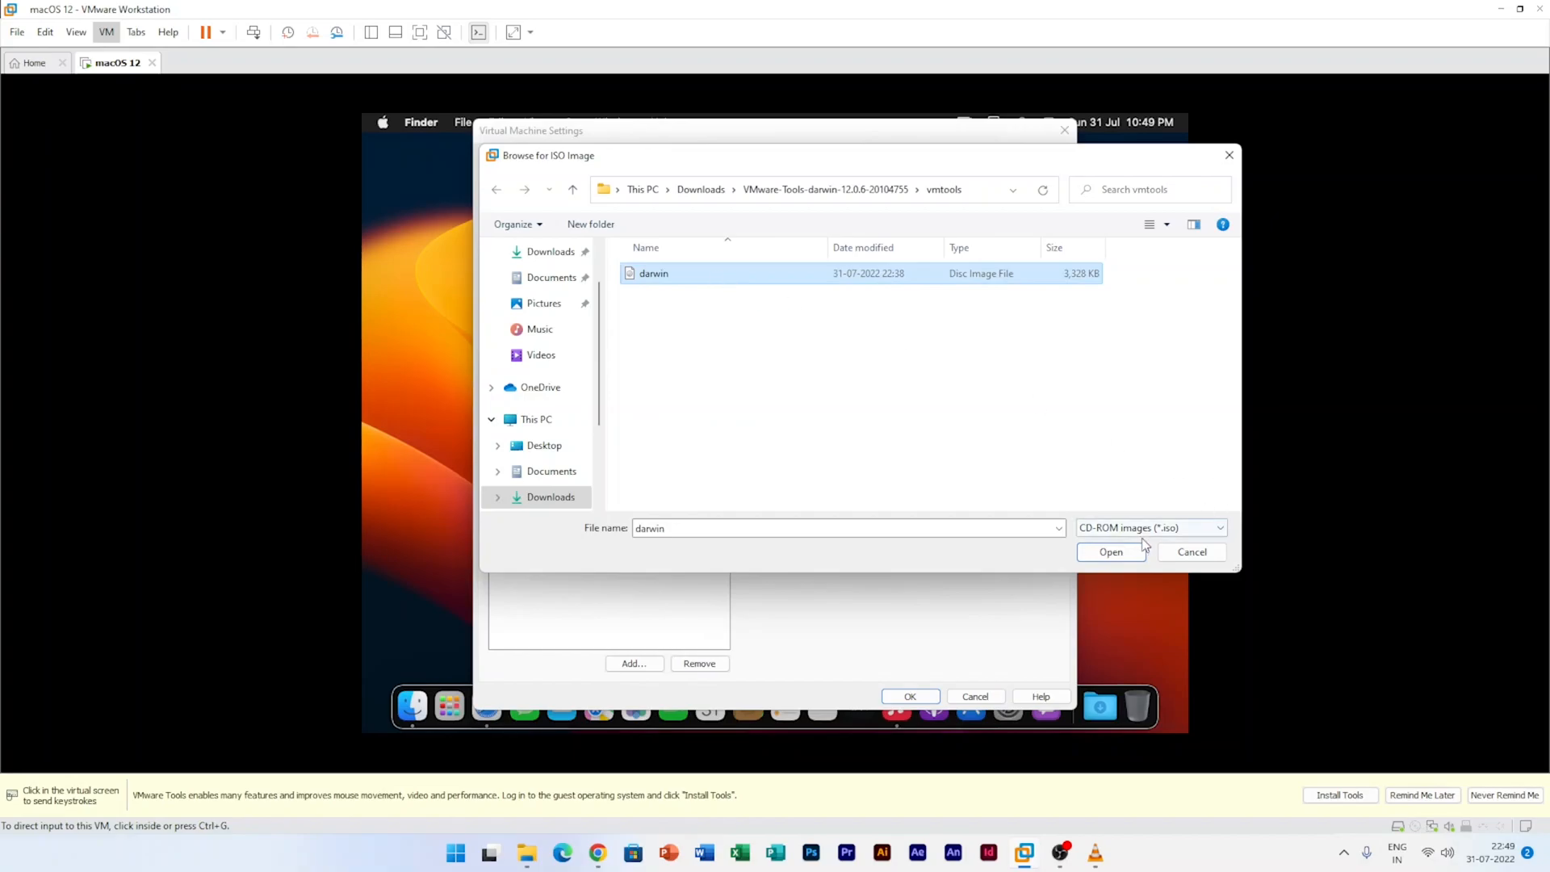
{"action": "left_click", "coordinate": [1110, 551]}
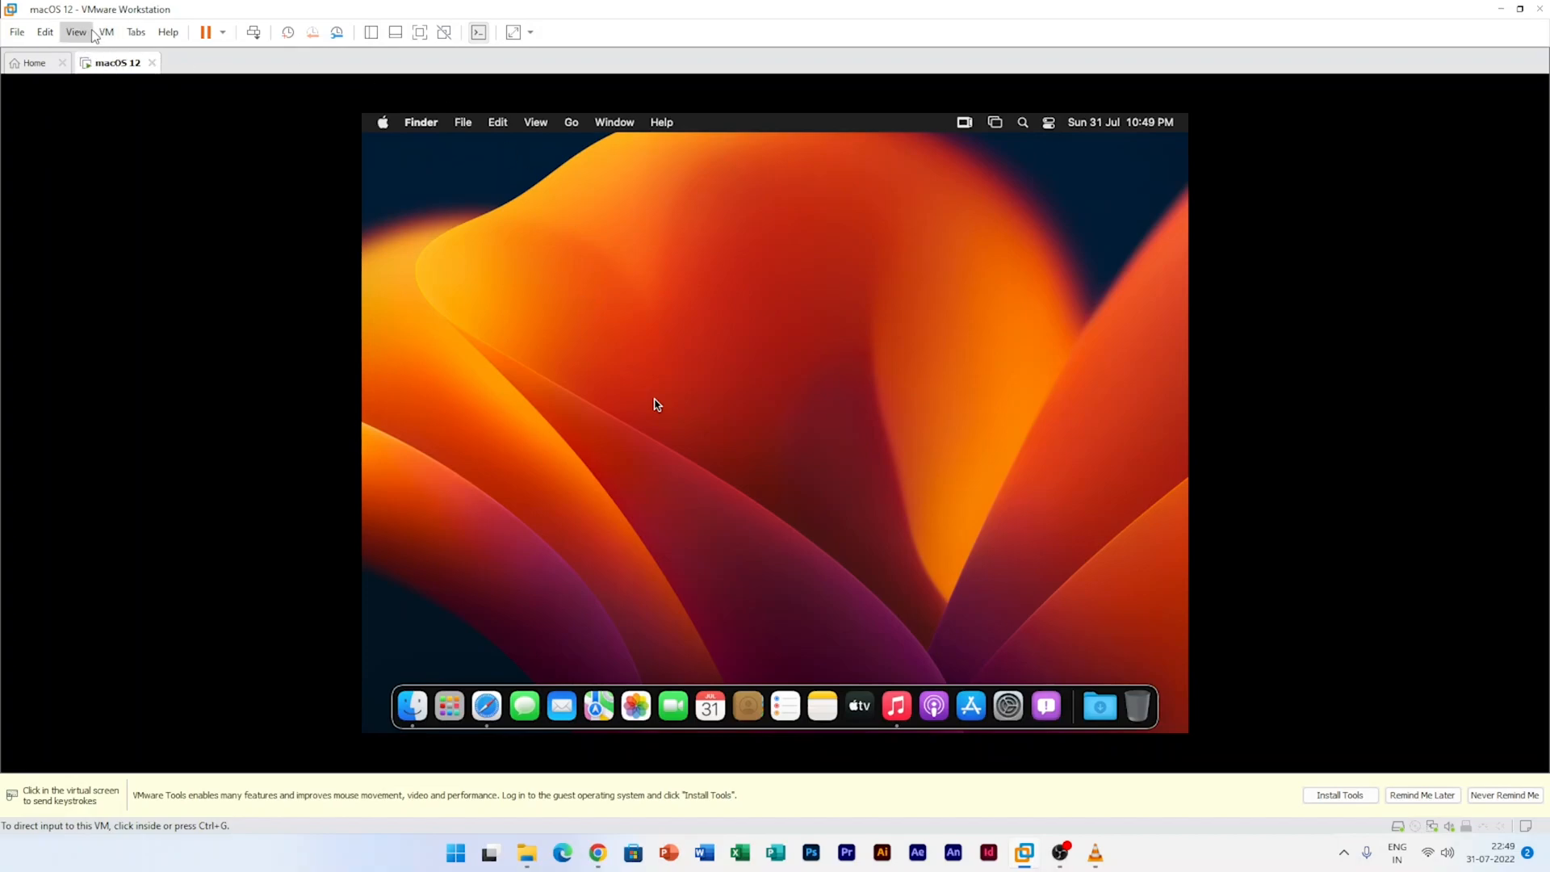
- Connect the CD/DVD (SATA) drive holding the darwin image from the VM menu
{"action": "left_click", "coordinate": [105, 31]}
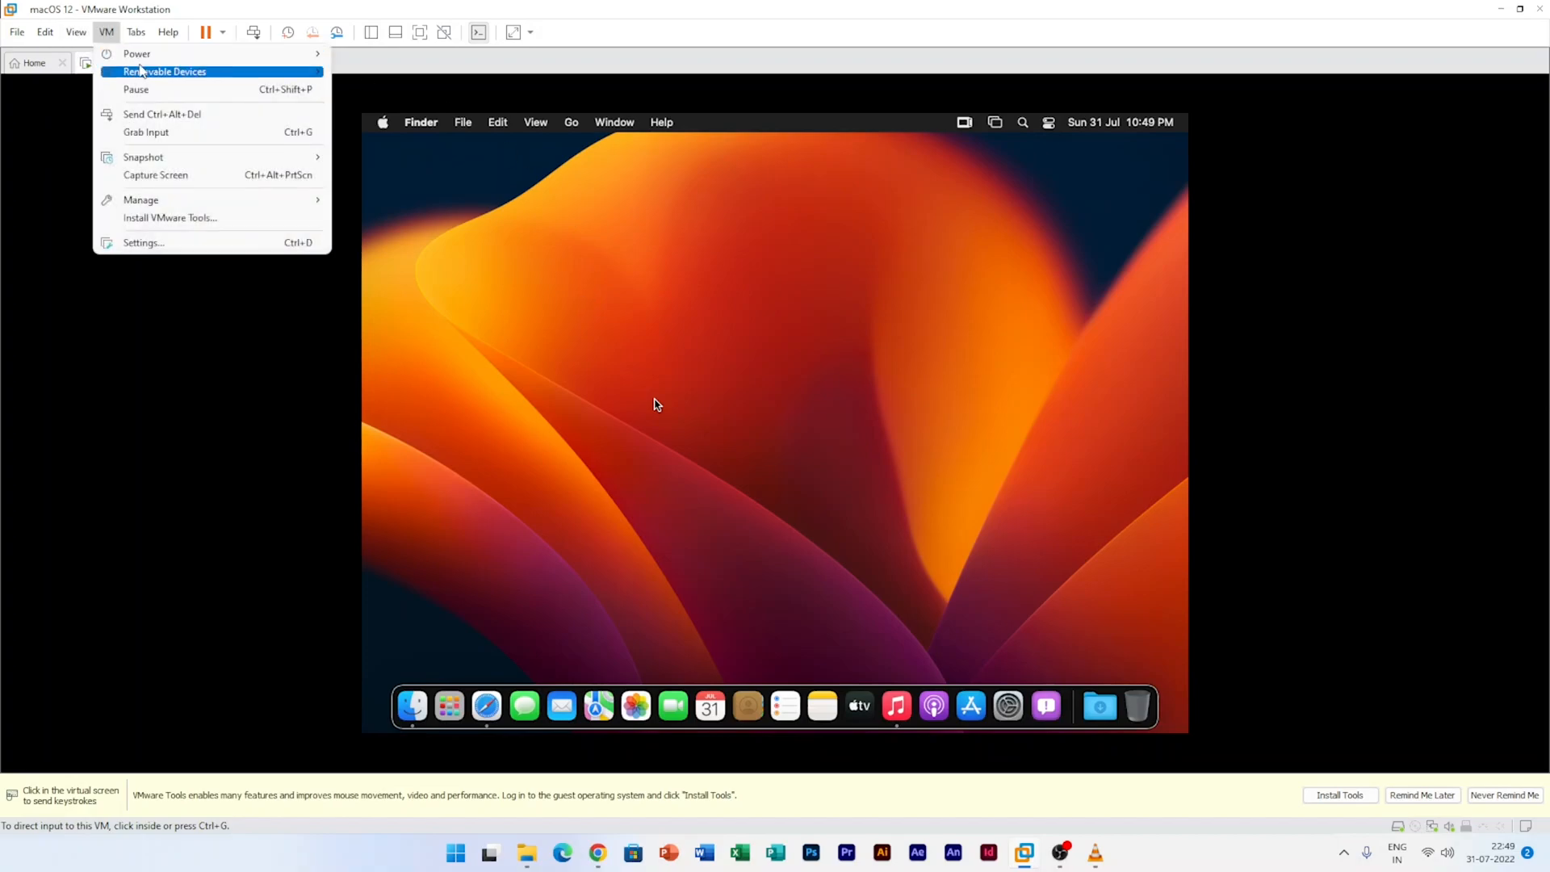
{"action": "mouse_move", "coordinate": [164, 71]}
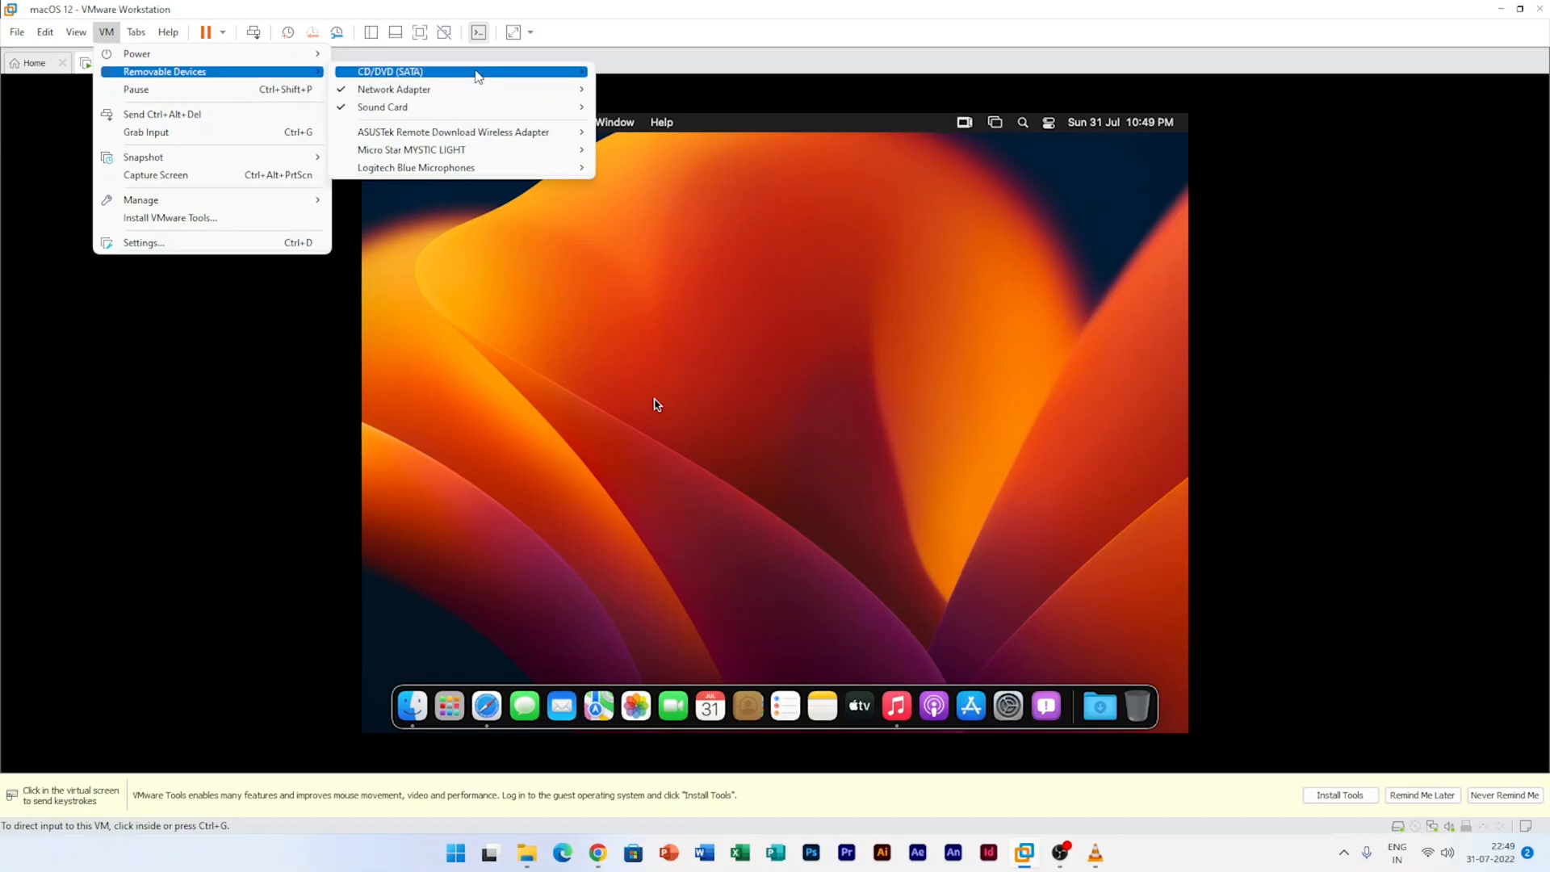
{"action": "mouse_move", "coordinate": [460, 71]}
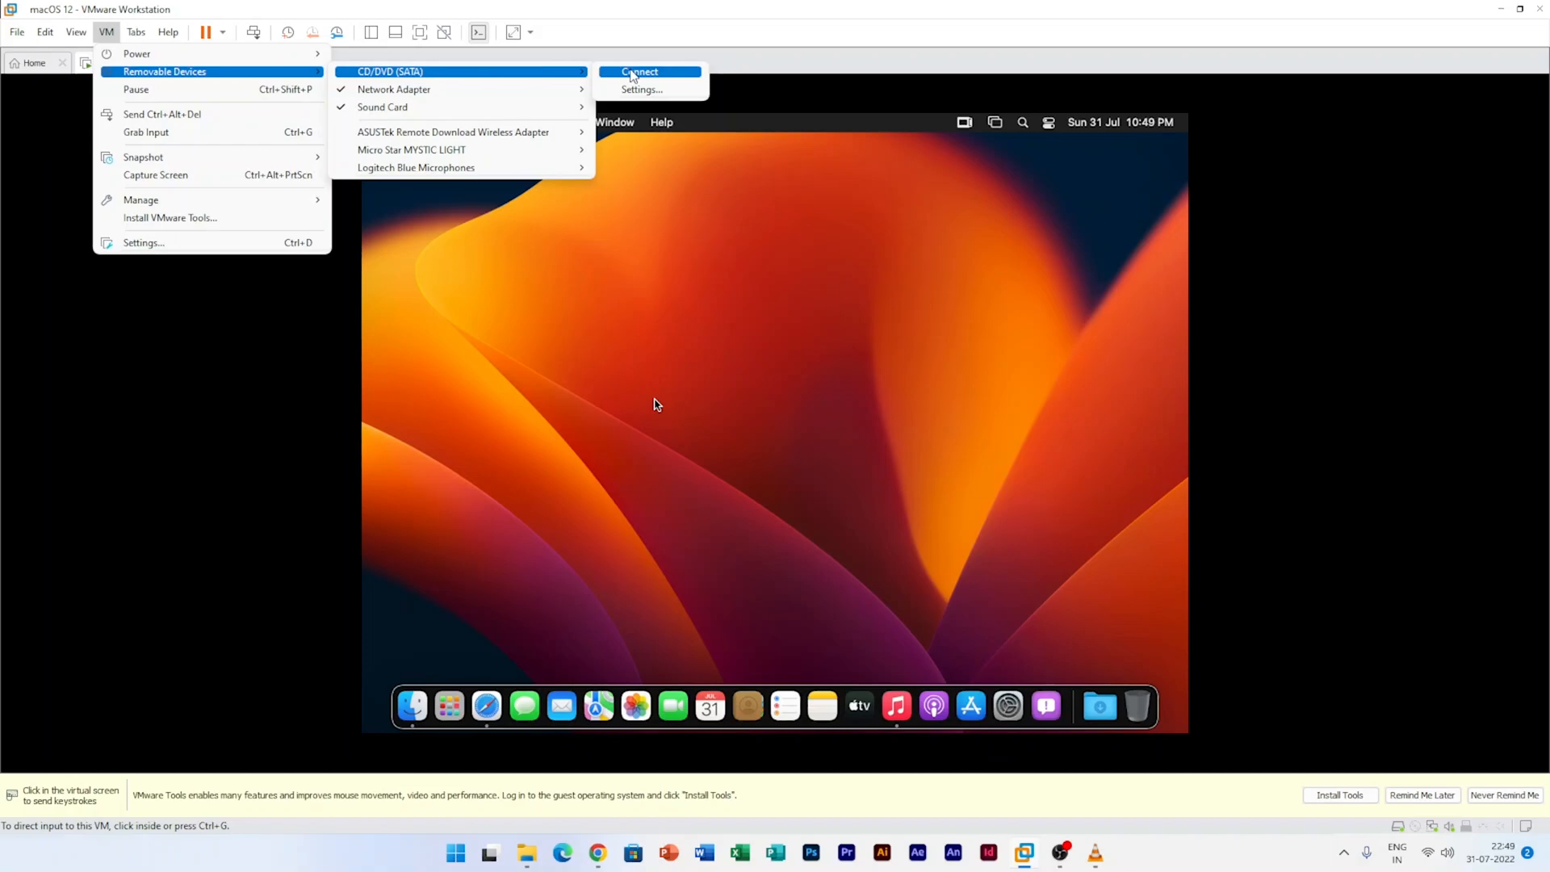
{"action": "left_click", "coordinate": [639, 71]}
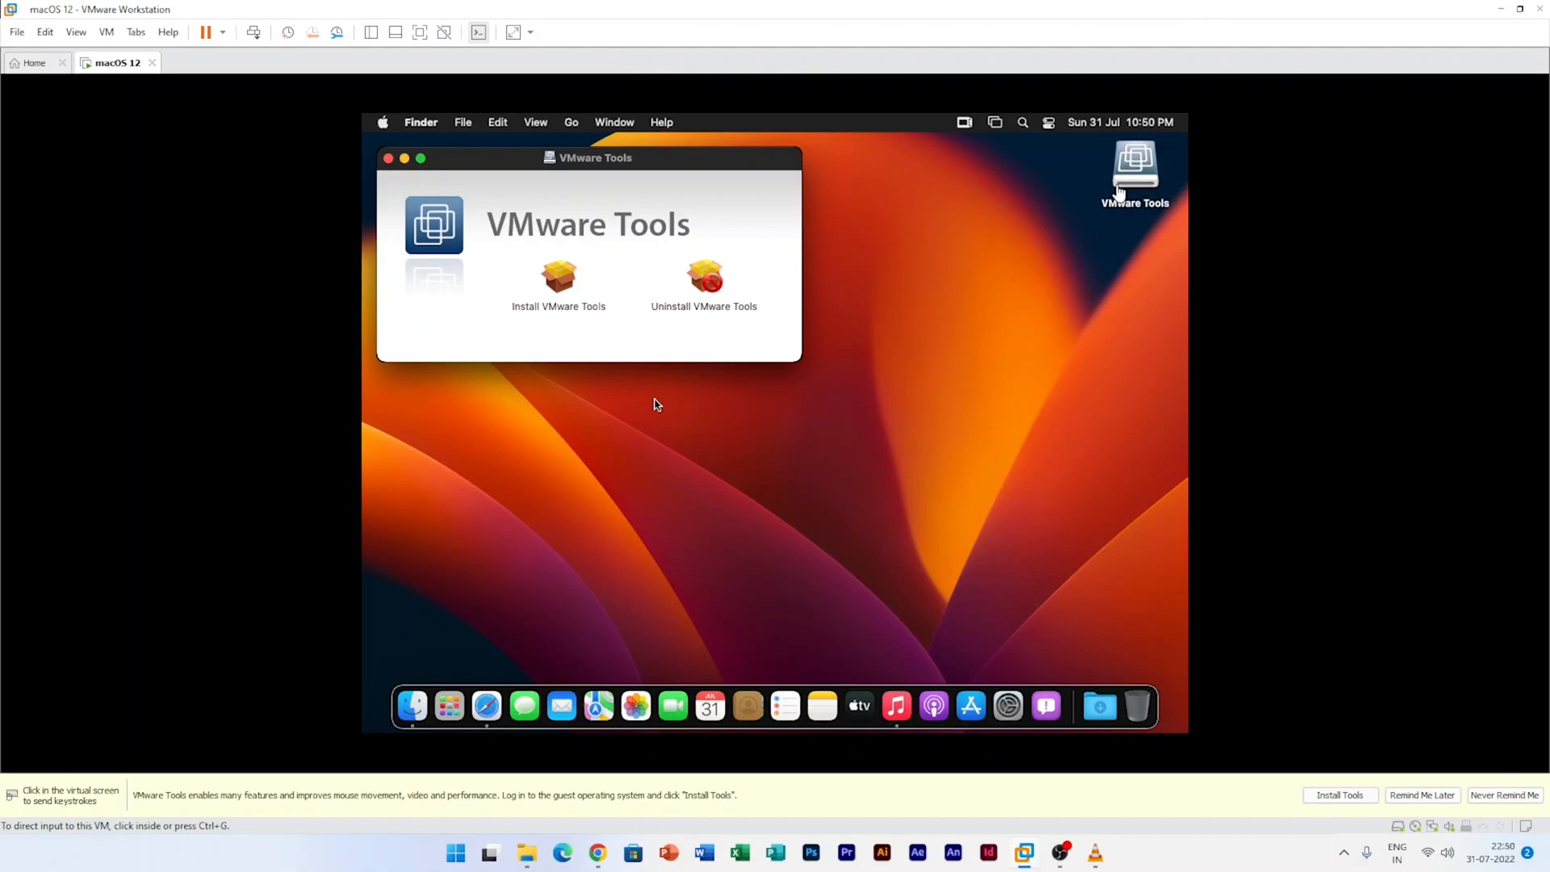
{"action": "mouse_move", "coordinate": [838, 313]}
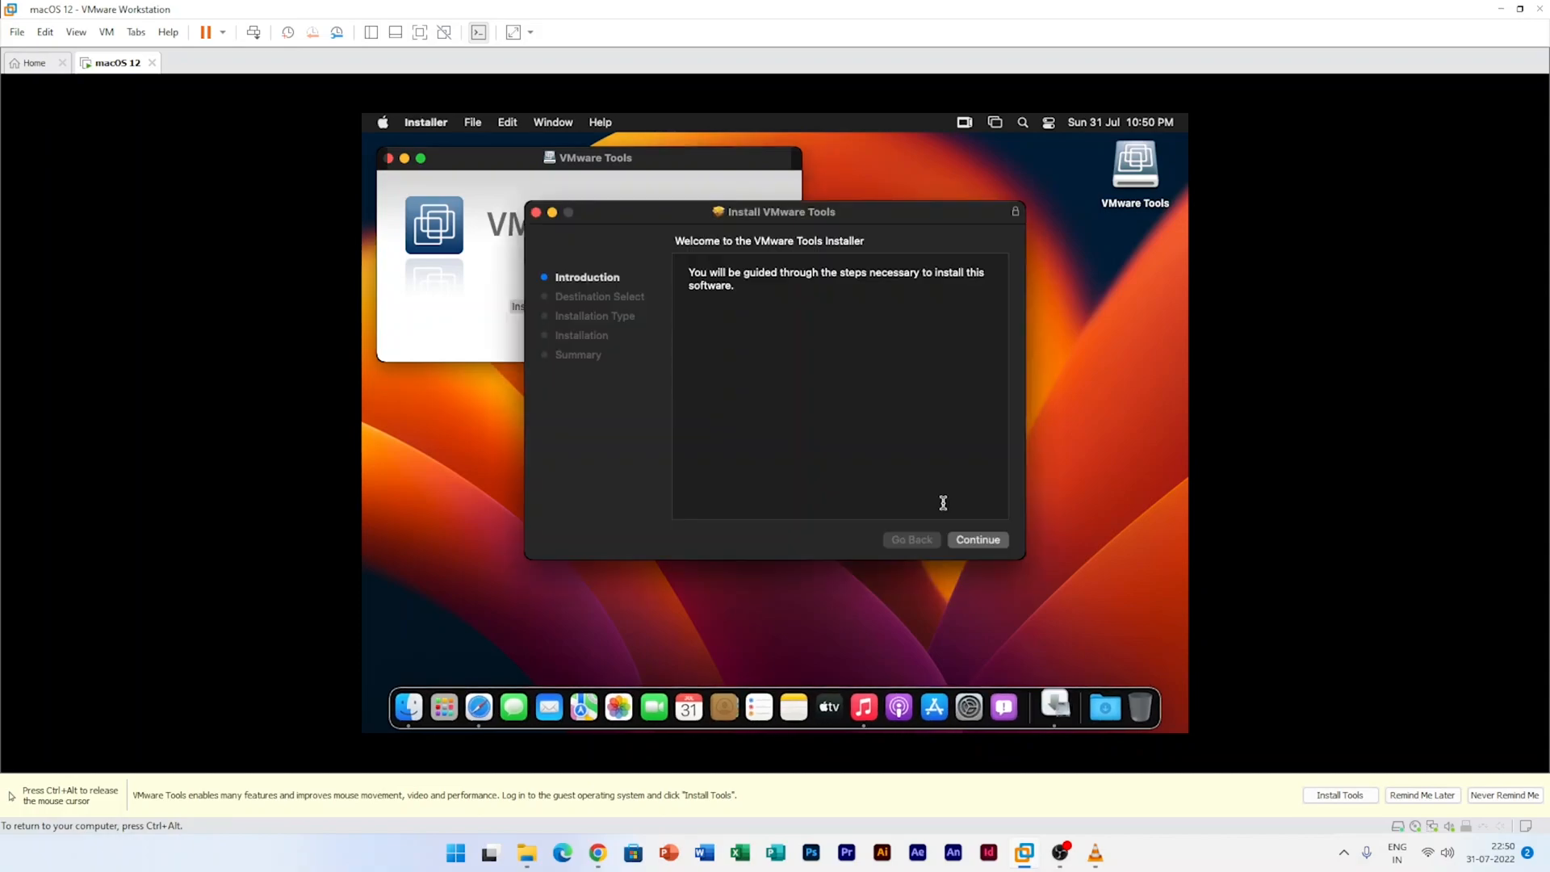
- Run the VMware Tools installer, dismiss both System Extension Blocked alerts, and close the failed installer
{"action": "left_click", "coordinate": [977, 540]}
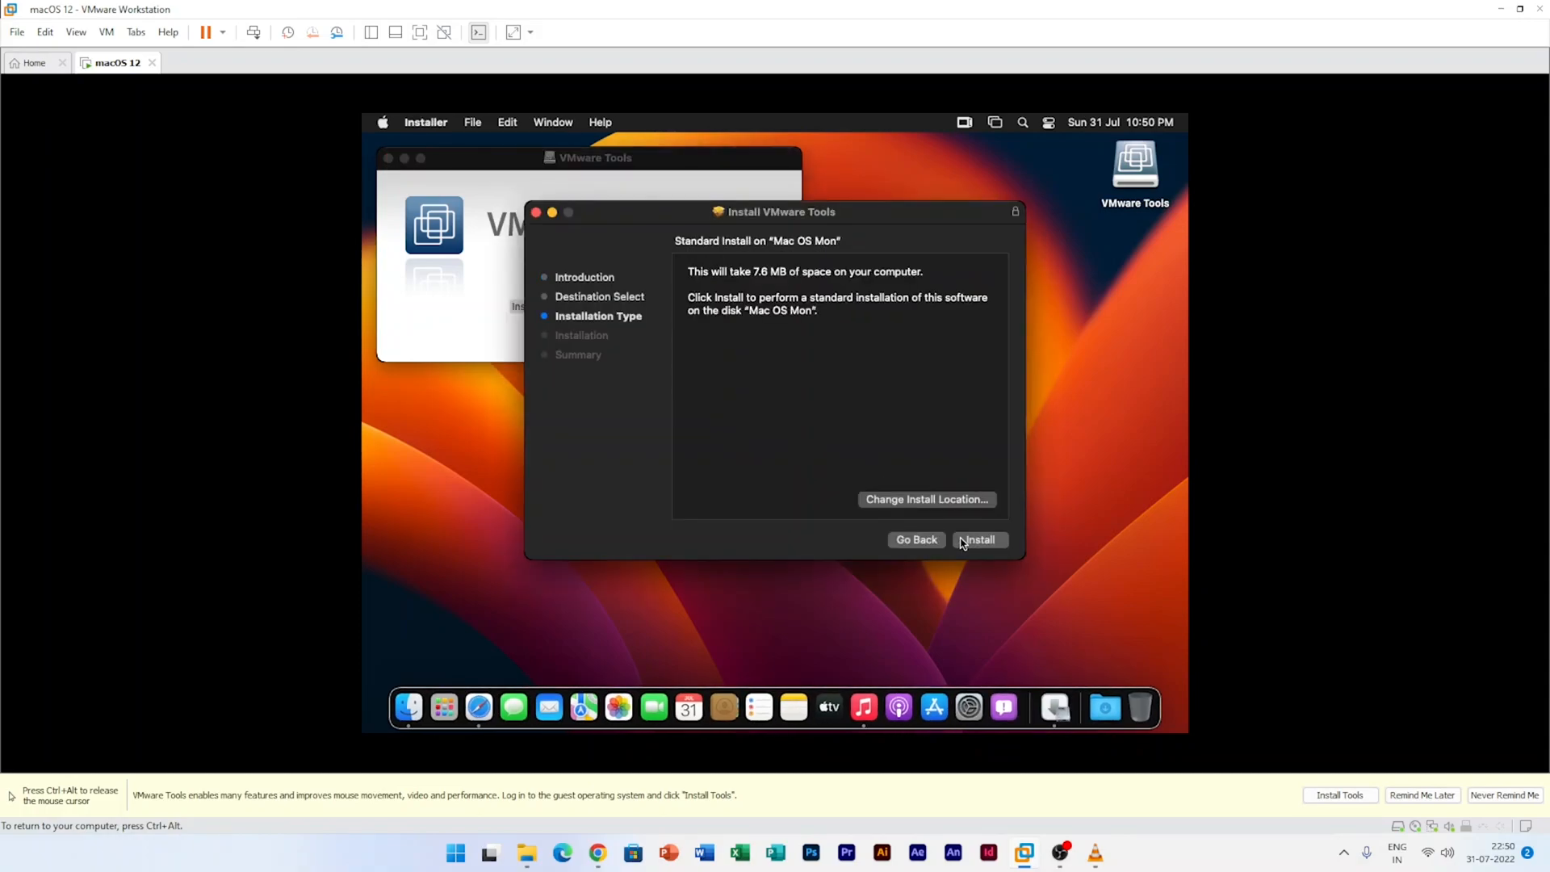
{"action": "left_click", "coordinate": [977, 540]}
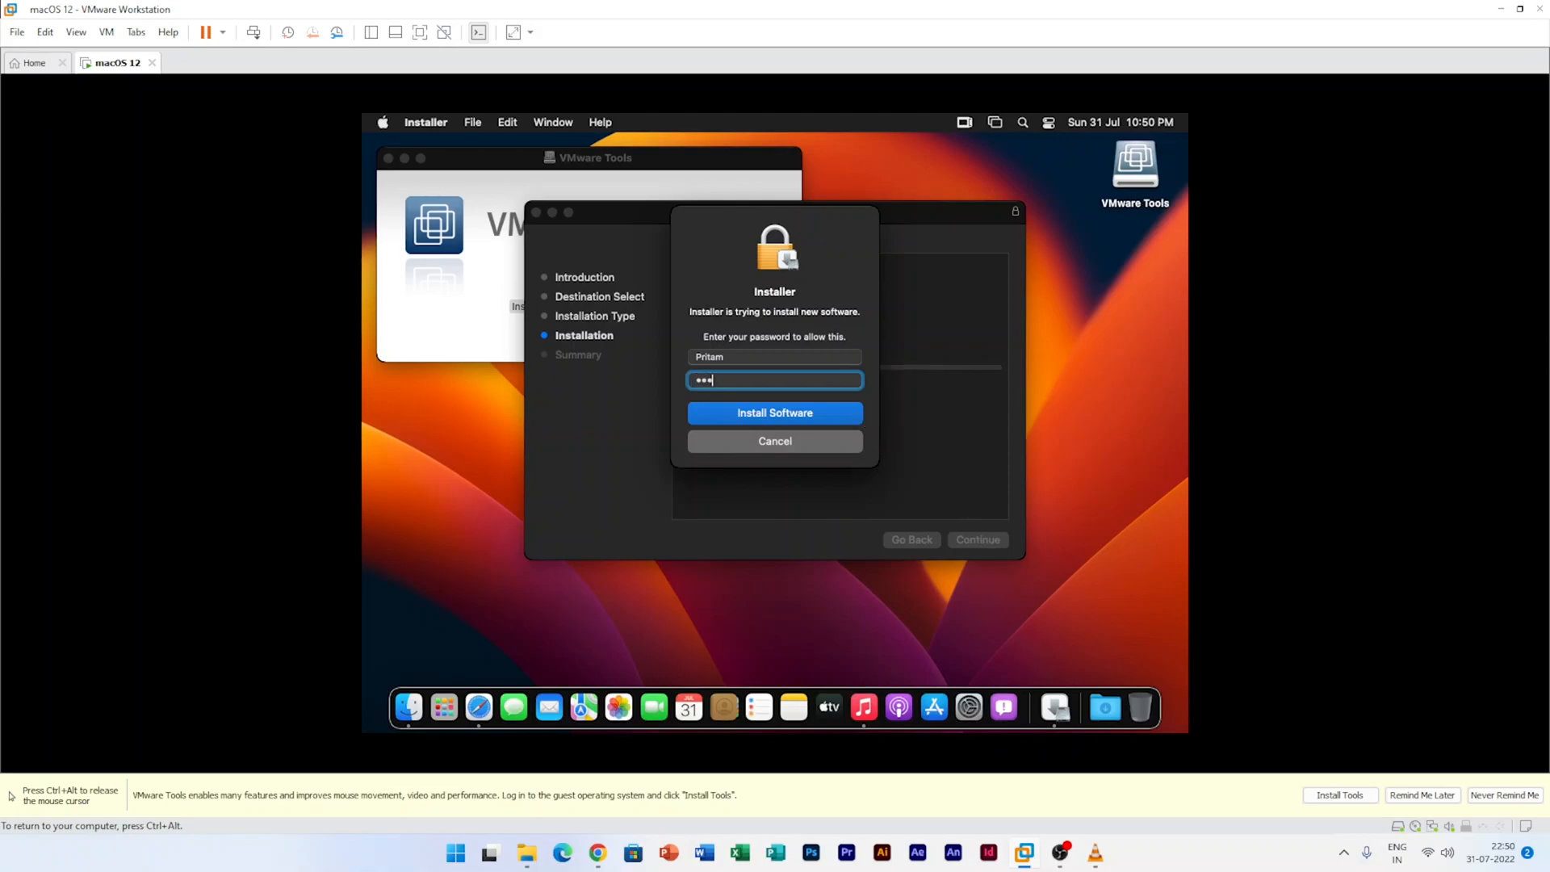
{"action": "left_click", "coordinate": [775, 412]}
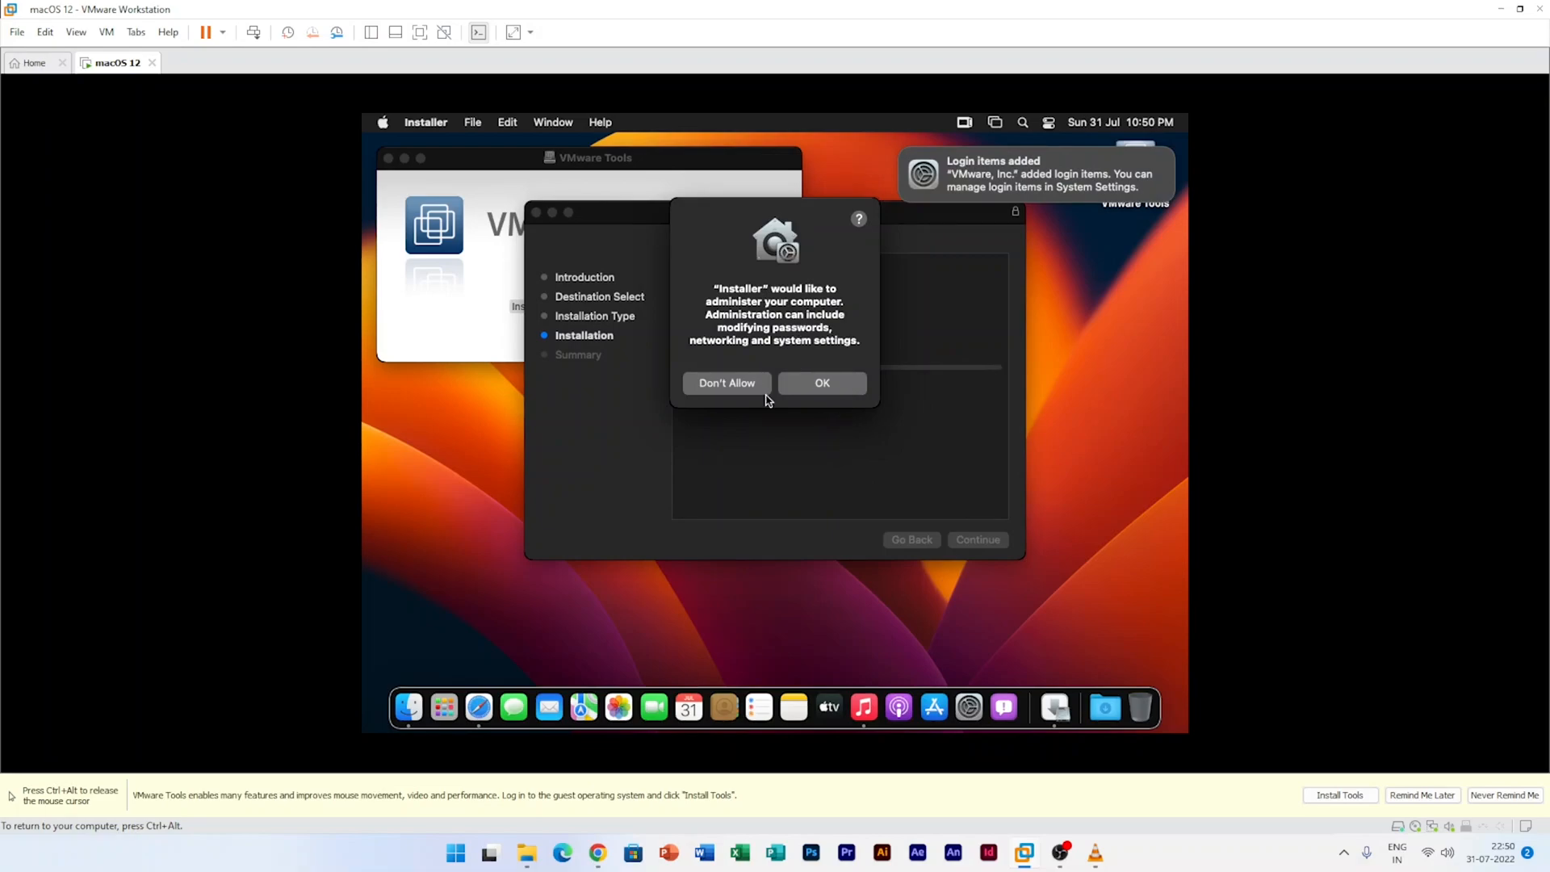
{"action": "left_click", "coordinate": [822, 383]}
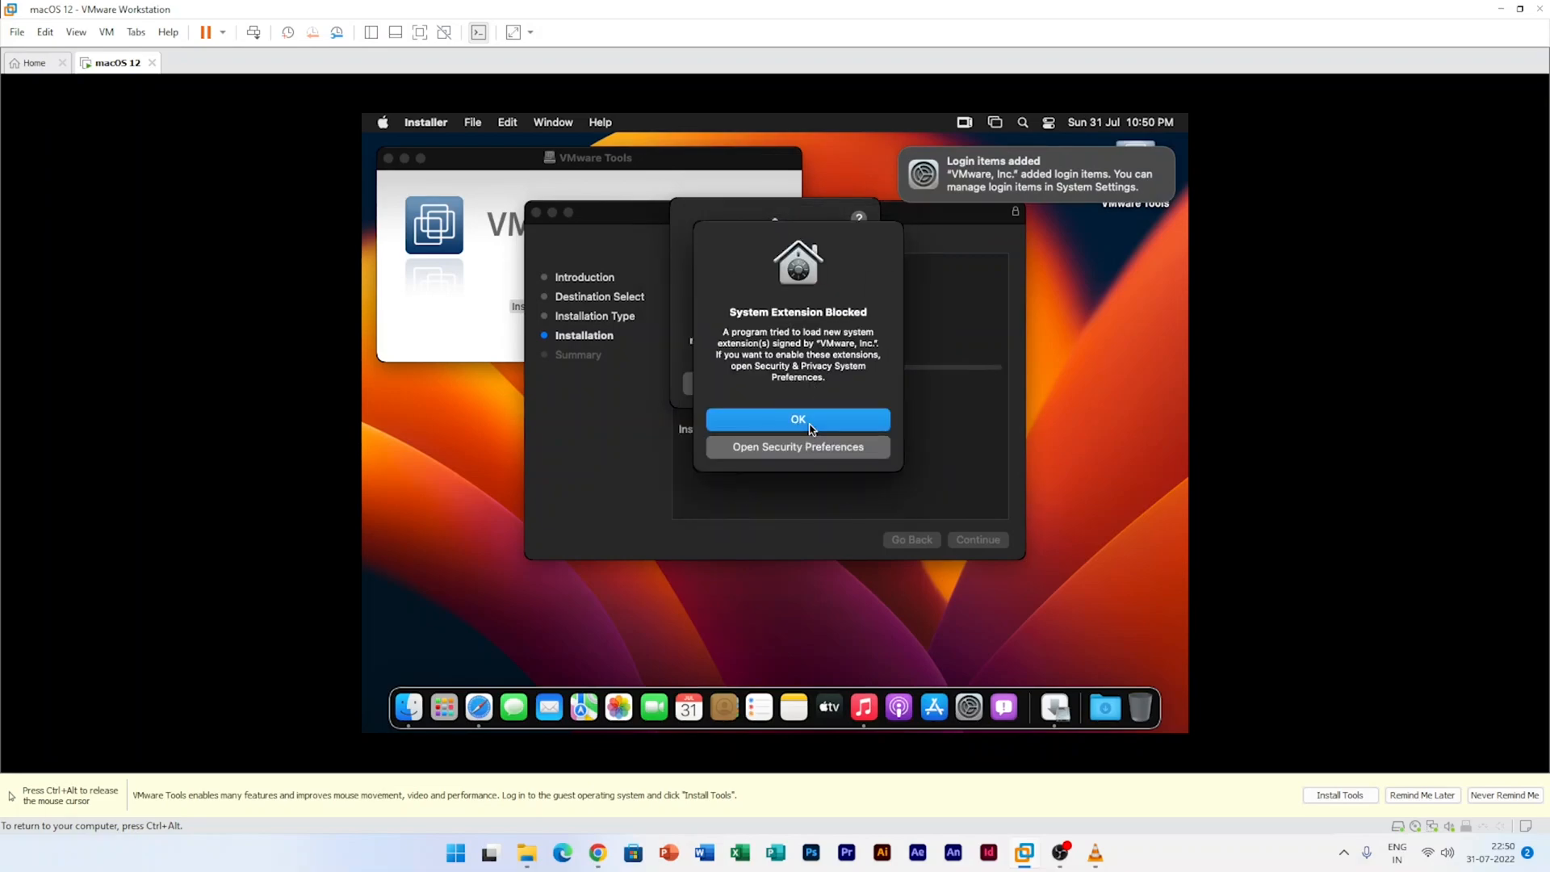
{"action": "left_click", "coordinate": [797, 419]}
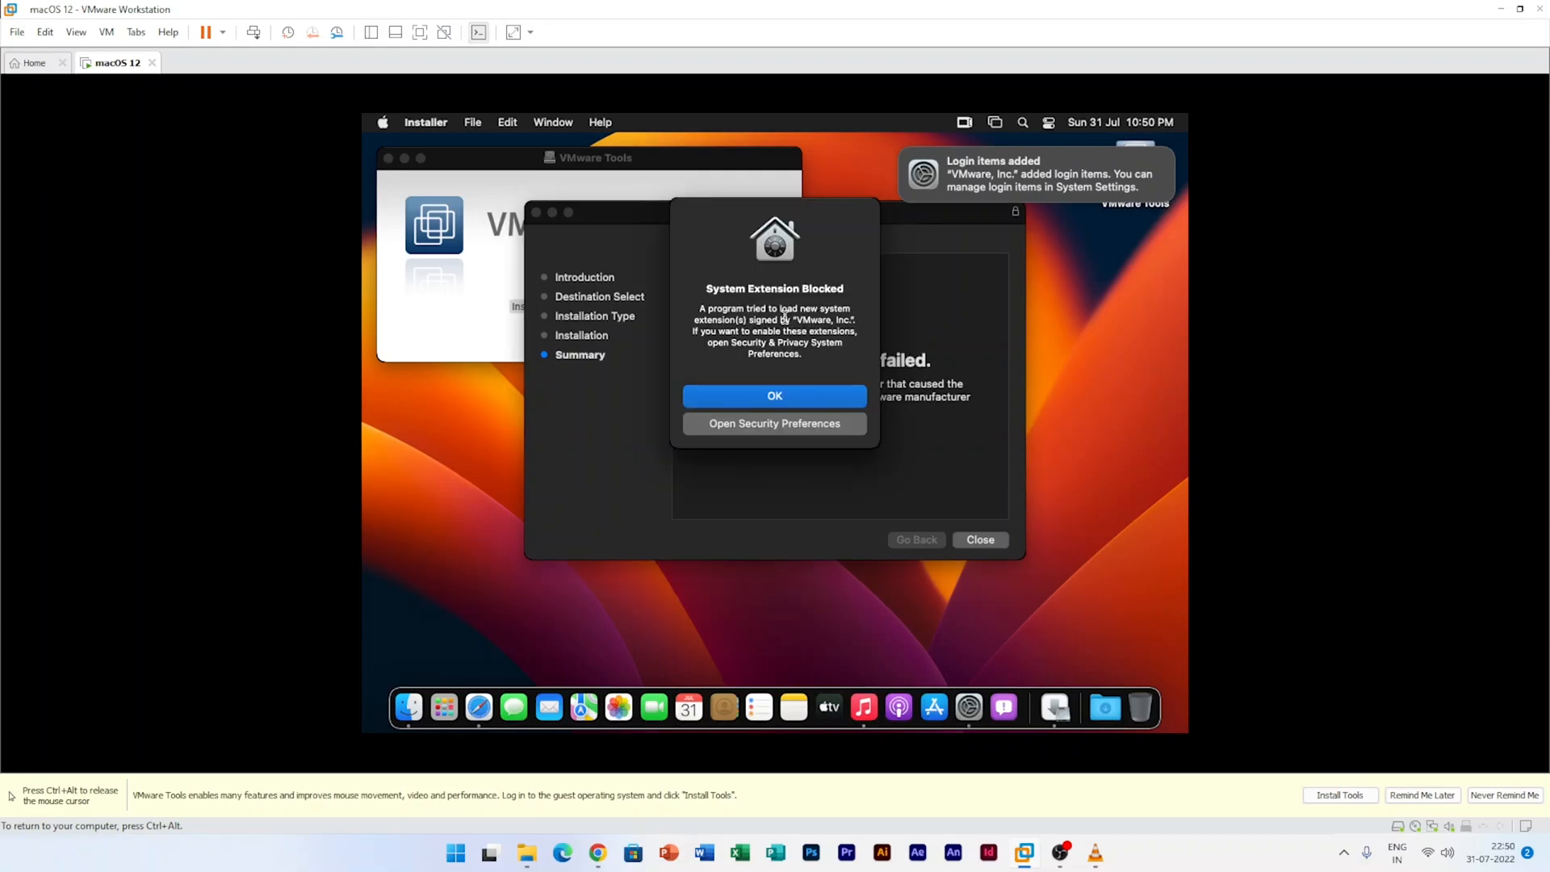
{"action": "mouse_move", "coordinate": [813, 304]}
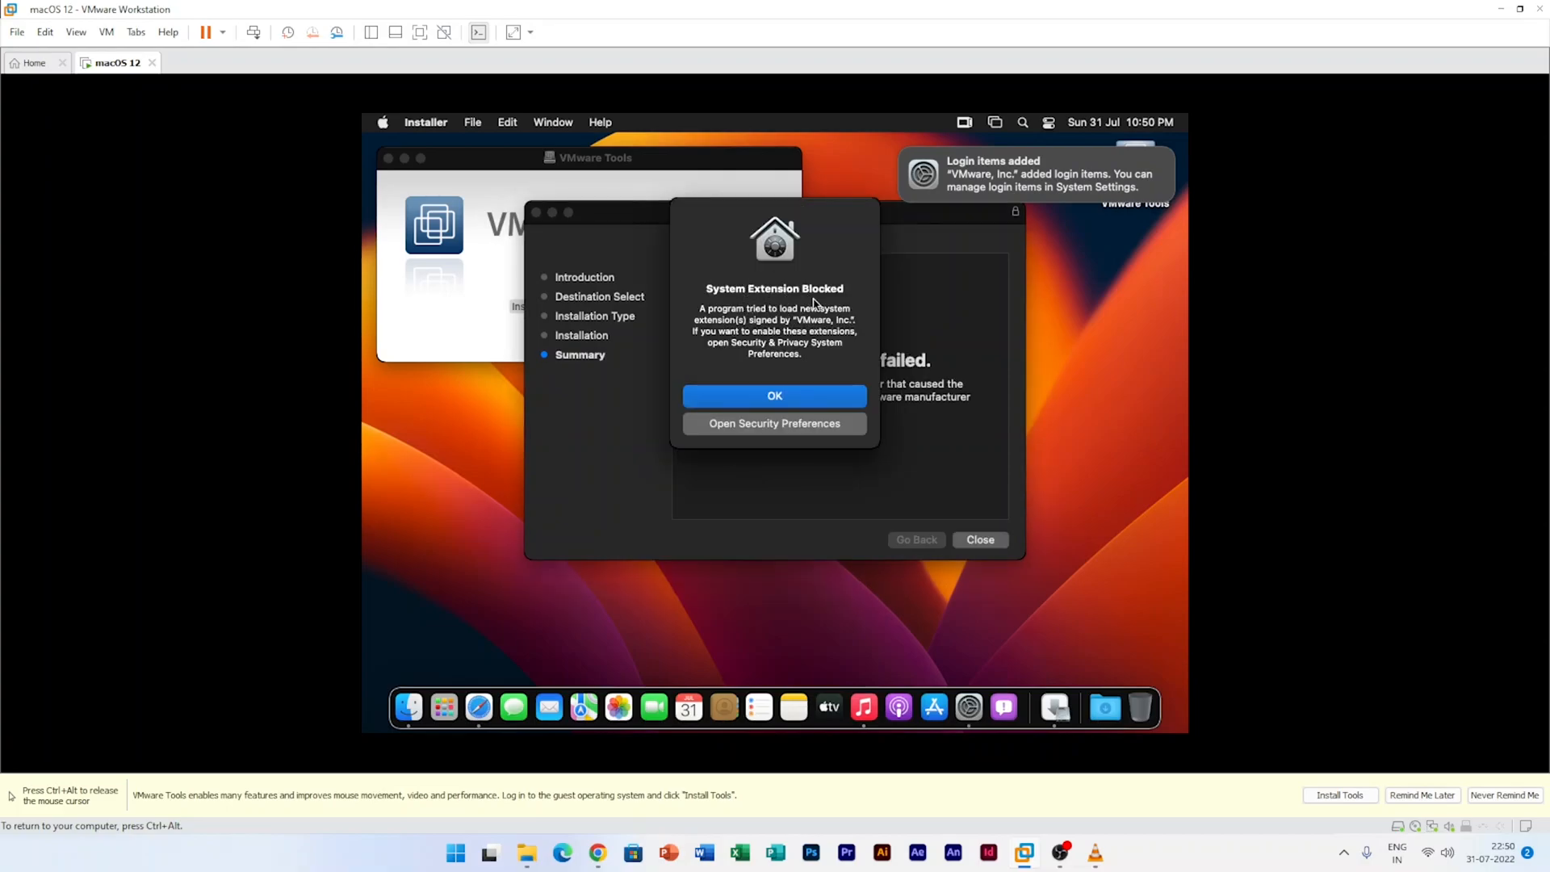
{"action": "mouse_move", "coordinate": [811, 302]}
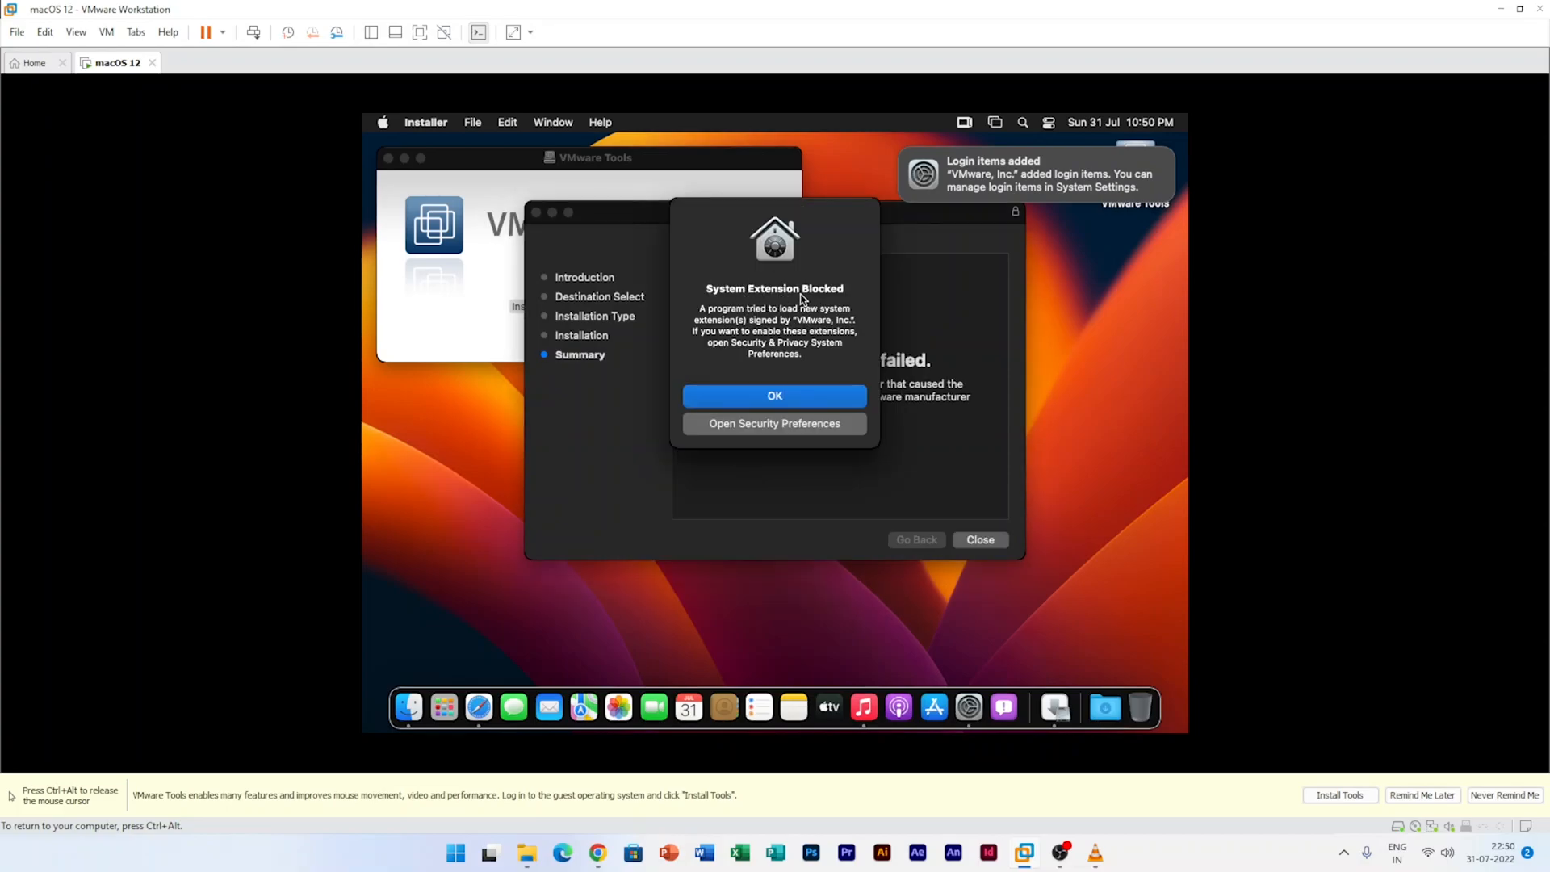
{"action": "left_click", "coordinate": [774, 396]}
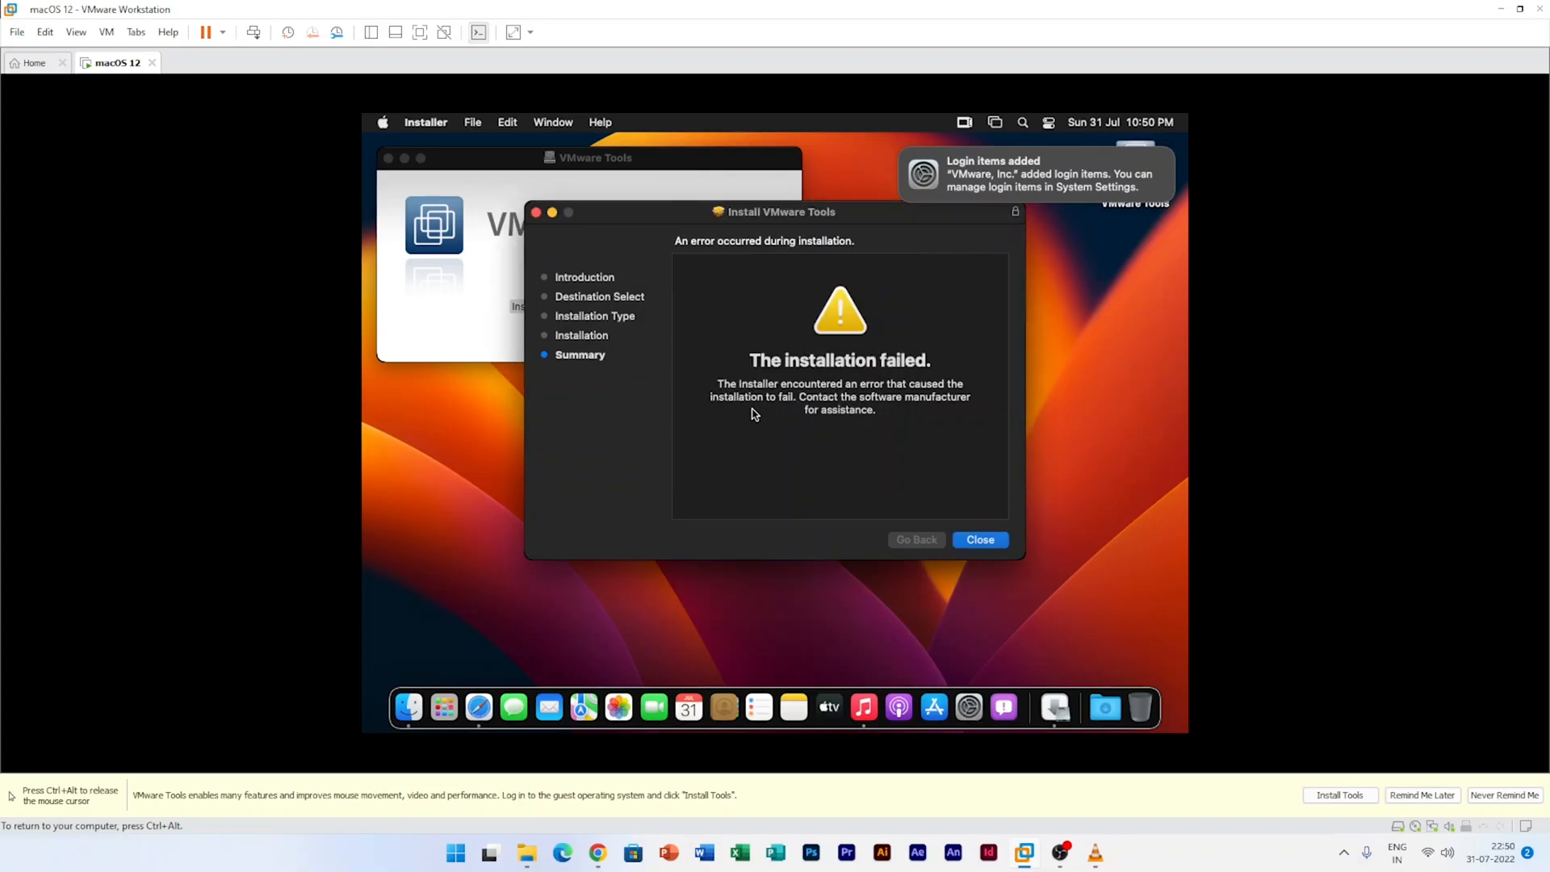
{"action": "left_click", "coordinate": [979, 540]}
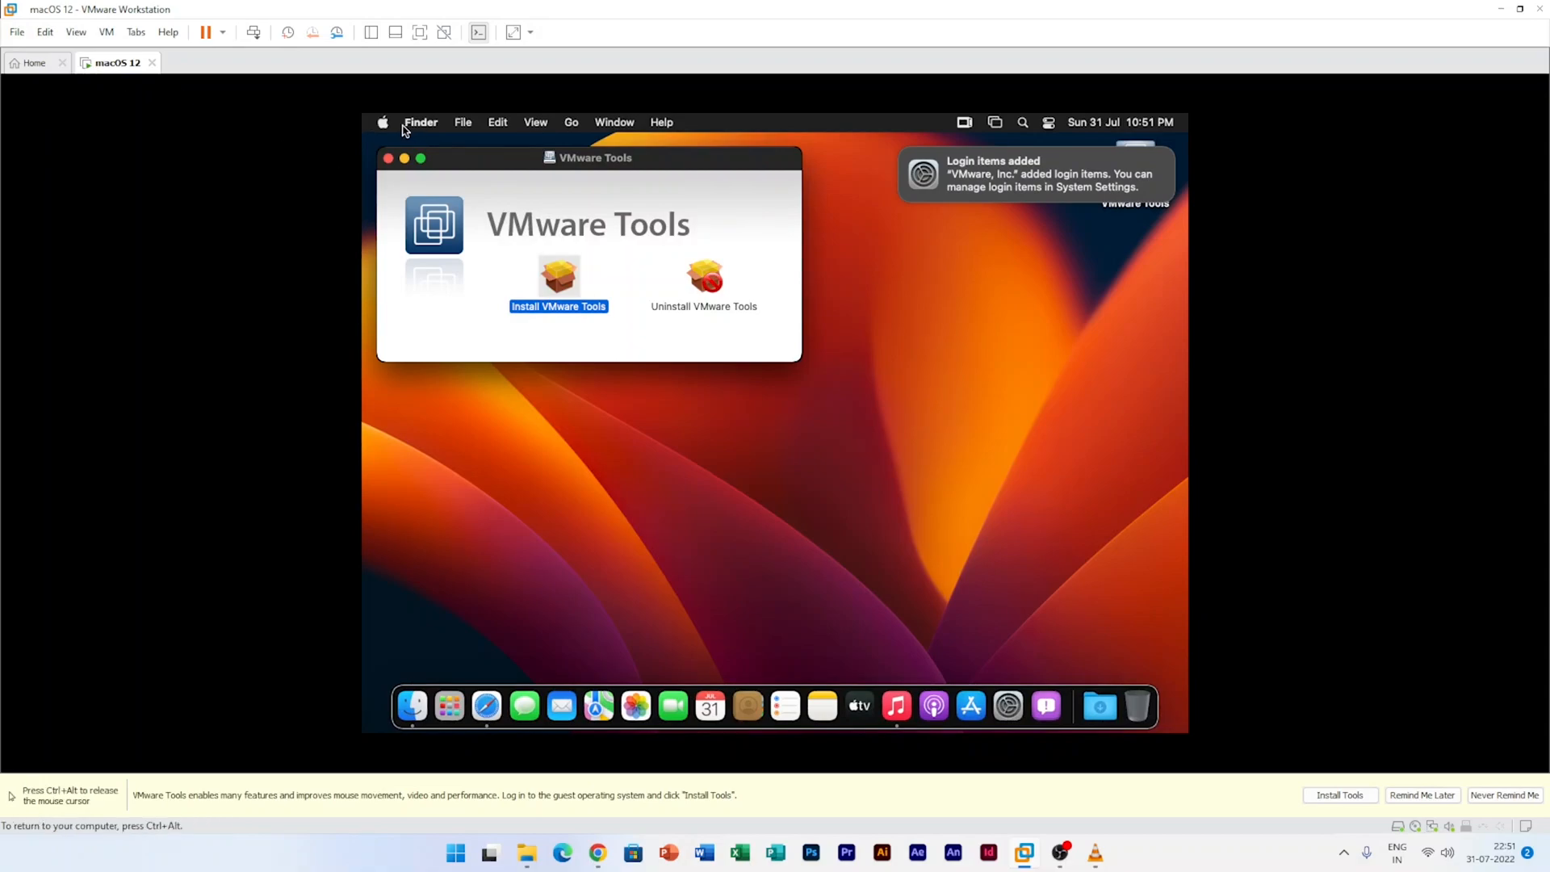
- Allow the blocked VMware software in System Settings > Privacy & Security after unlocking with the password, then restart
{"action": "left_click", "coordinate": [383, 122]}
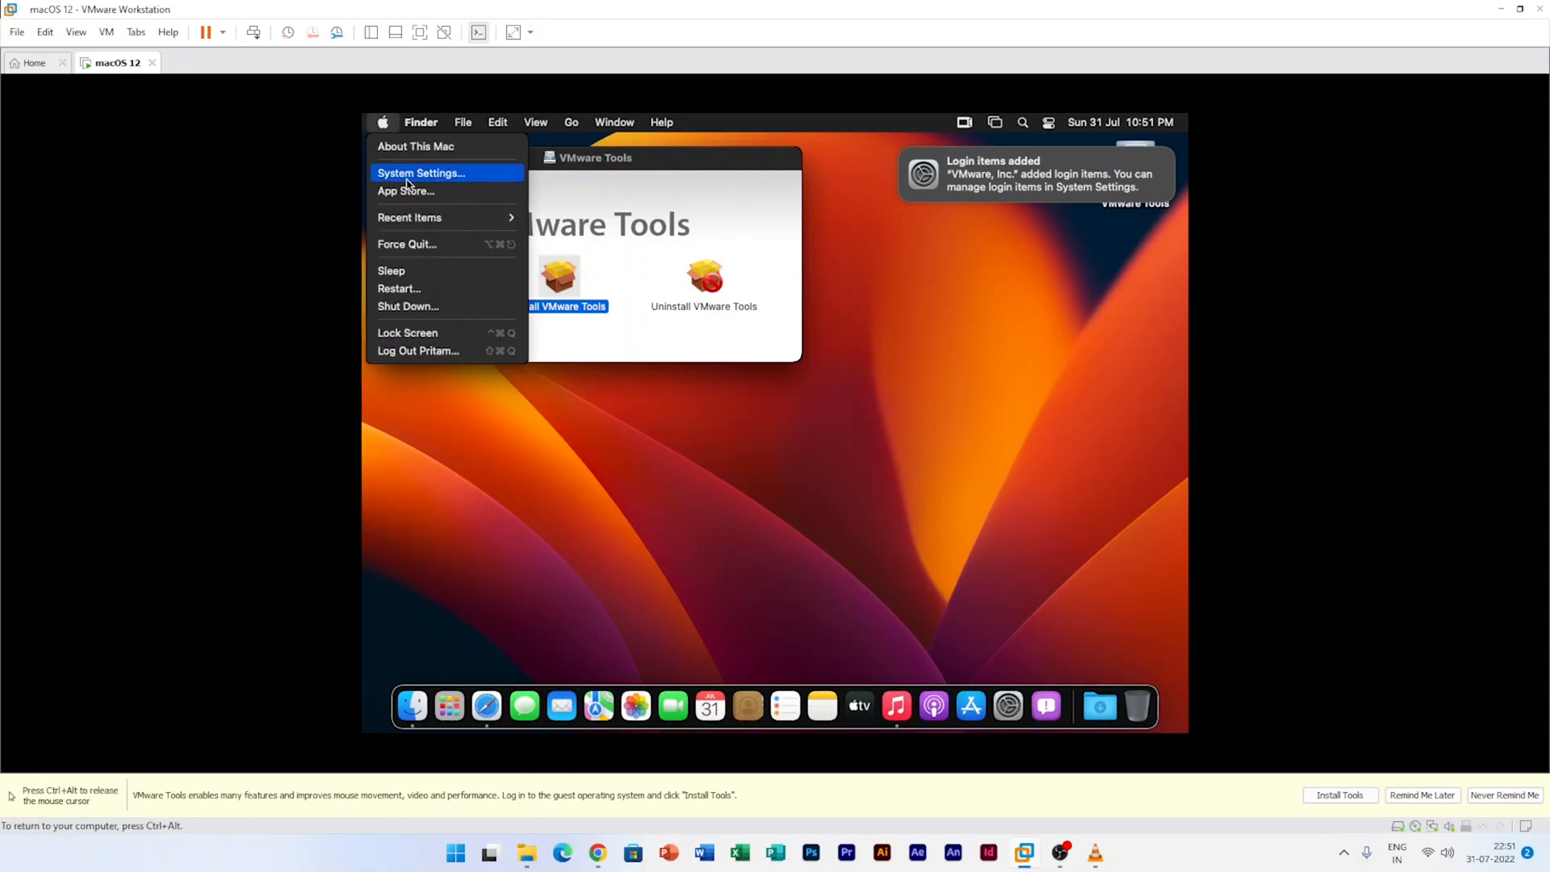
{"action": "left_click", "coordinate": [419, 173]}
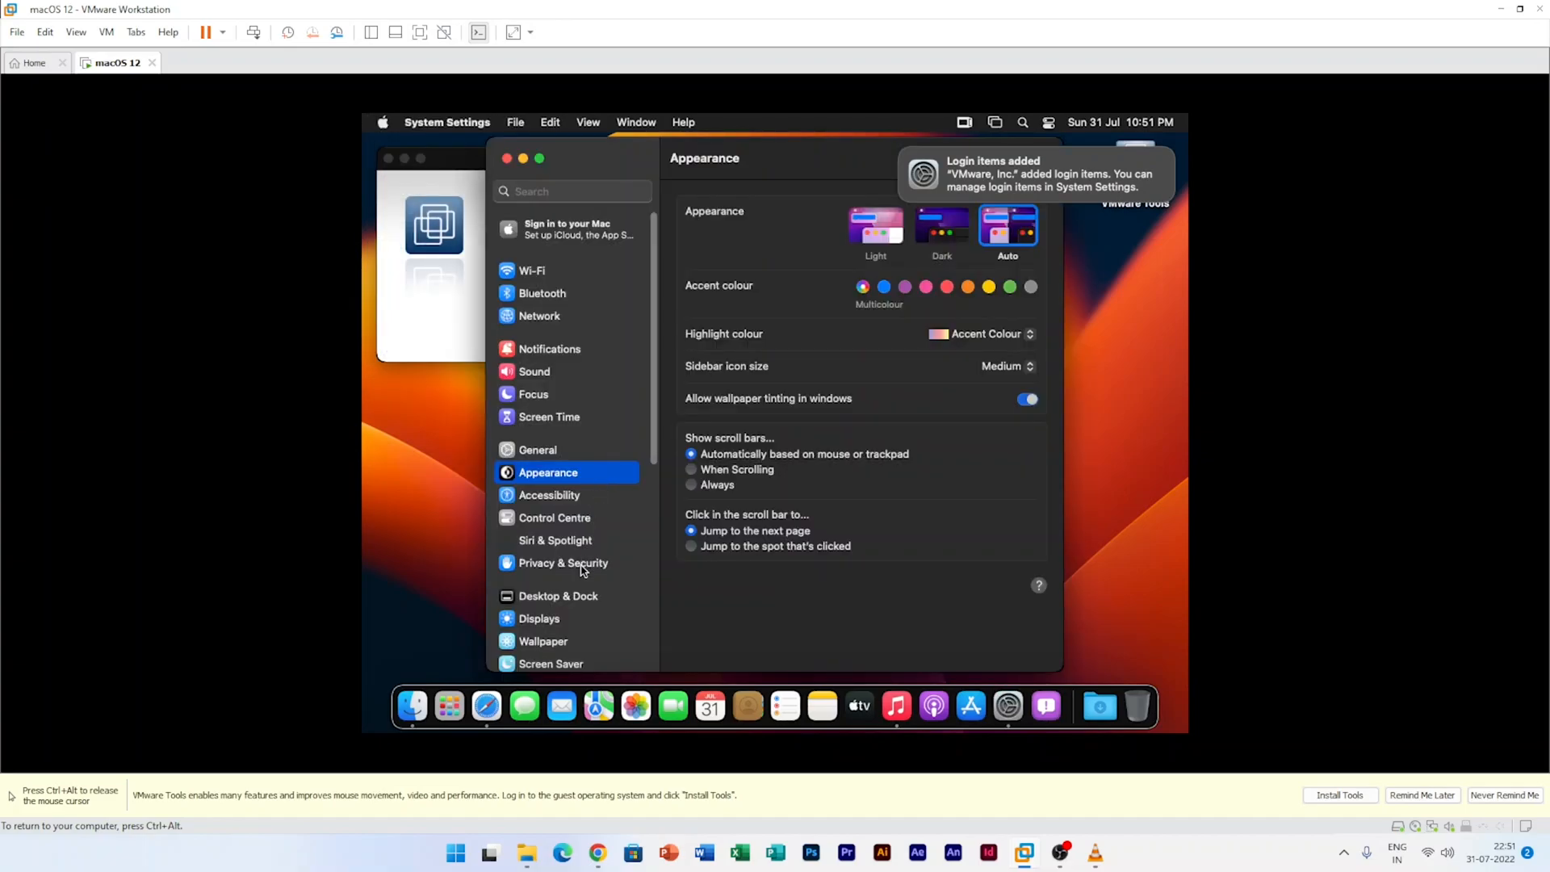
{"action": "left_click", "coordinate": [564, 563]}
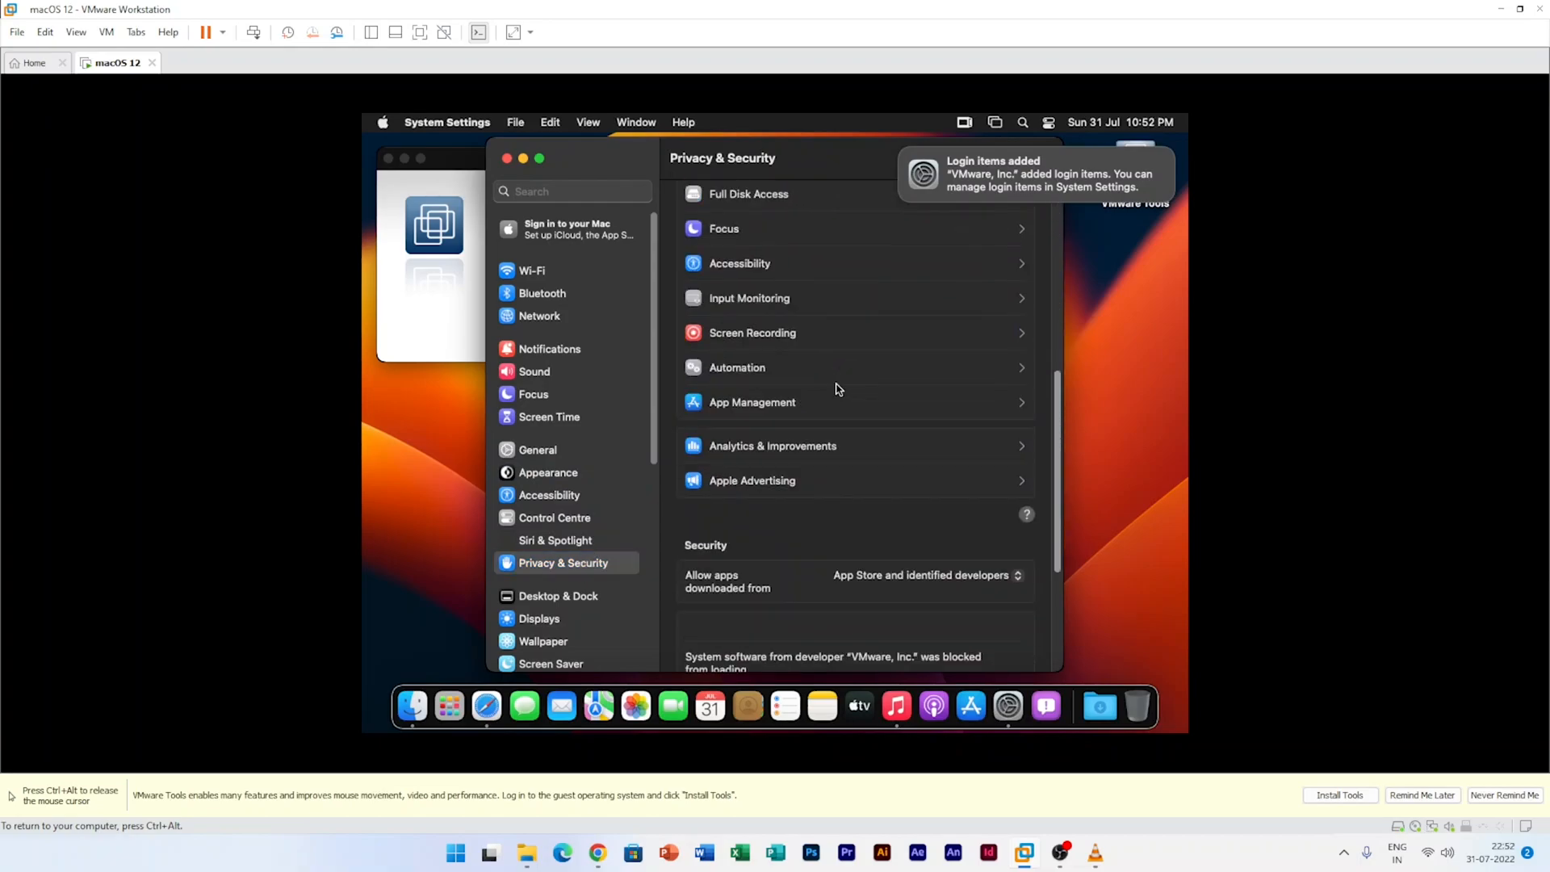
{"action": "scroll", "scroll_direction": "down", "scroll_amount": 3}
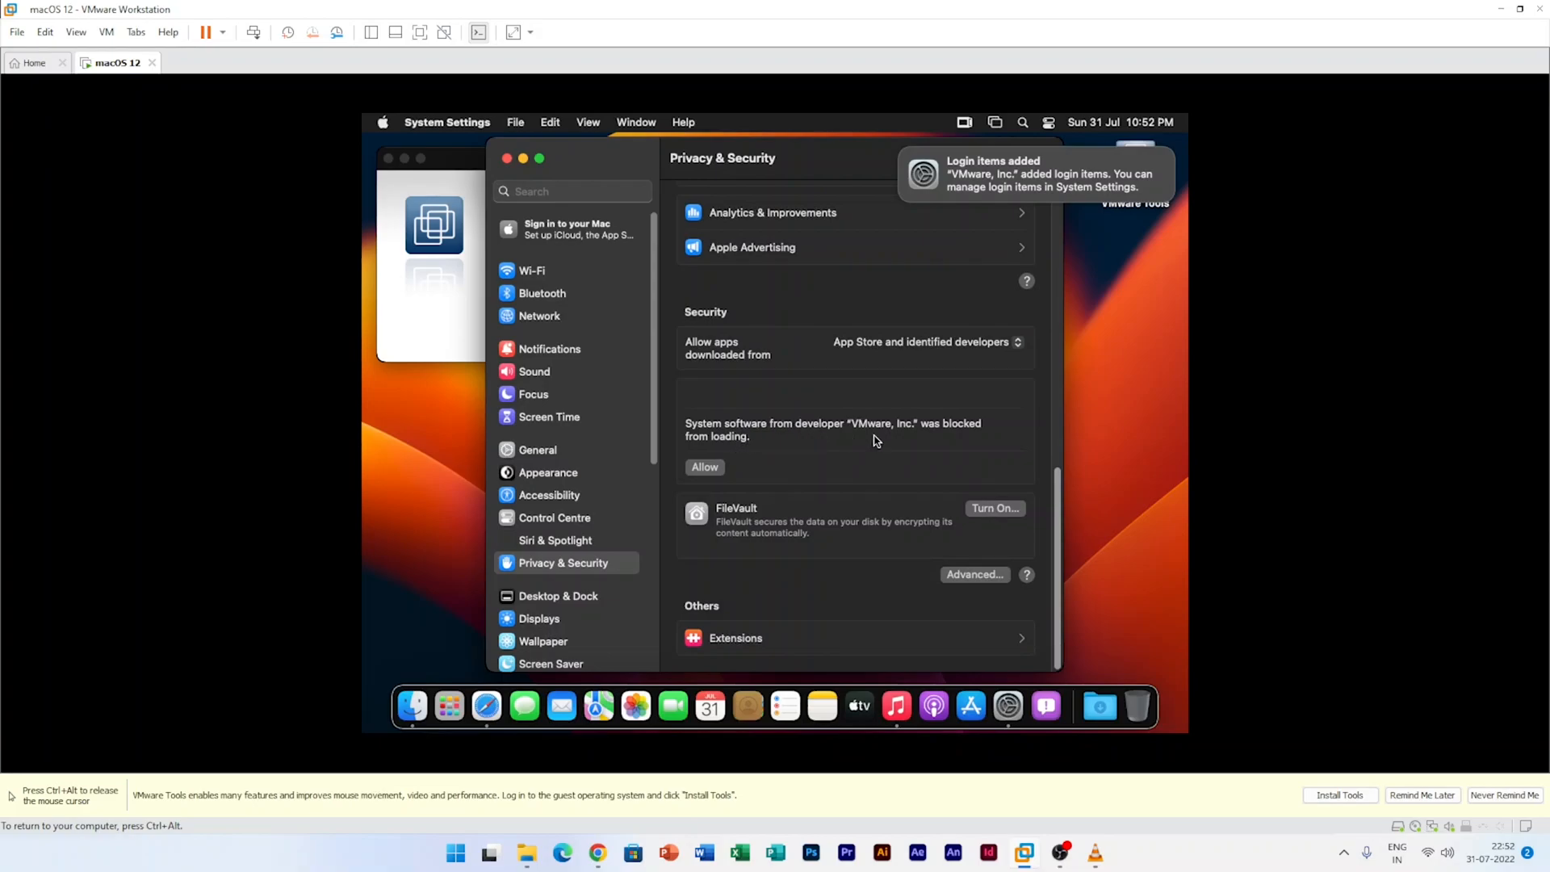
{"action": "mouse_move", "coordinate": [781, 455]}
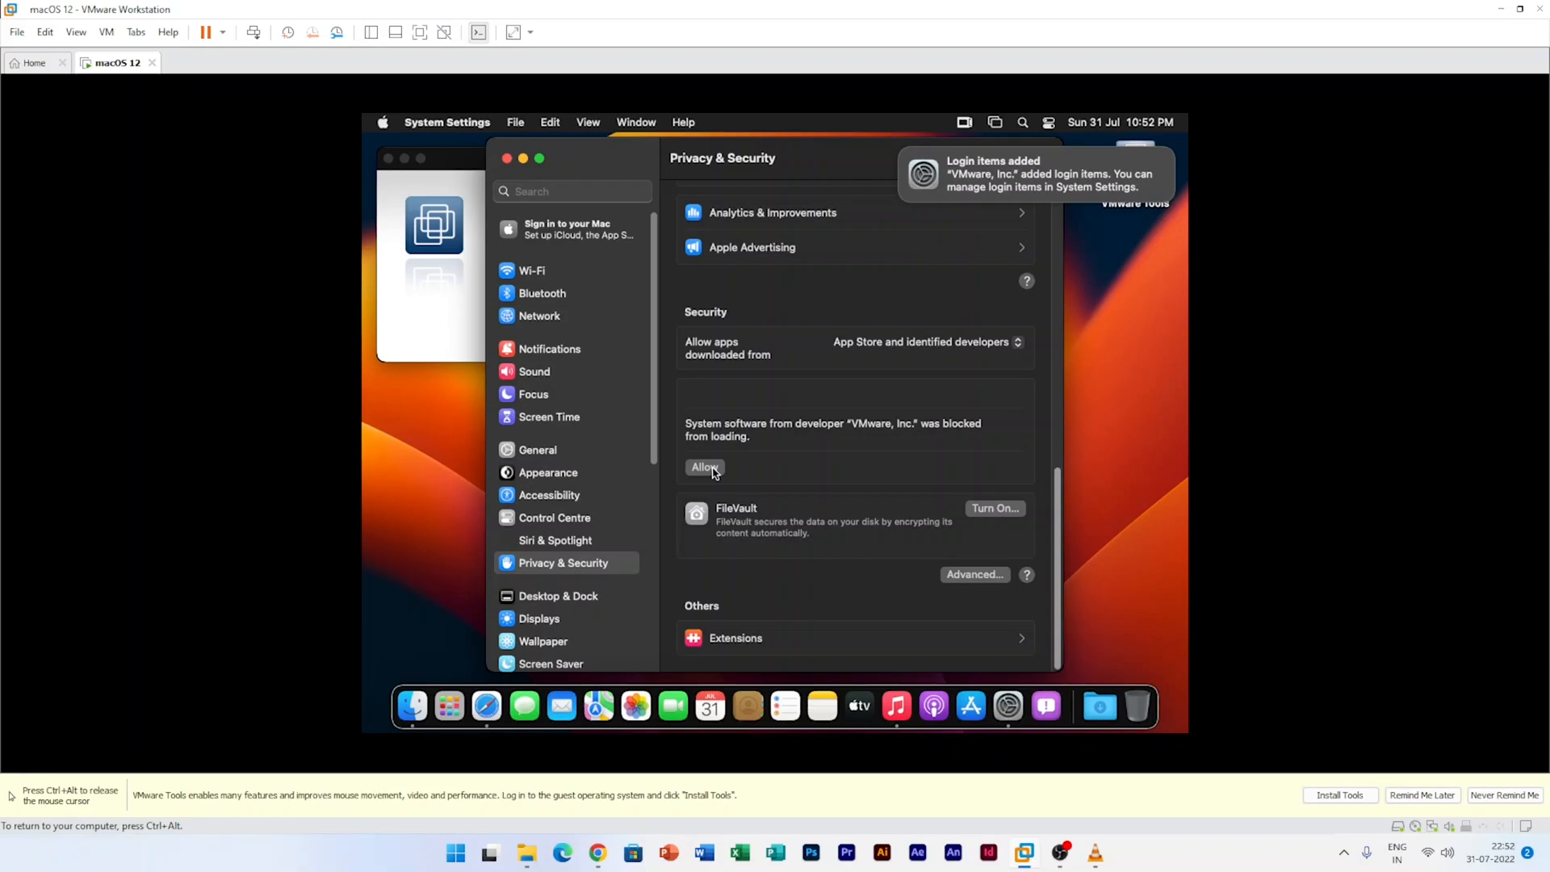
{"action": "left_click", "coordinate": [703, 467]}
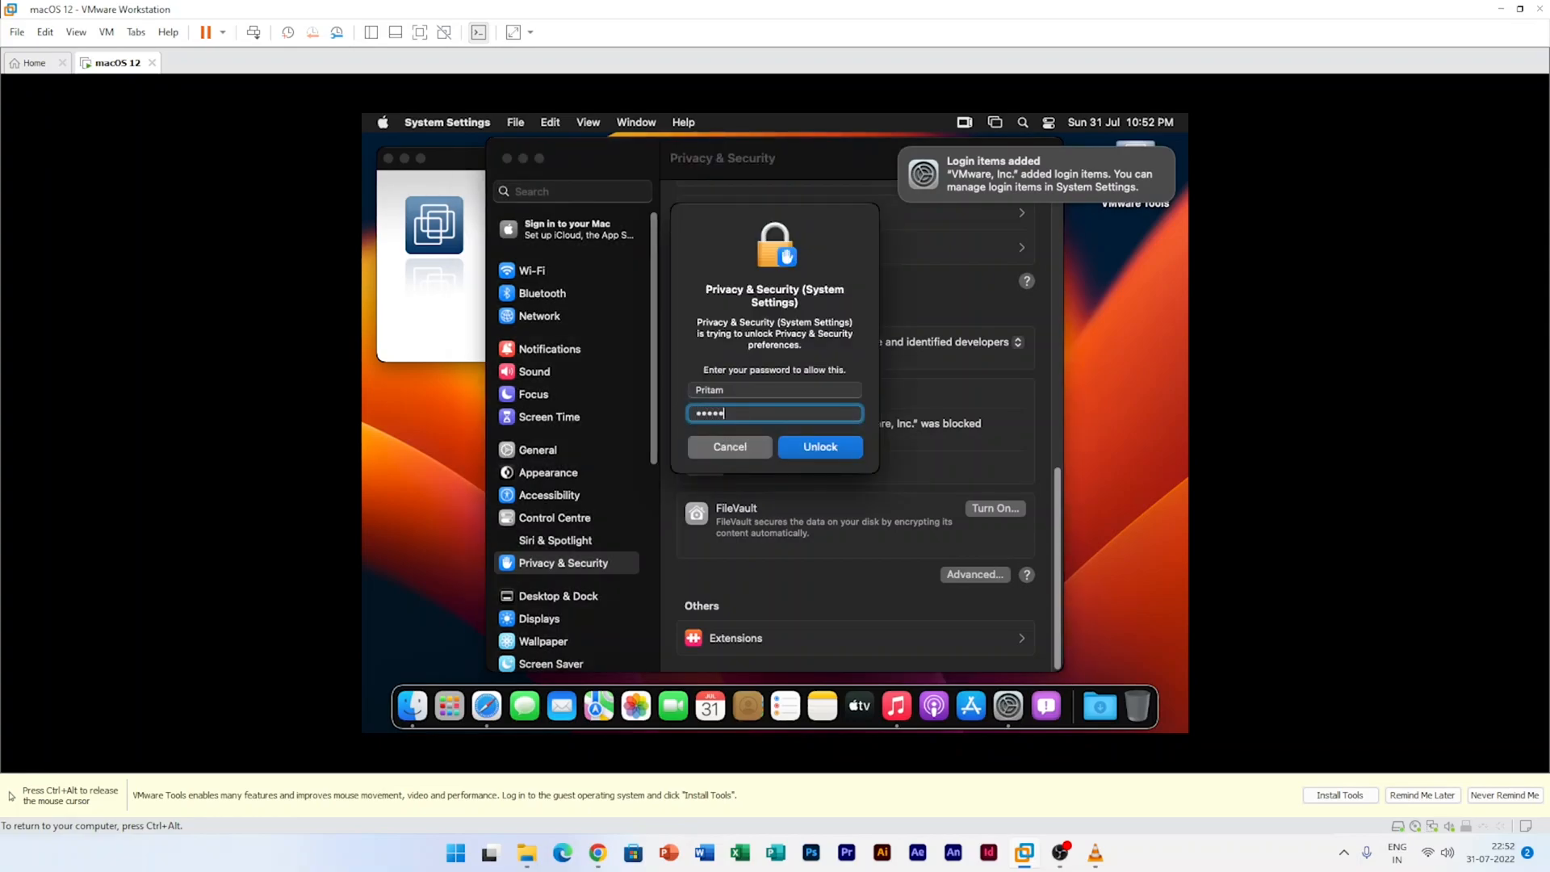
{"action": "left_click", "coordinate": [819, 446]}
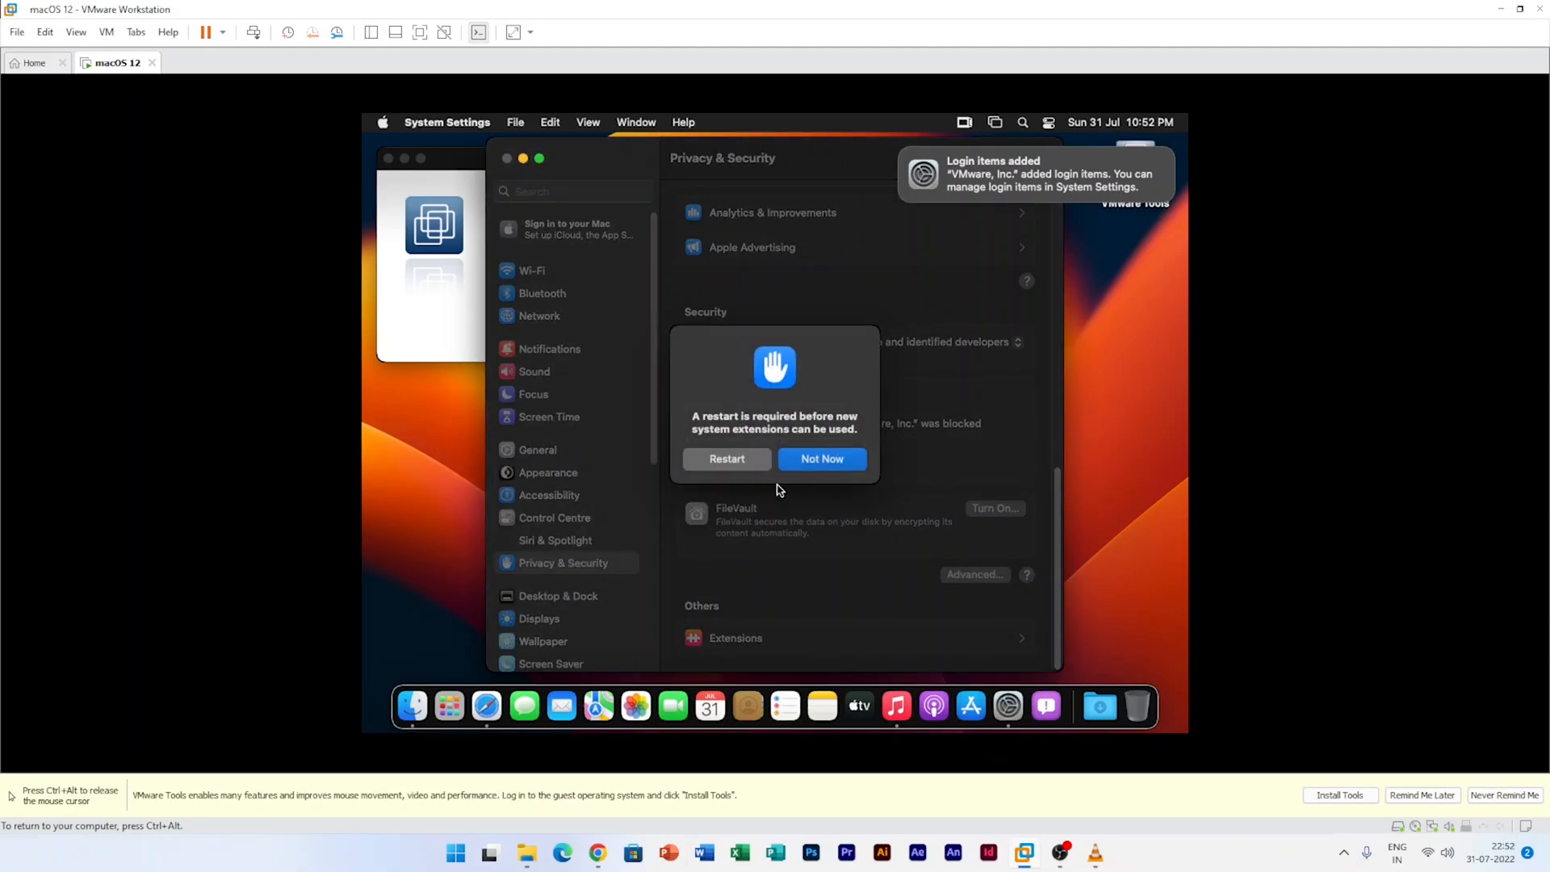
{"action": "mouse_move", "coordinate": [737, 447]}
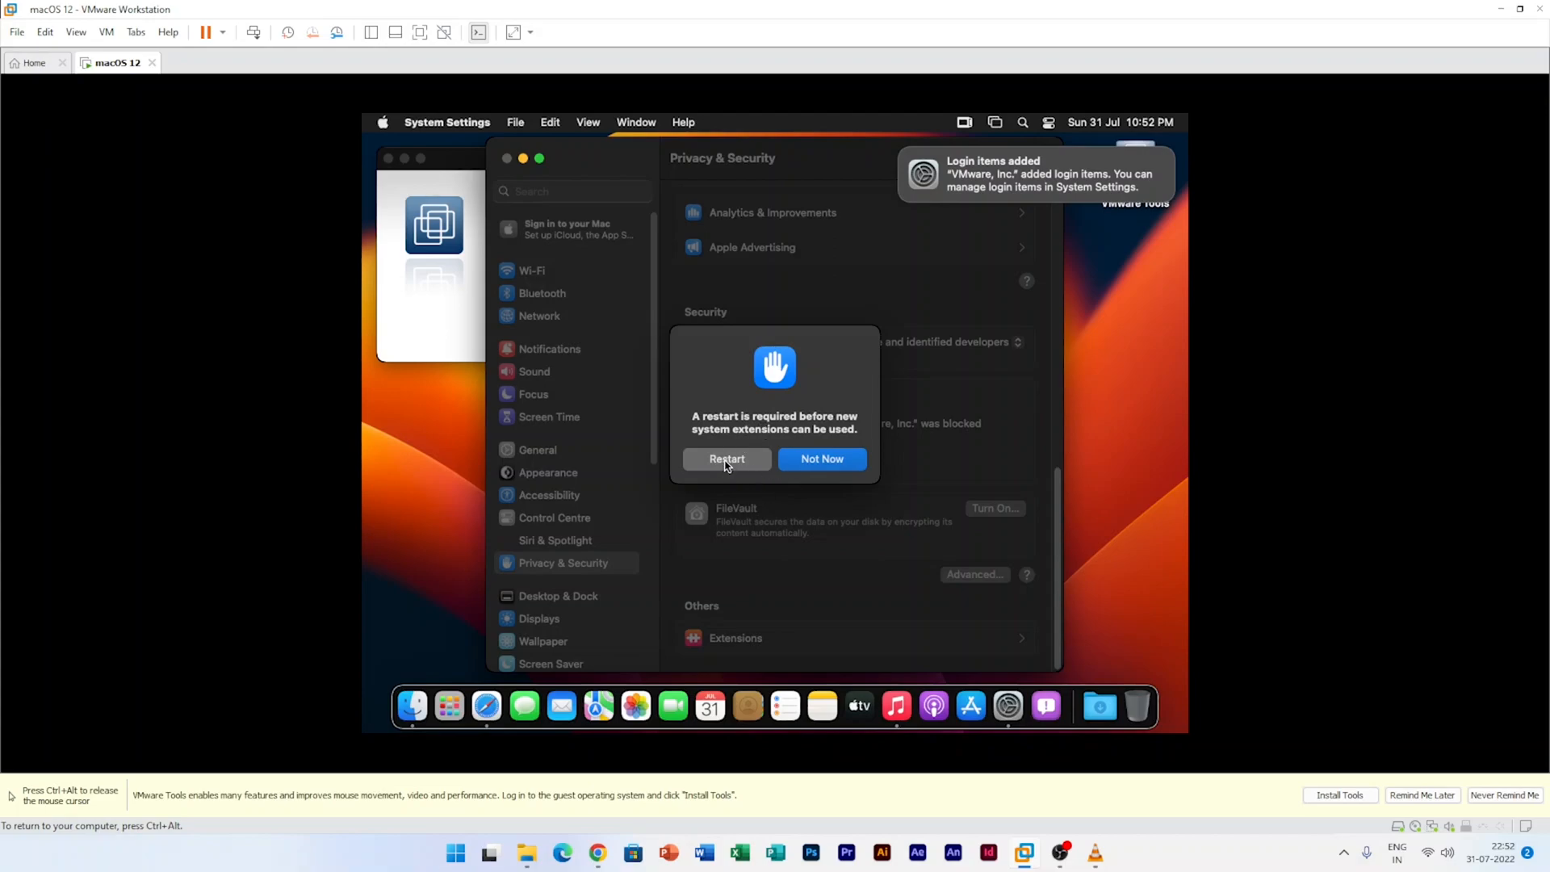
{"action": "left_click", "coordinate": [822, 458]}
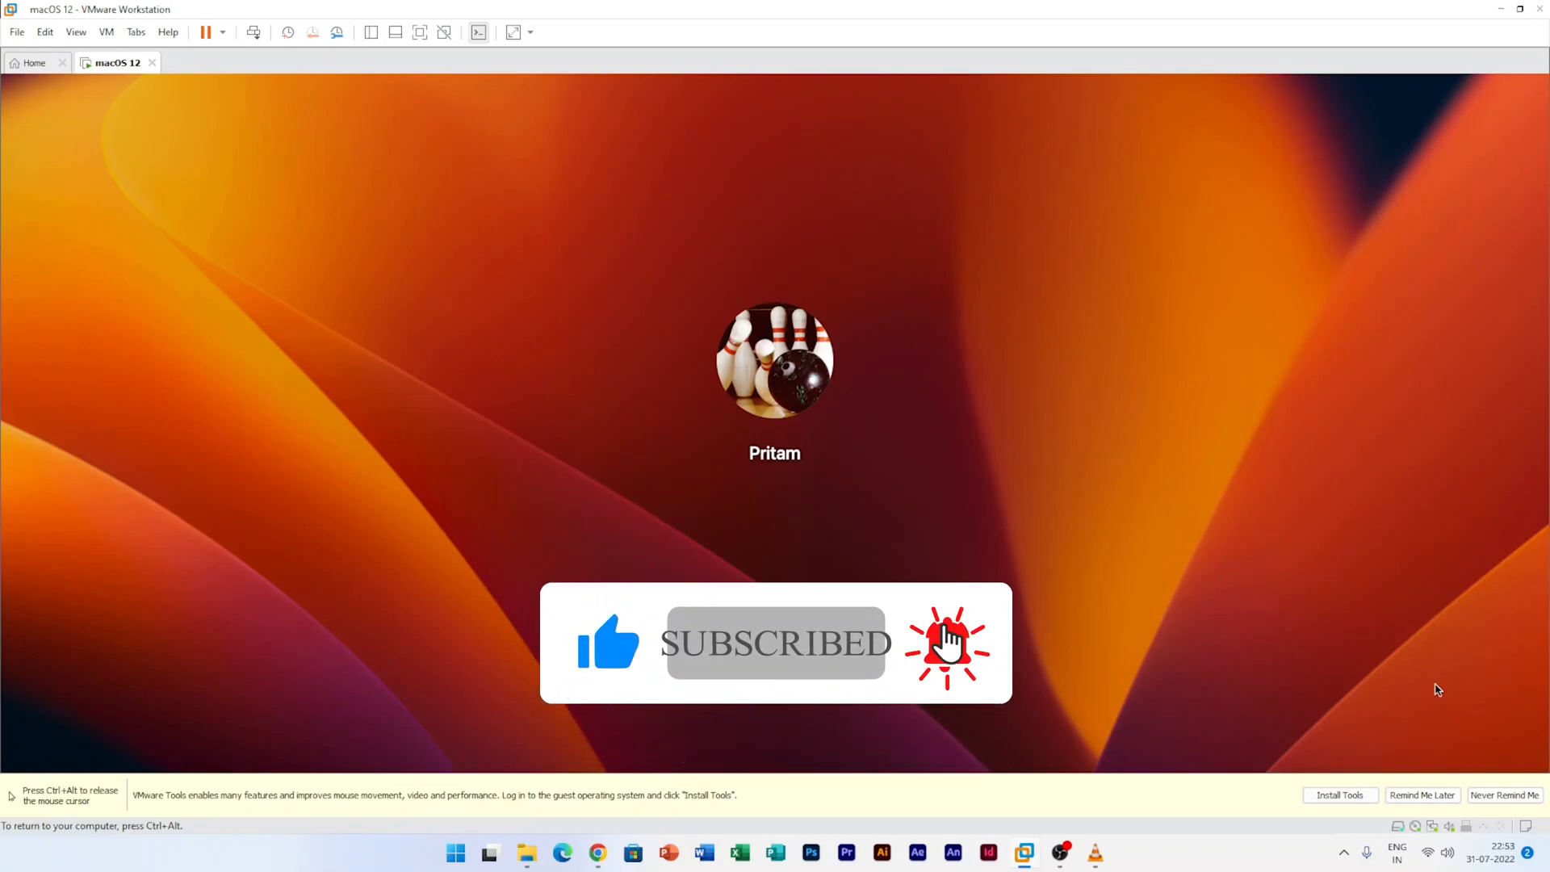
- Log back into the macOS account after the restart
{"action": "left_click", "coordinate": [530, 31]}
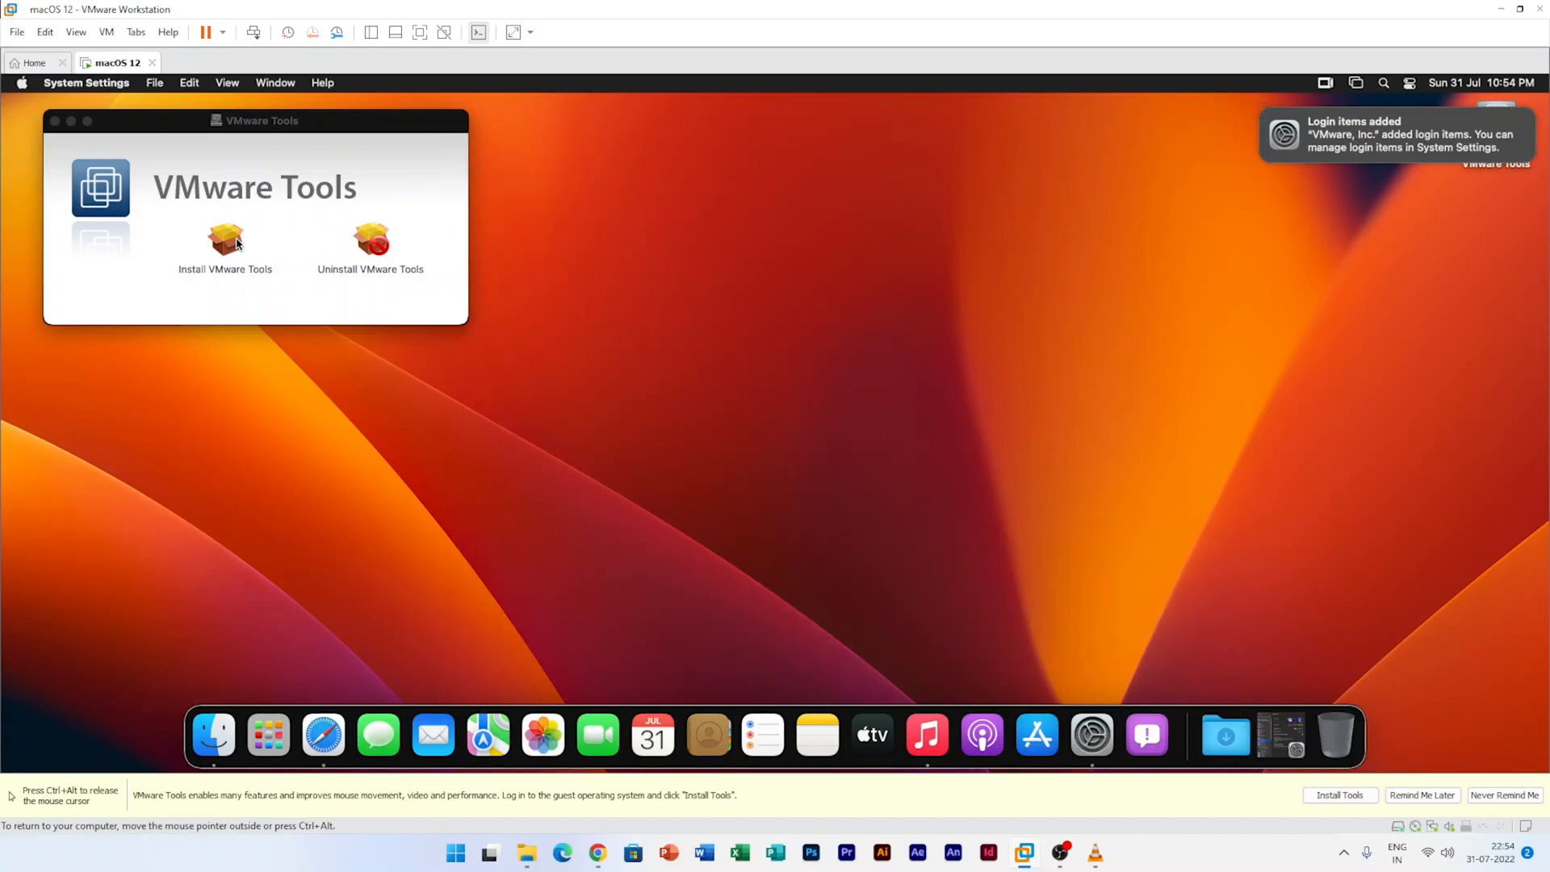
- Launch Install VMware Tools again and complete the standard installation, authorising the new software
{"action": "double_click", "coordinate": [226, 239]}
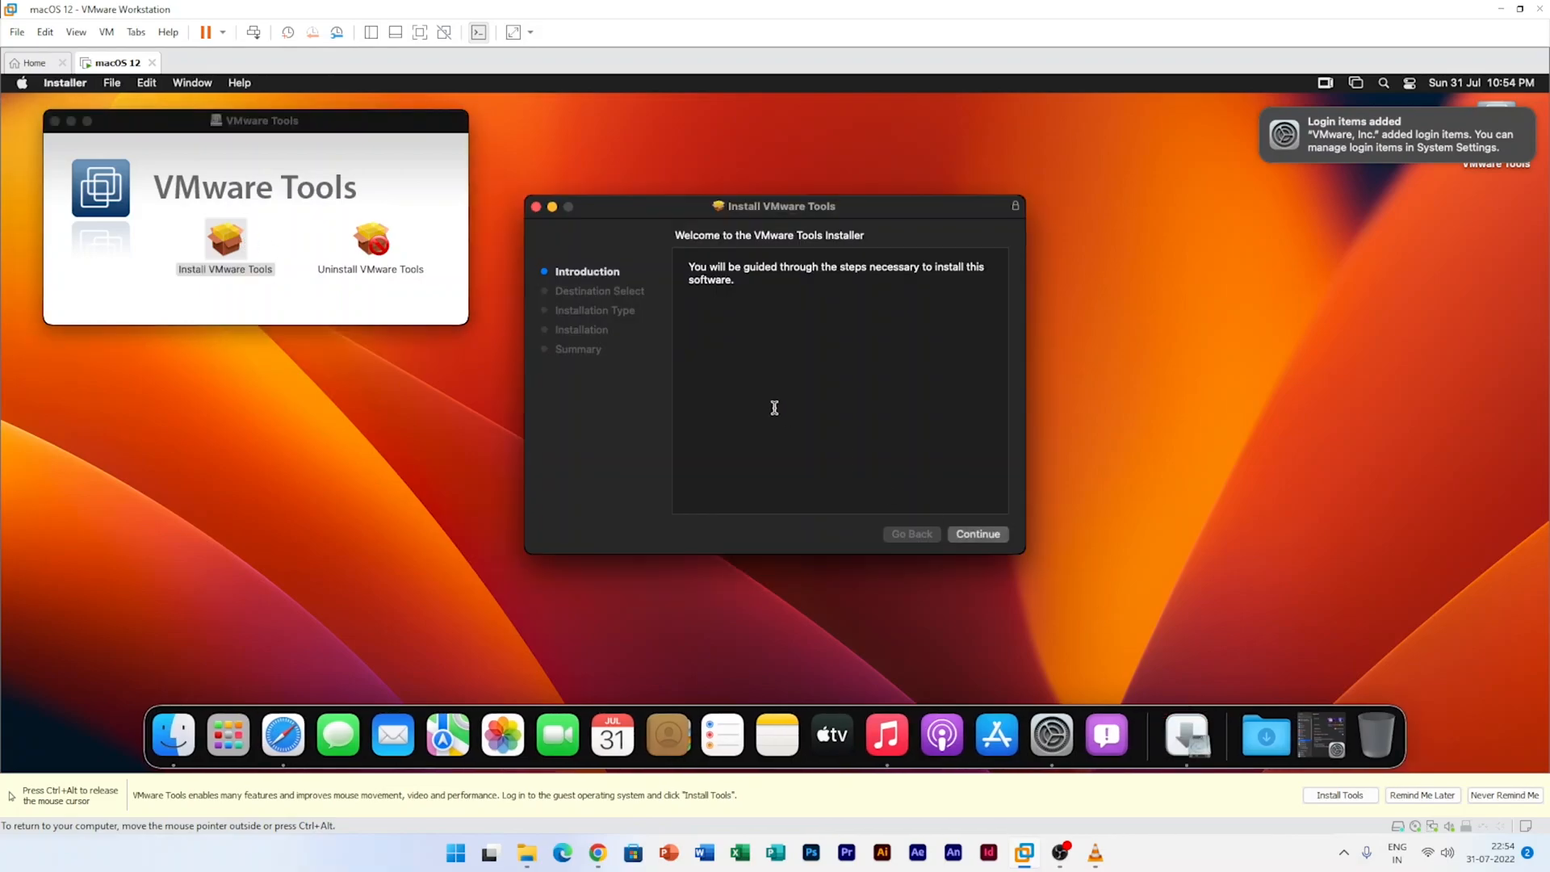
{"action": "left_click", "coordinate": [977, 534]}
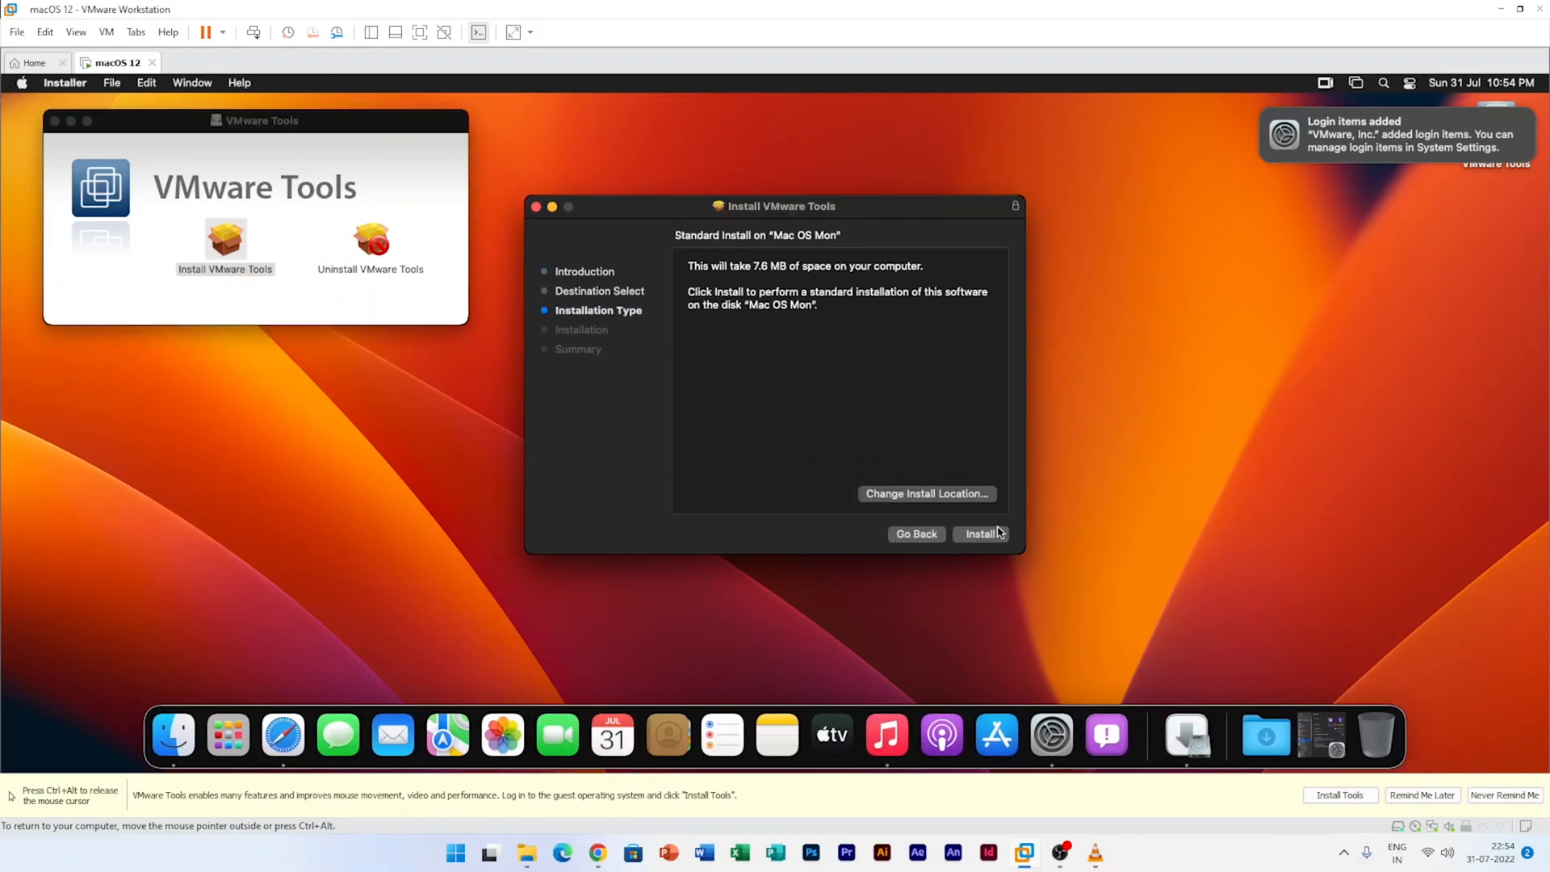
{"action": "left_click", "coordinate": [982, 533]}
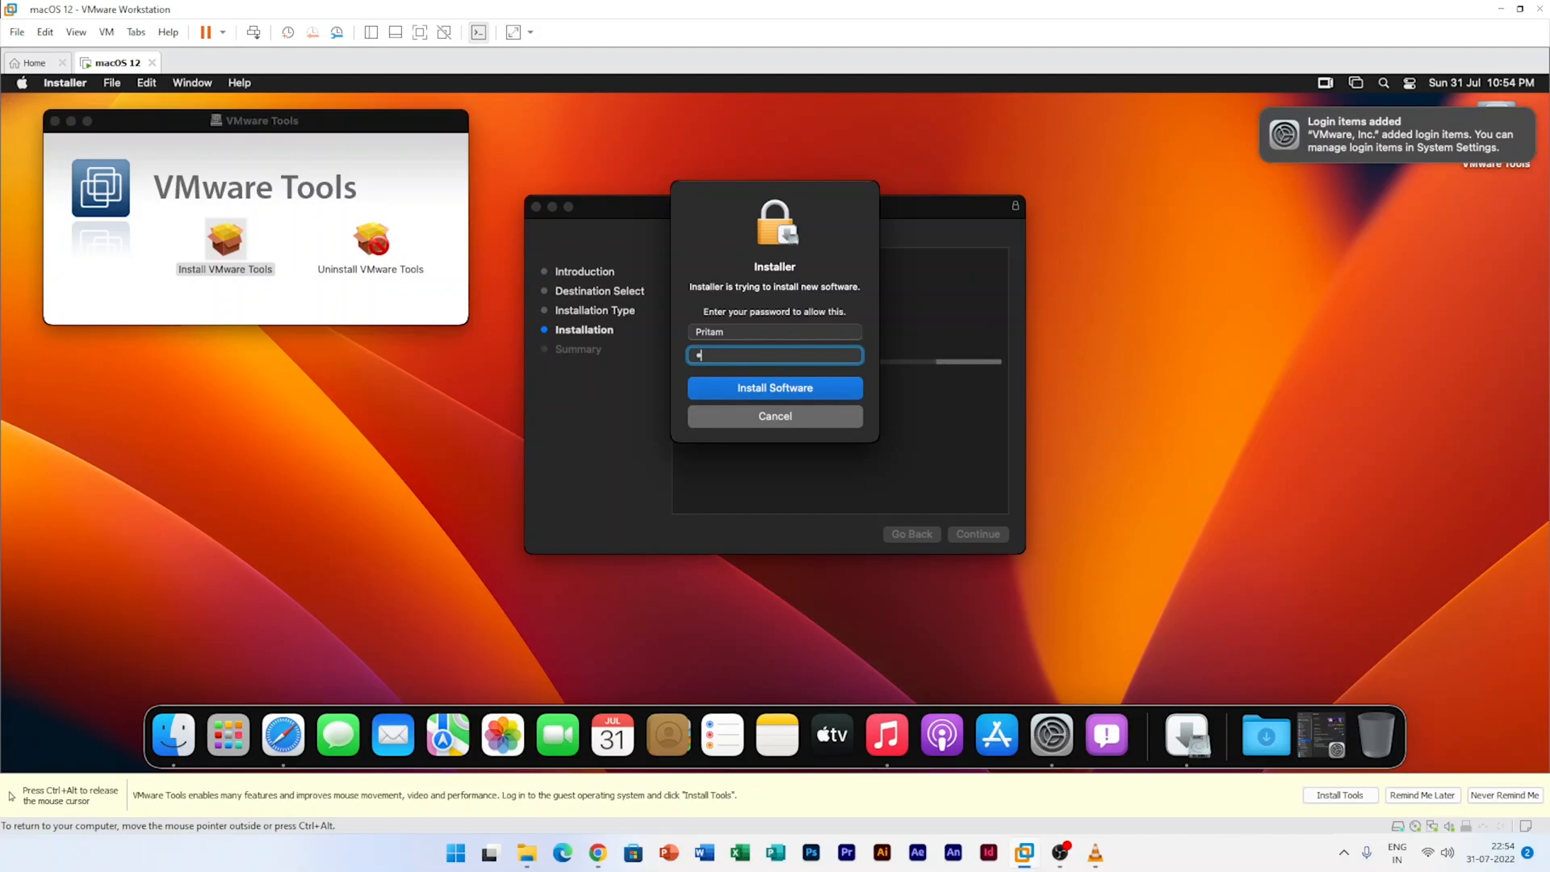
{"action": "left_click", "coordinate": [774, 388]}
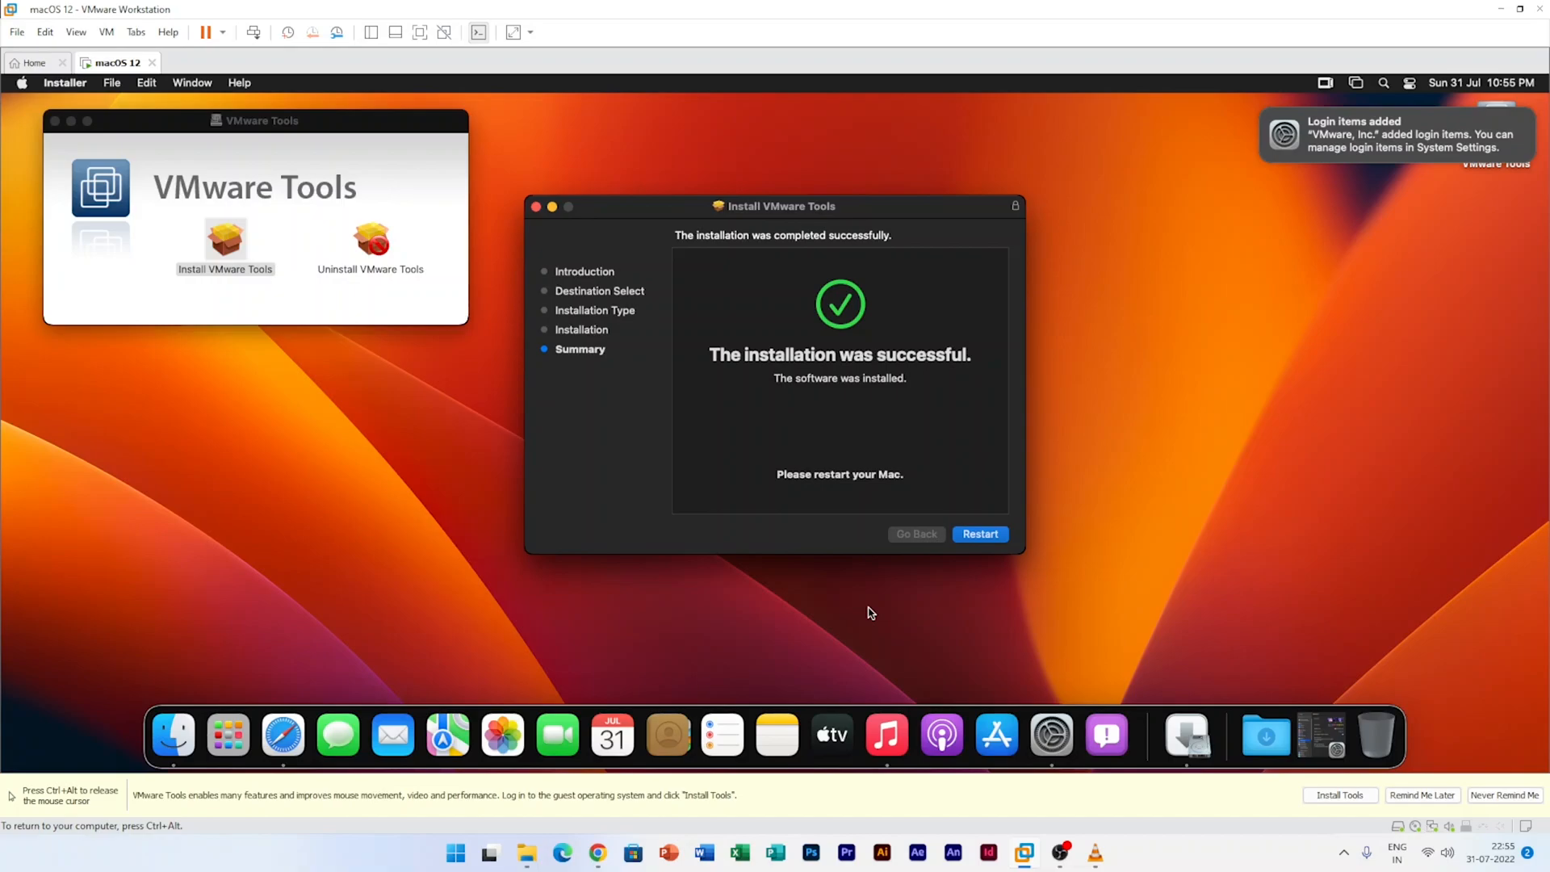
{"action": "mouse_move", "coordinate": [944, 422]}
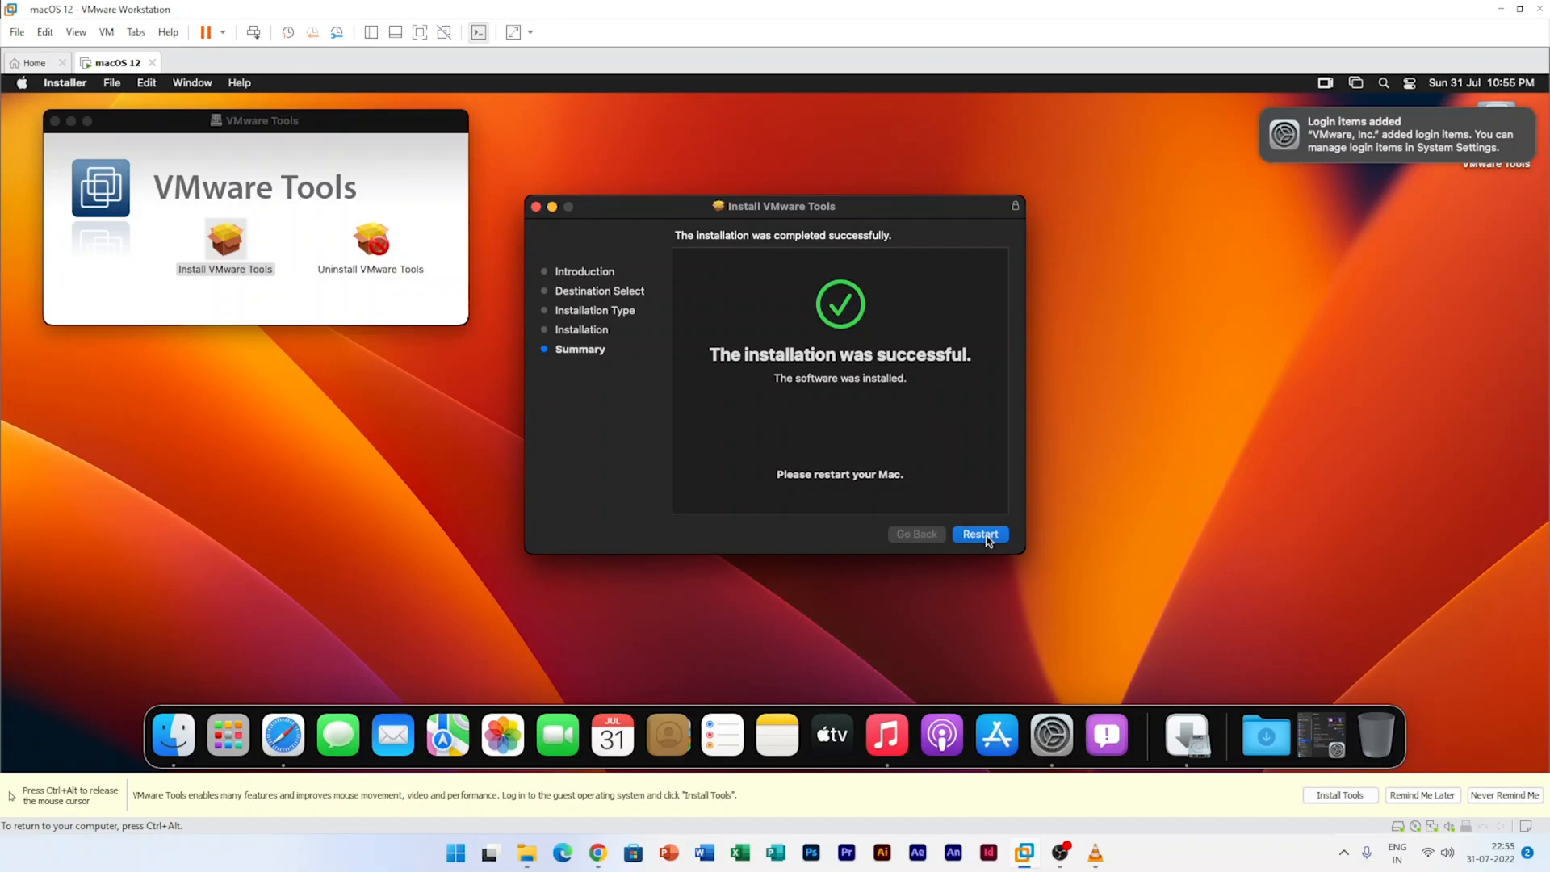
- Restart the Mac from the installer and enter the password at the login screen
{"action": "left_click", "coordinate": [980, 534]}
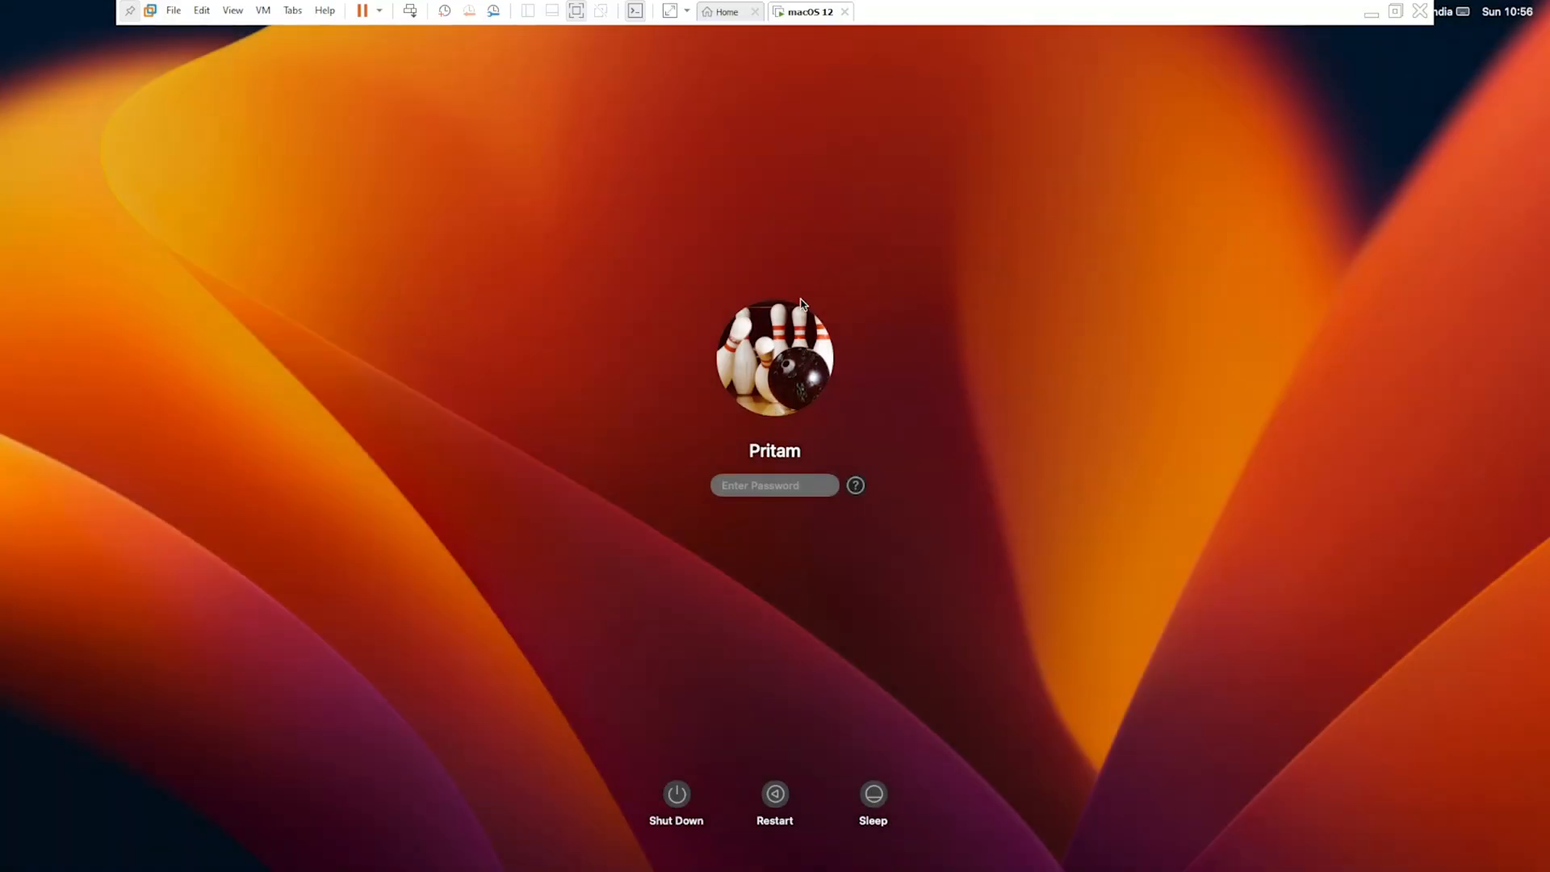
{"action": "type", "text": "••••"}
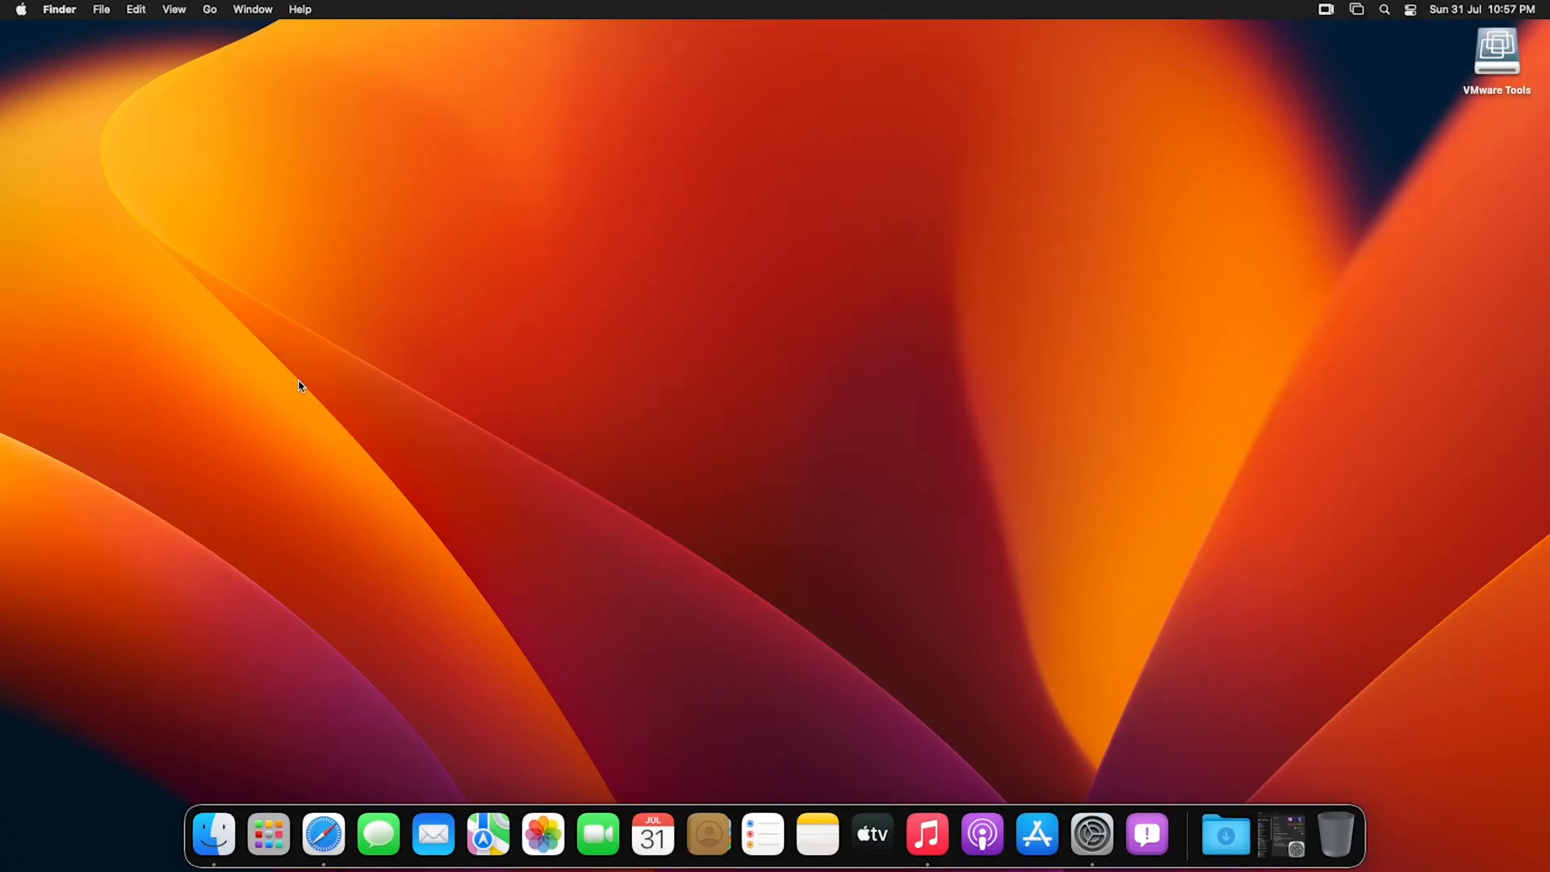
{"action": "mouse_move", "coordinate": [1036, 834]}
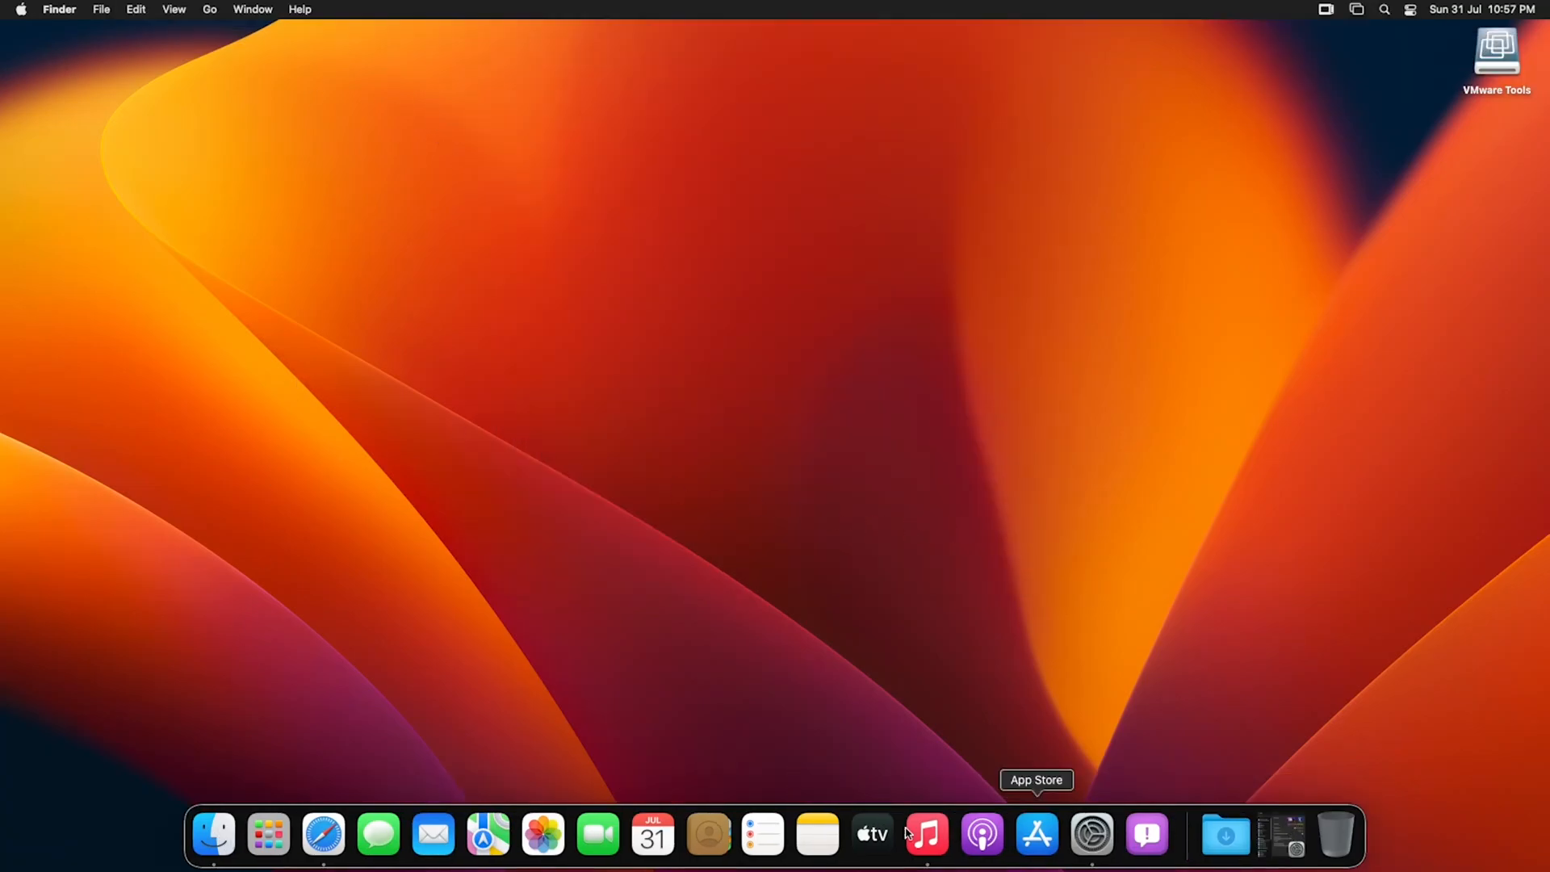
- Open About This Mac to view Ventura 13.0, 16 GB memory and 128 MB graphics
{"action": "left_click", "coordinate": [20, 8]}
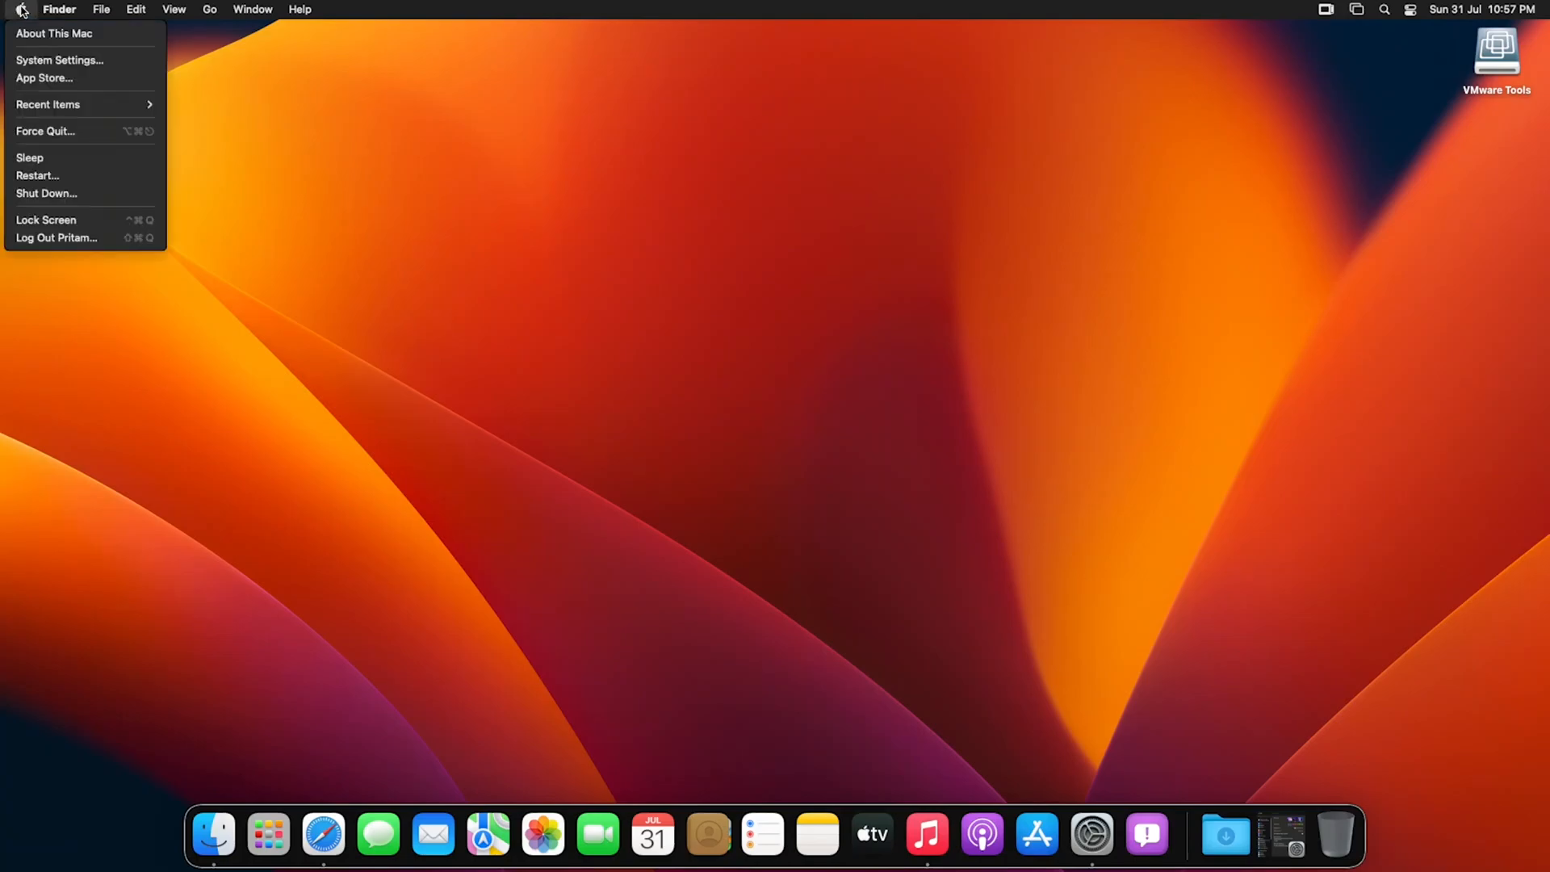
{"action": "left_click", "coordinate": [53, 33]}
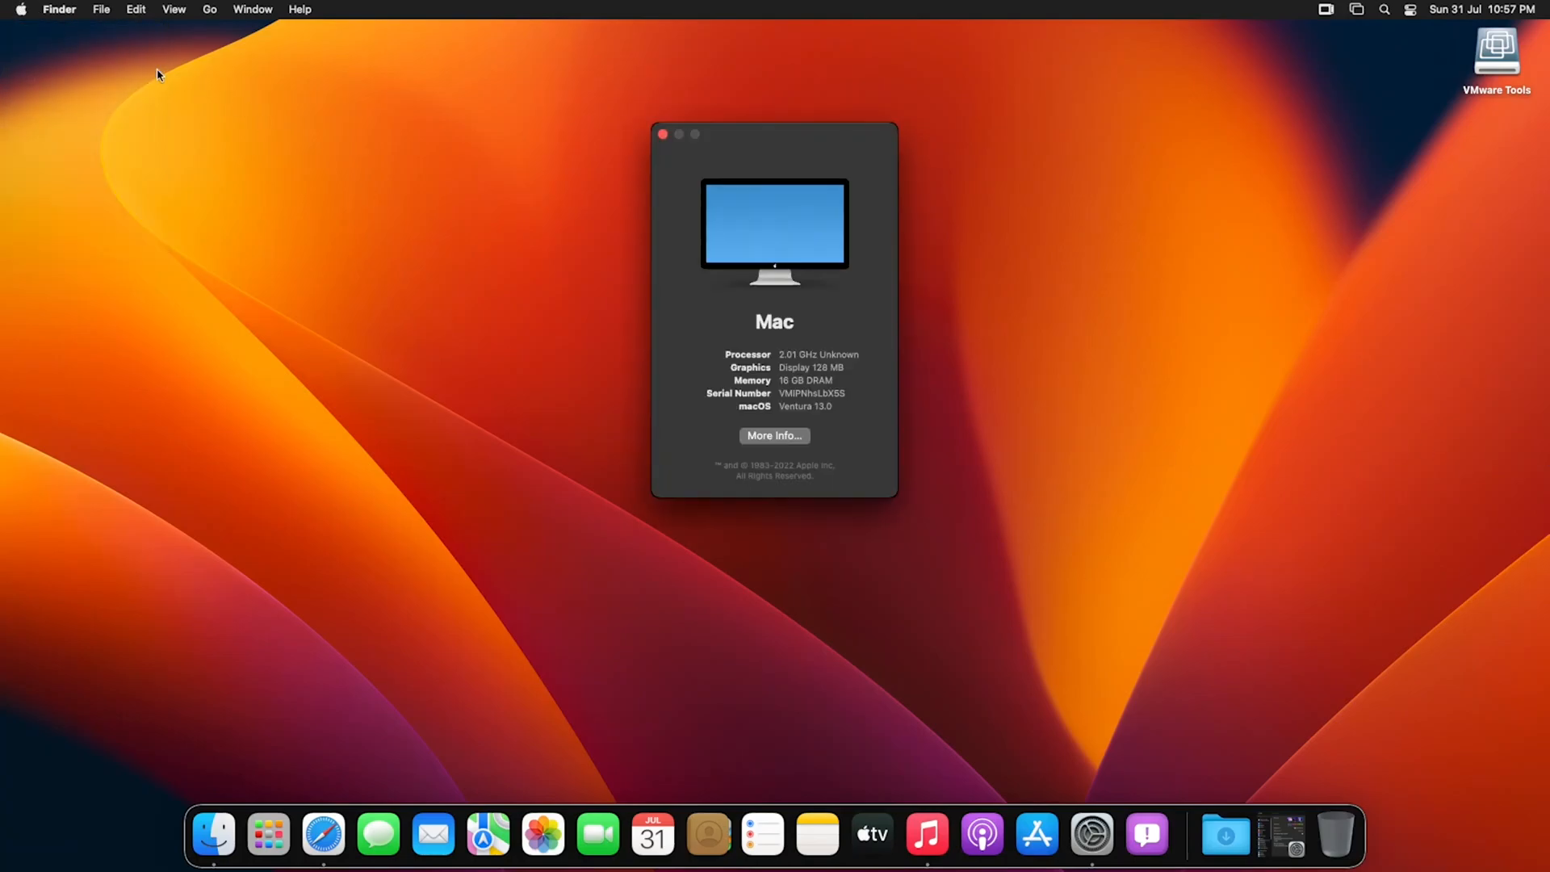
{"action": "mouse_move", "coordinate": [802, 386]}
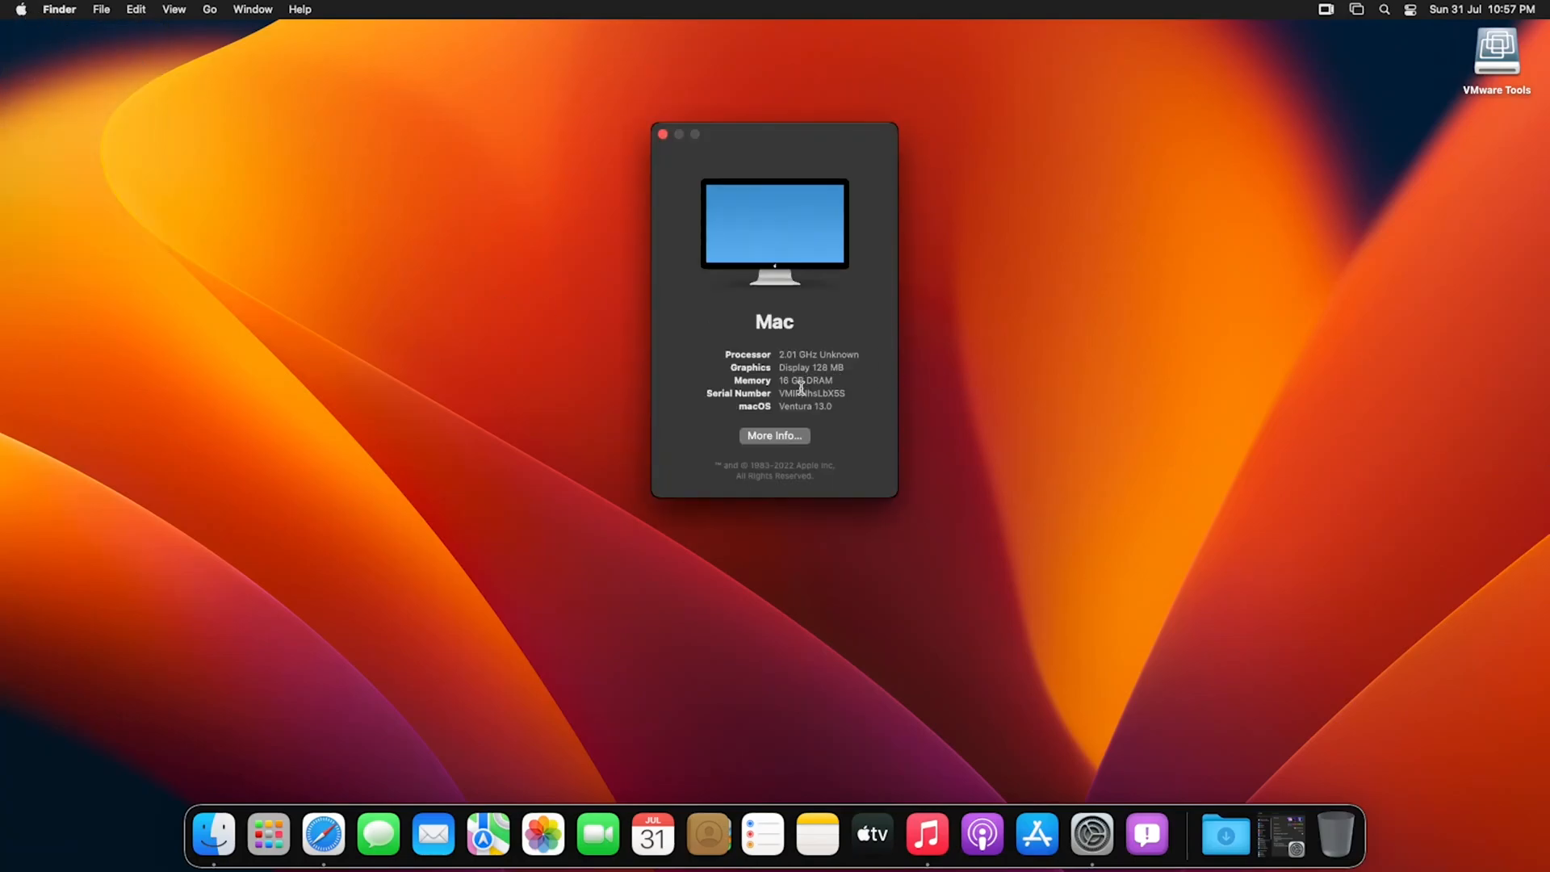
{"action": "double_click", "coordinate": [829, 367]}
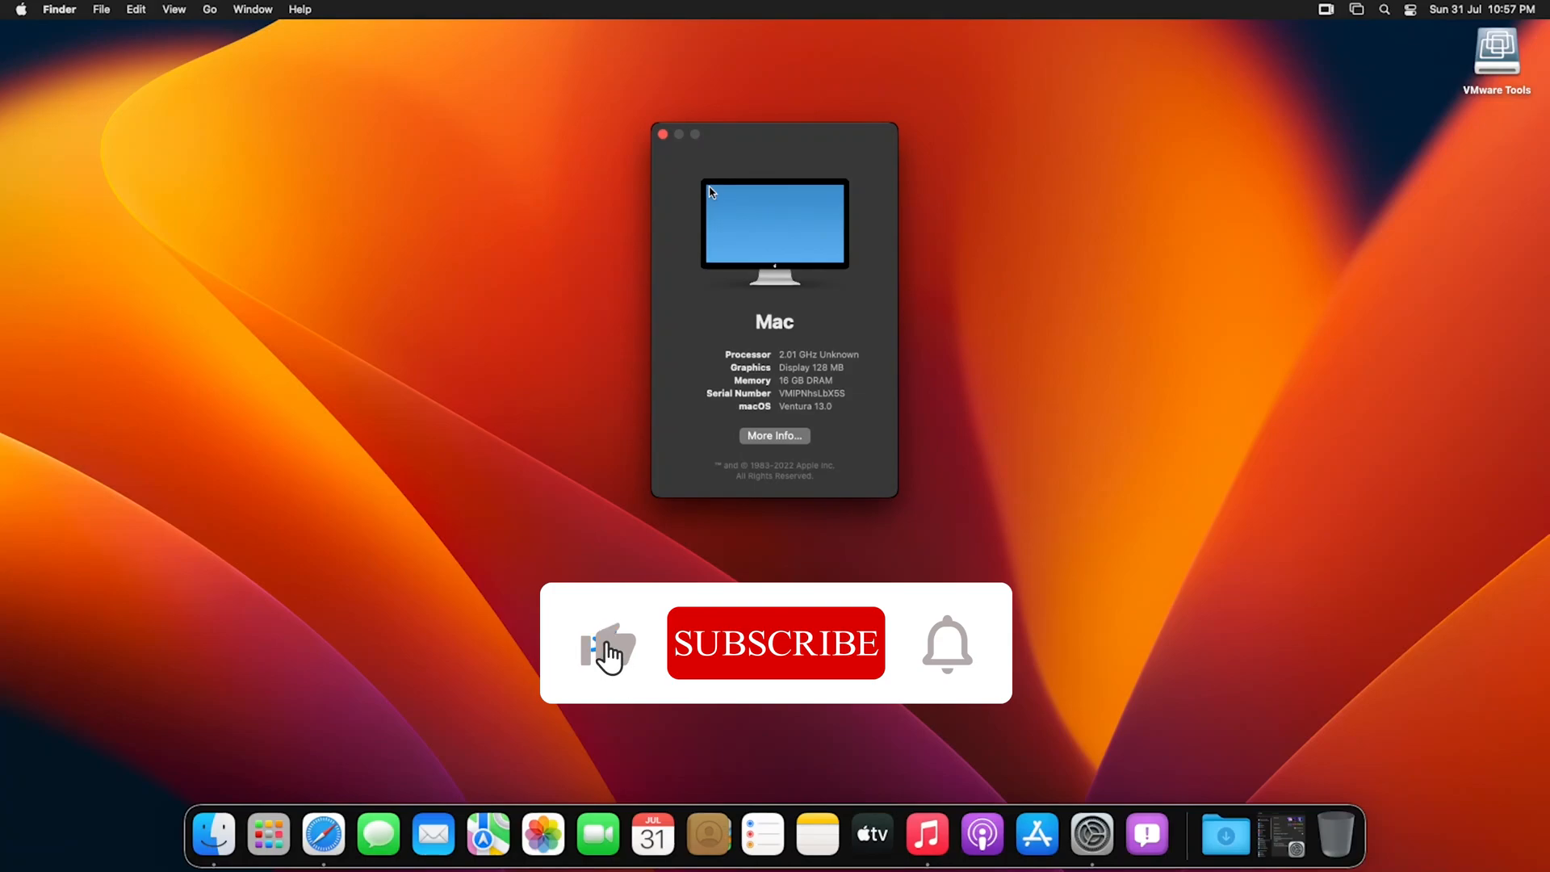
{"action": "left_click", "coordinate": [775, 642]}
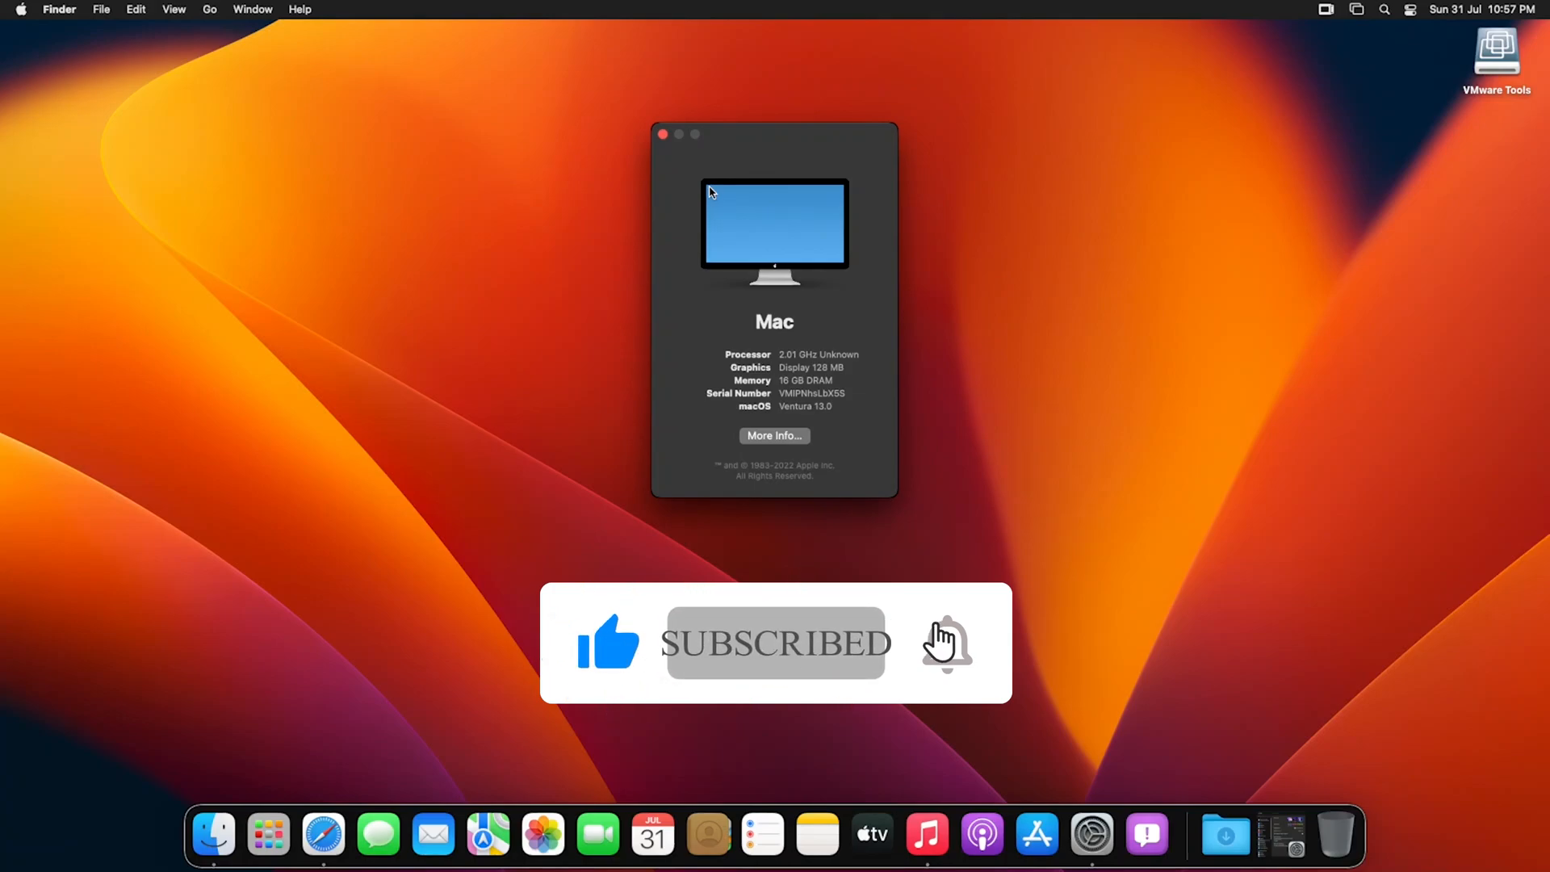